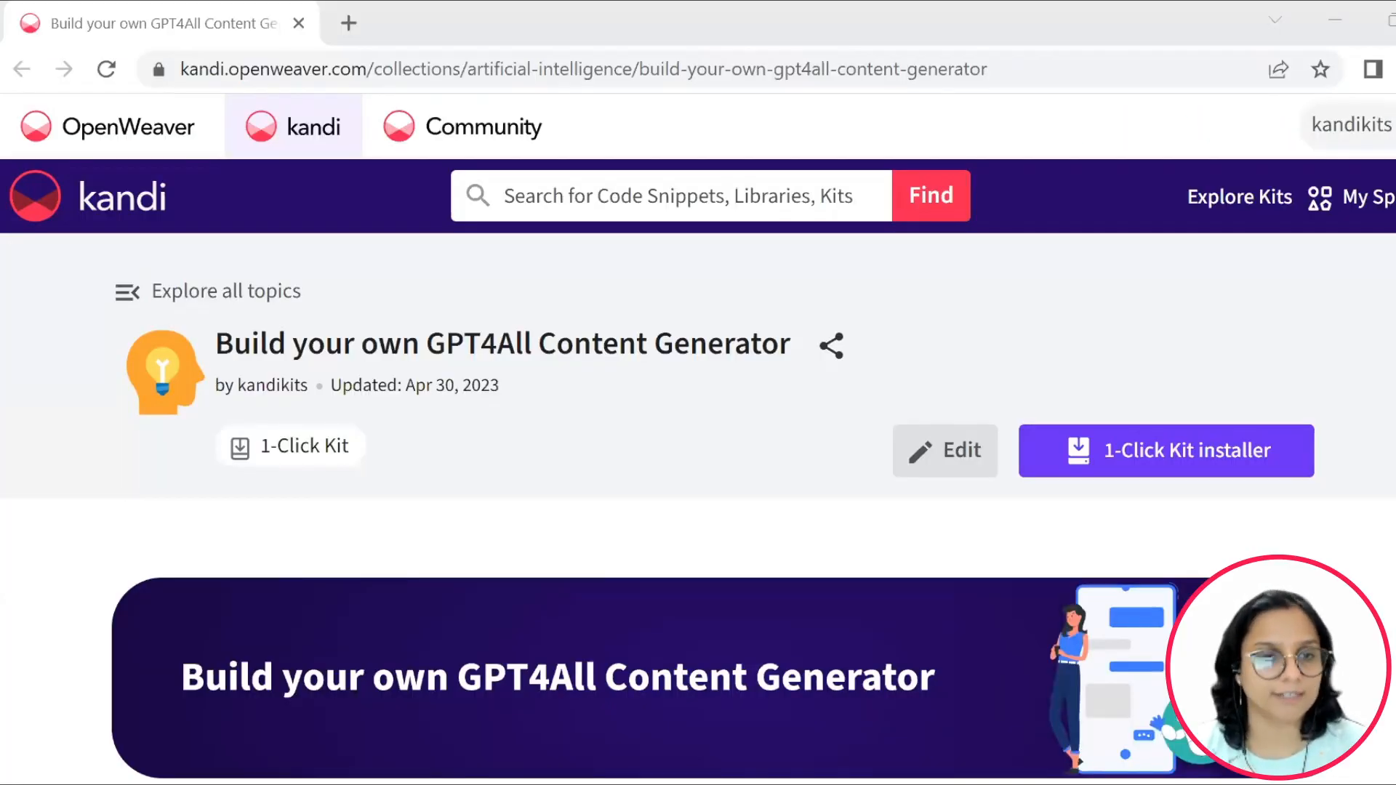
Download the GPT4All Content Generator 1-Click Kit installer as kit_installer.zip from kandi.
{"action": "scroll", "scroll_direction": "down", "scroll_amount": 3}
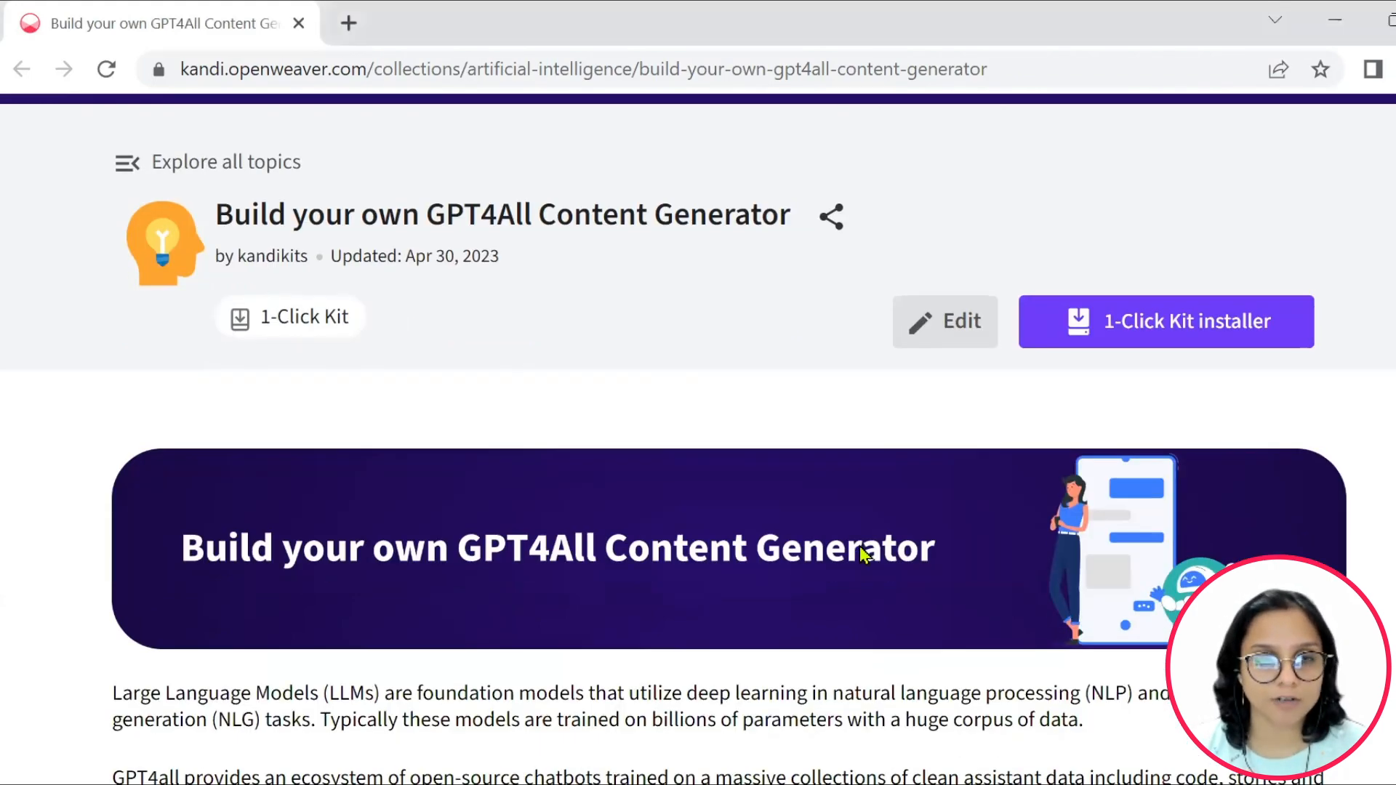
{"action": "scroll", "scroll_direction": "down", "scroll_amount": 3}
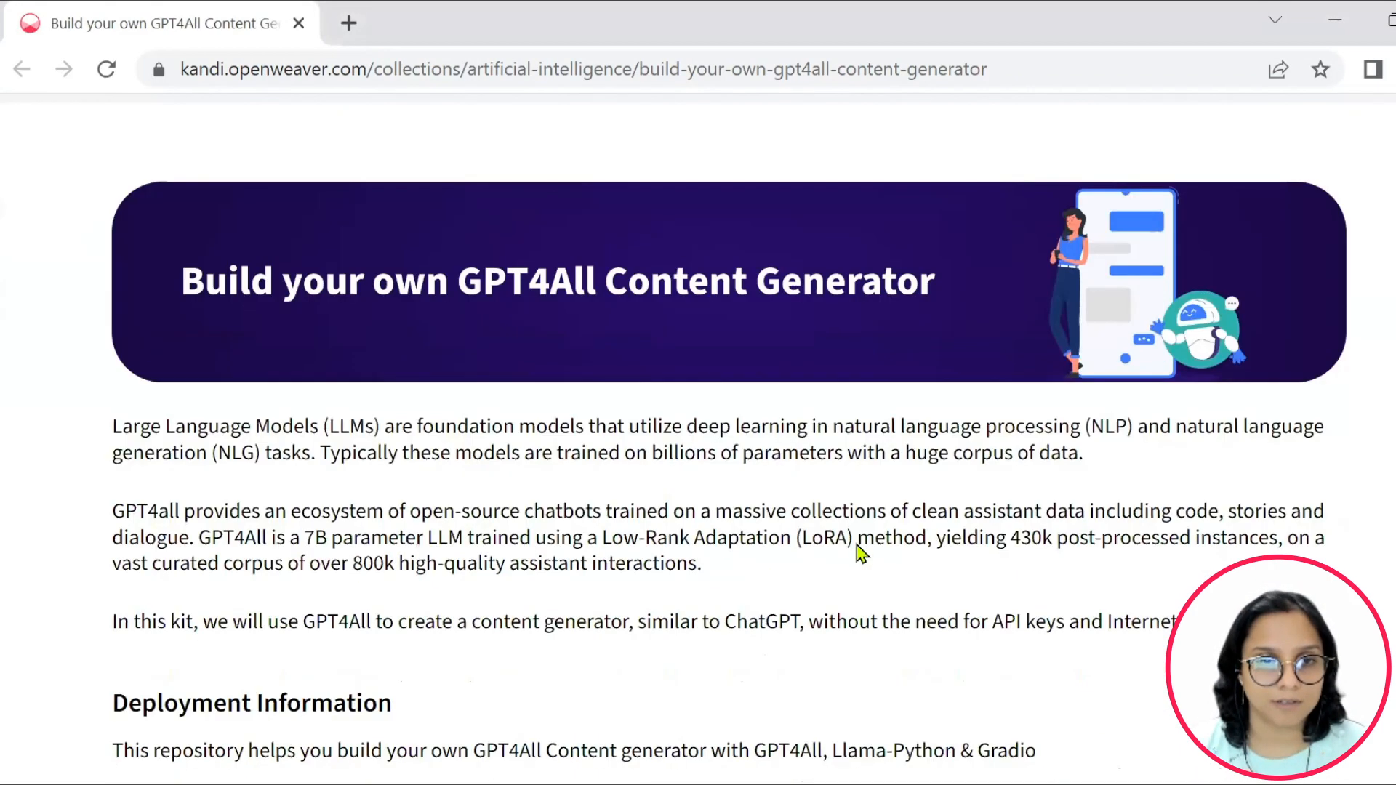
{"action": "scroll", "scroll_direction": "down", "scroll_amount": 3}
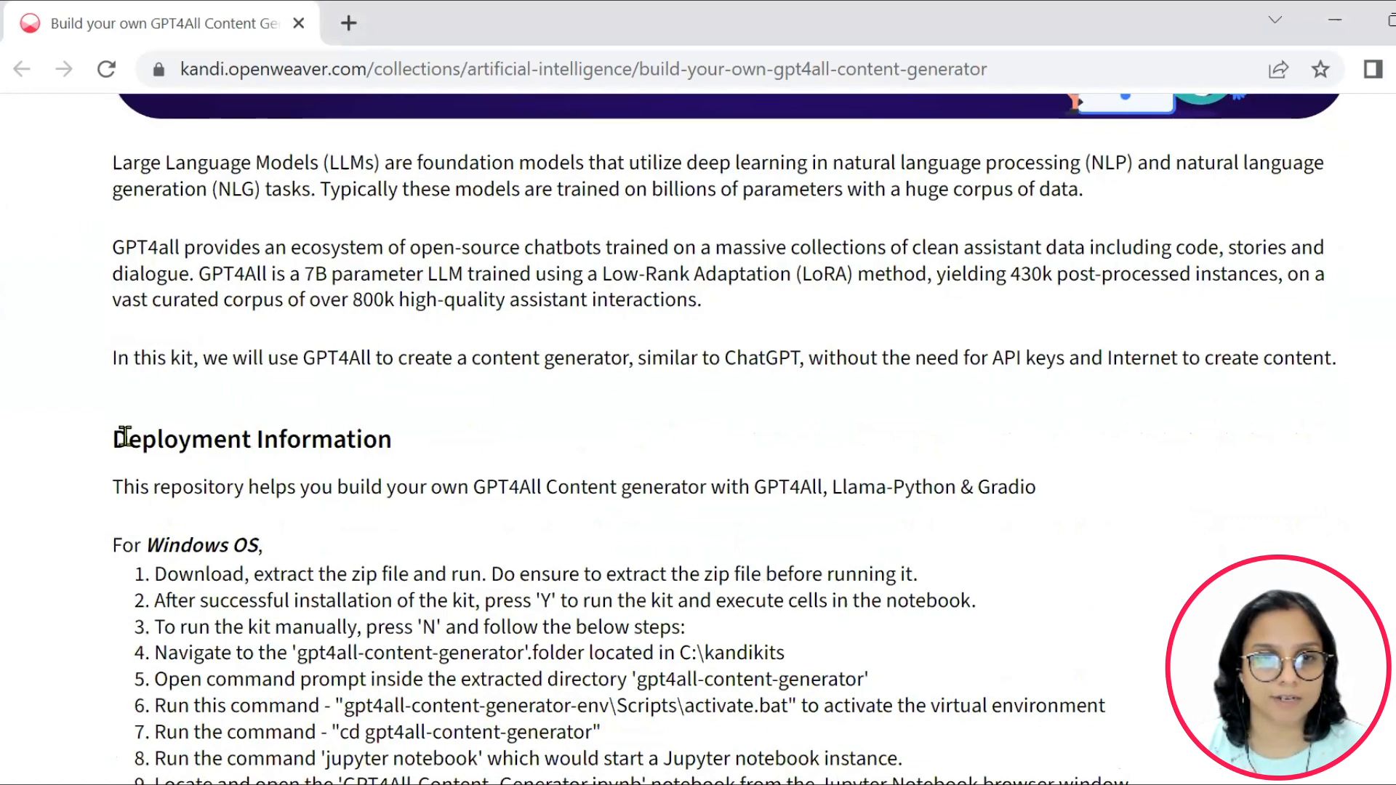
{"action": "scroll", "scroll_direction": "down", "scroll_amount": 3}
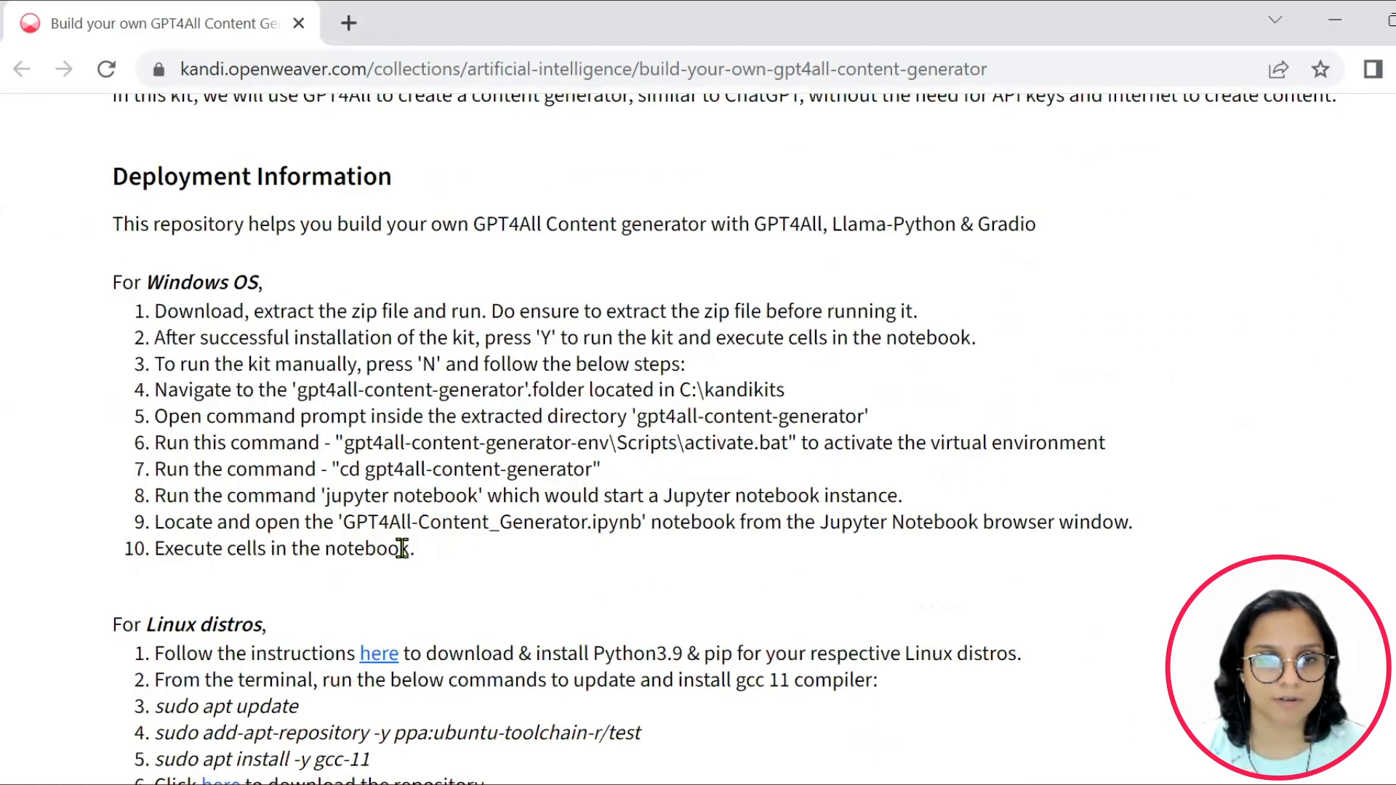
{"action": "scroll", "scroll_direction": "down", "scroll_amount": 3}
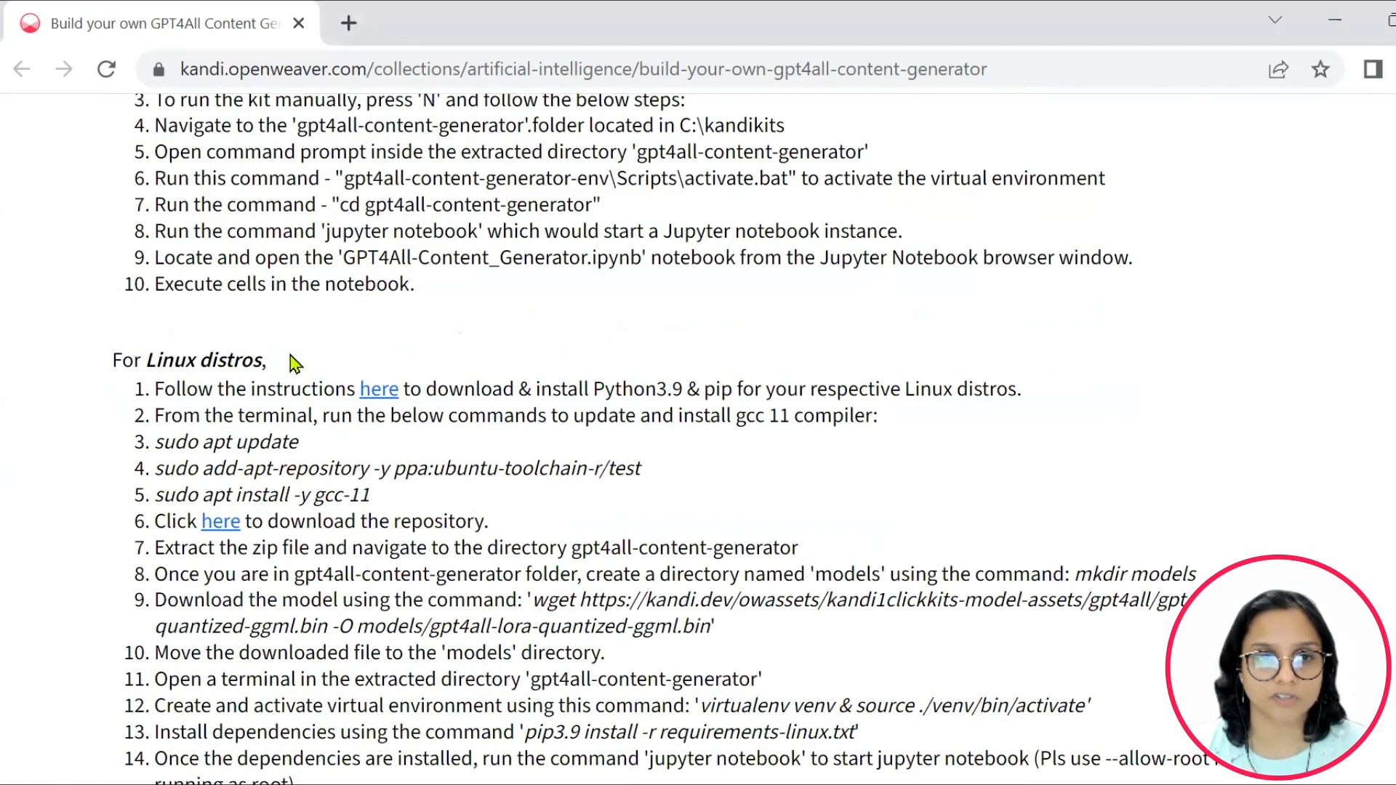
{"action": "mouse_move", "coordinate": [372, 461]}
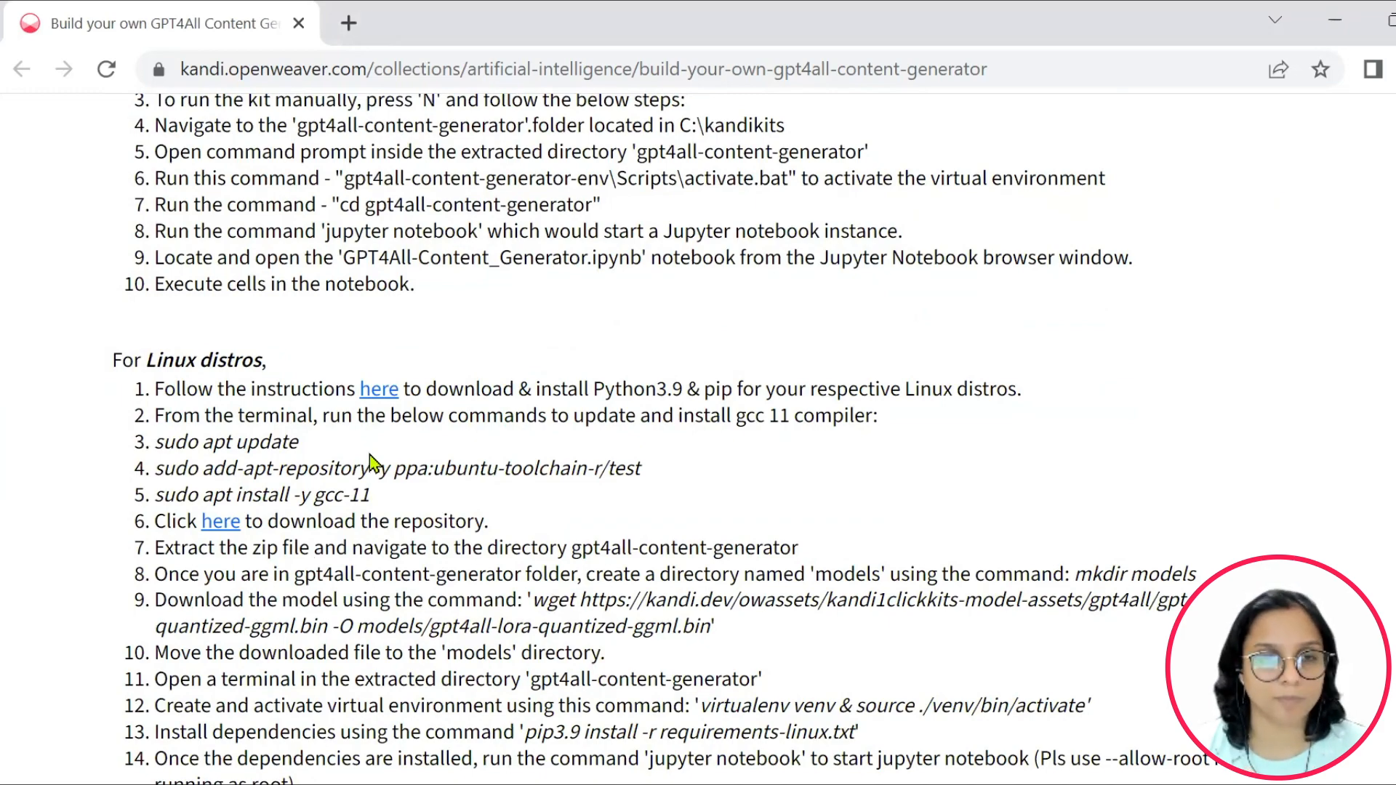
{"action": "scroll", "scroll_direction": "down", "scroll_amount": 3}
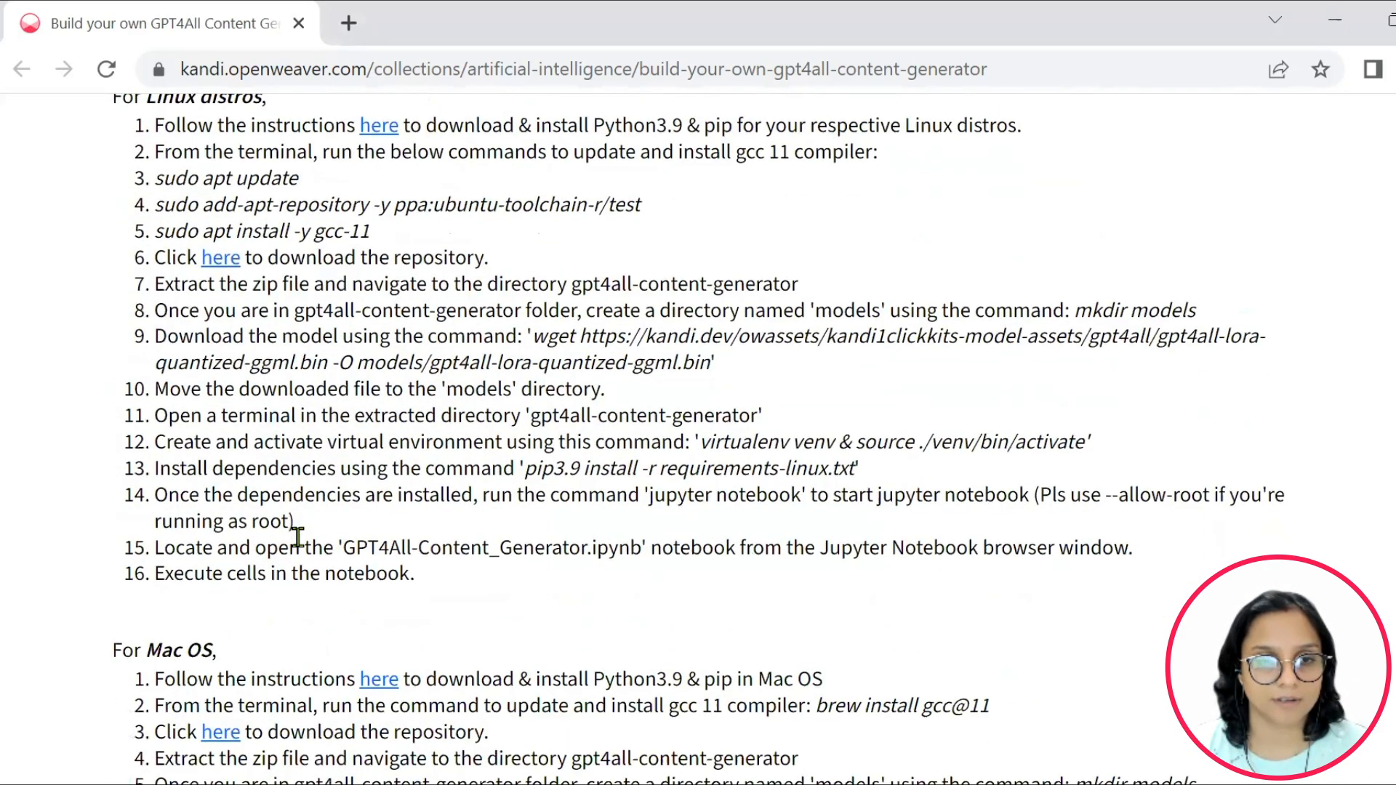
{"action": "scroll", "scroll_direction": "down", "scroll_amount": 3}
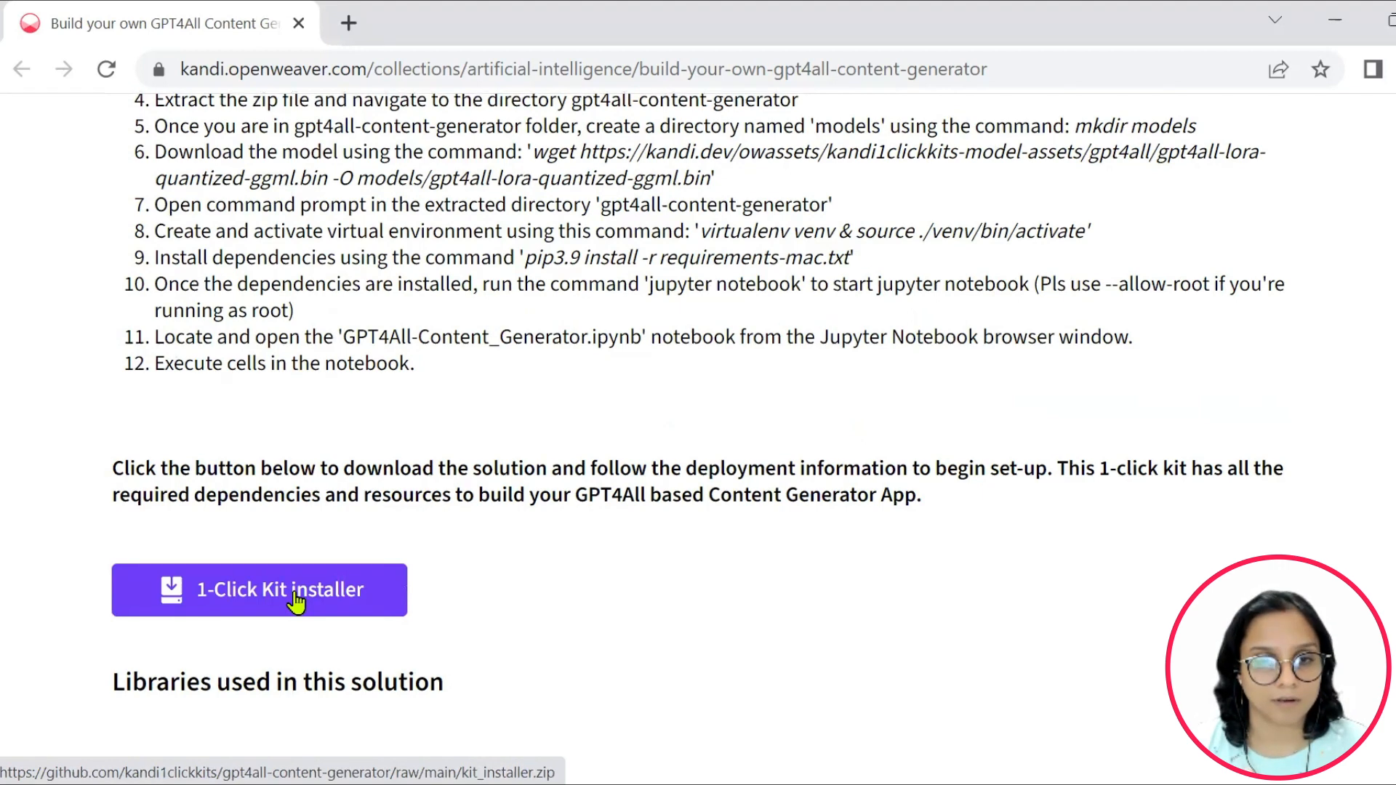
{"action": "left_click", "coordinate": [259, 589]}
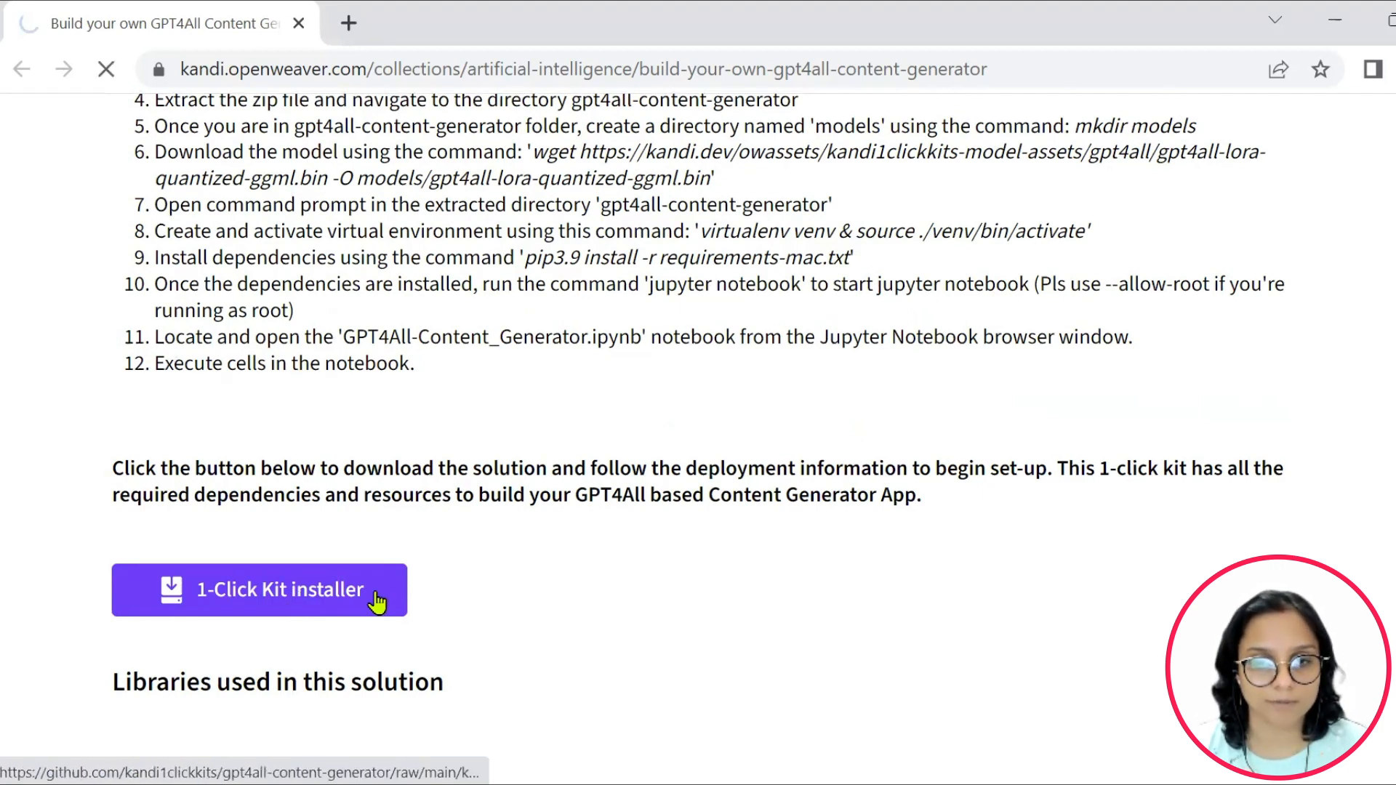
{"action": "left_click", "coordinate": [259, 589]}
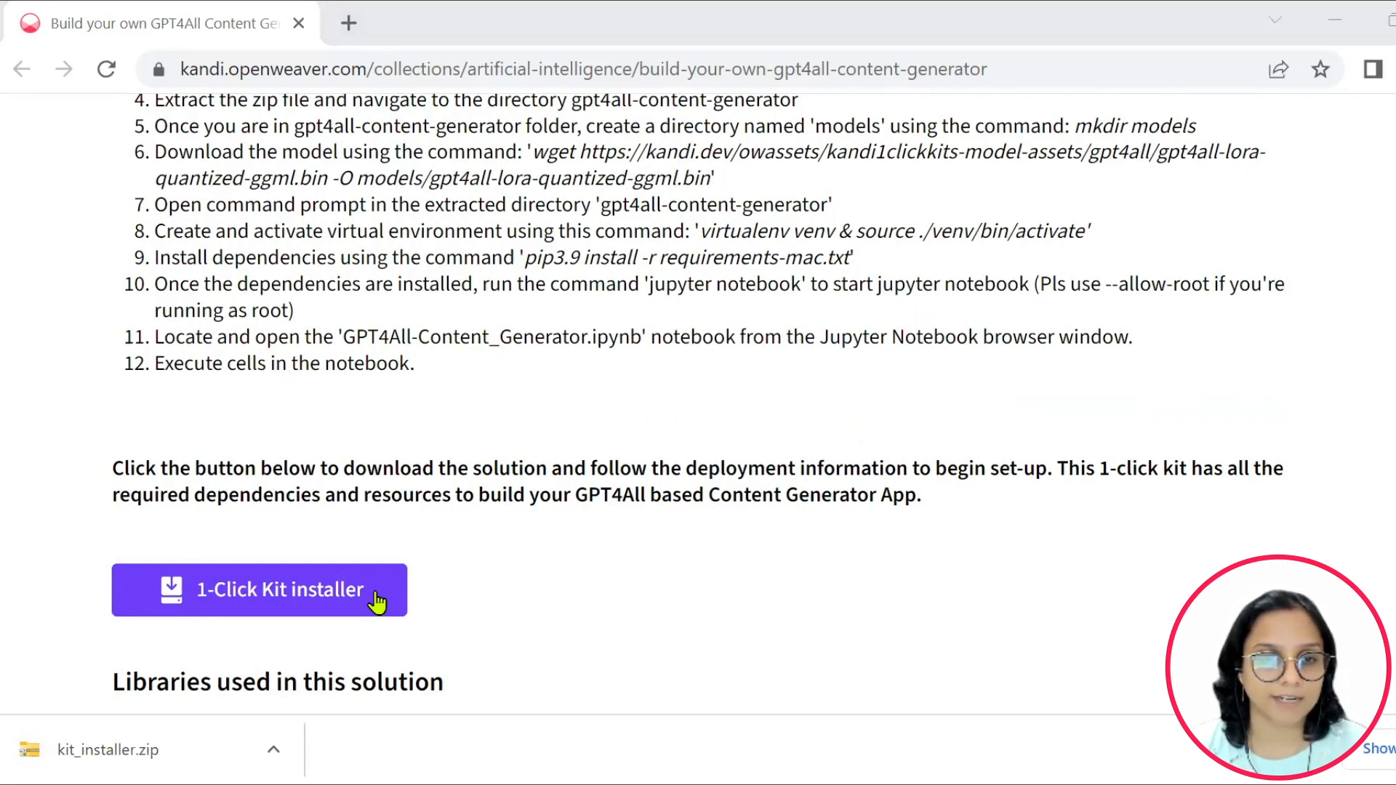
{"action": "left_click", "coordinate": [274, 749]}
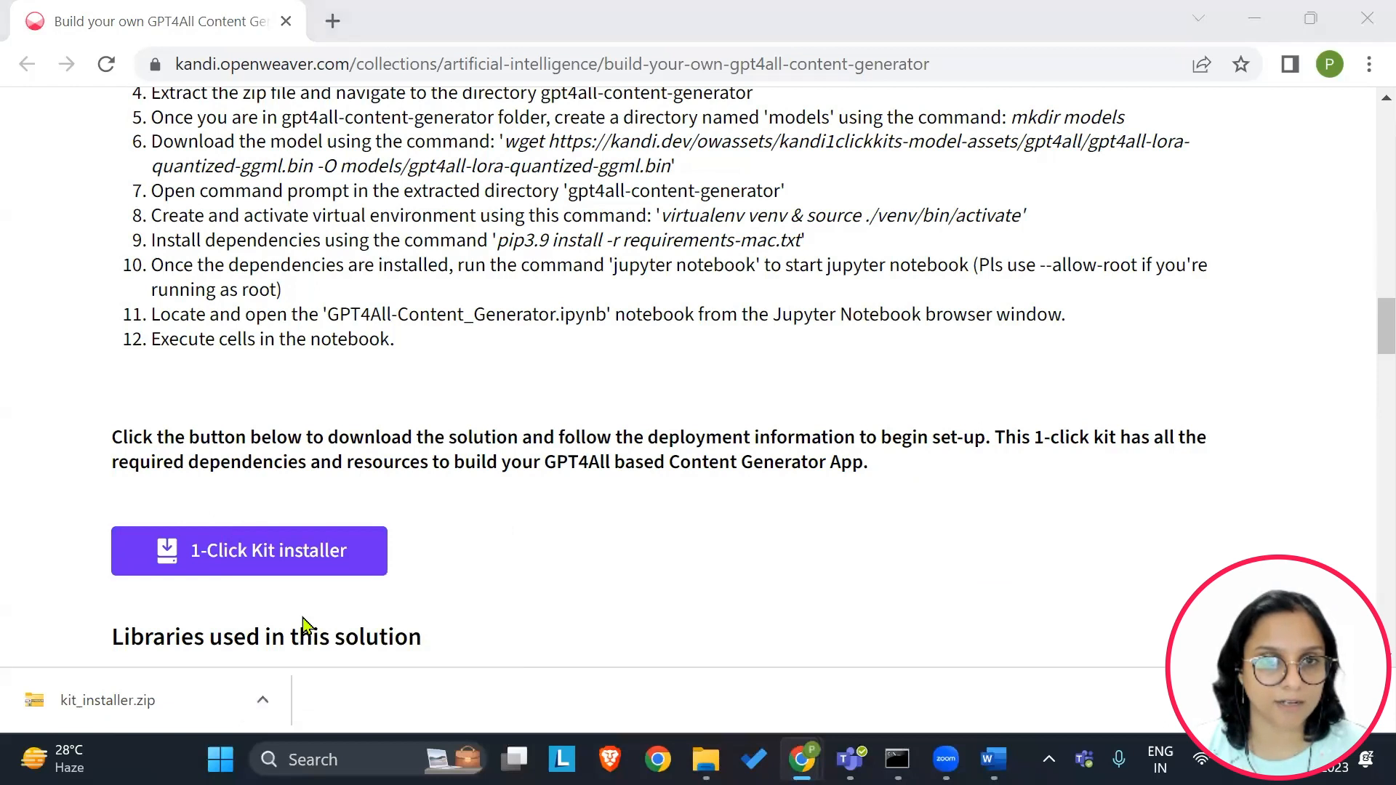
Extract kit_installer.zip from Downloads into its suggested folder.
{"action": "left_click", "coordinate": [706, 760]}
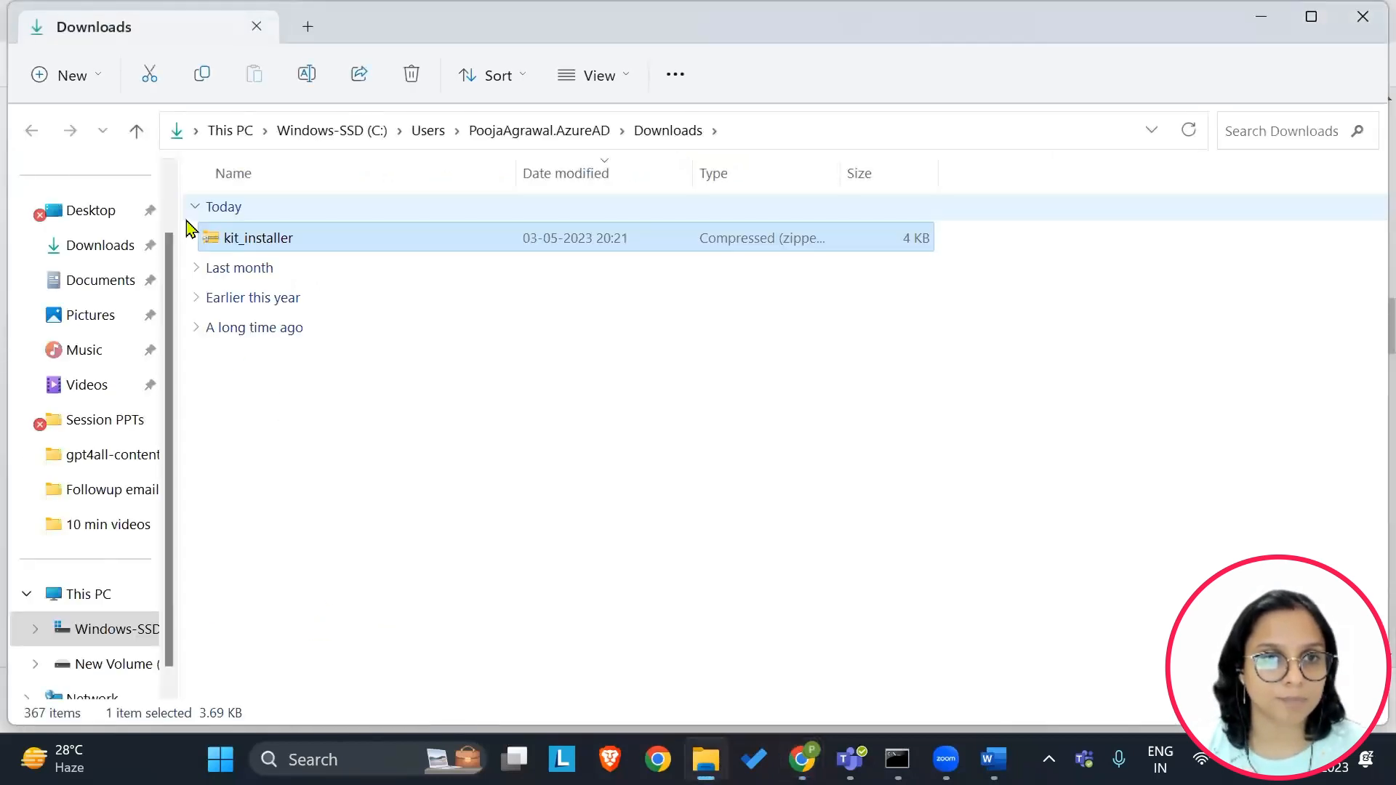
{"action": "mouse_move", "coordinate": [259, 242]}
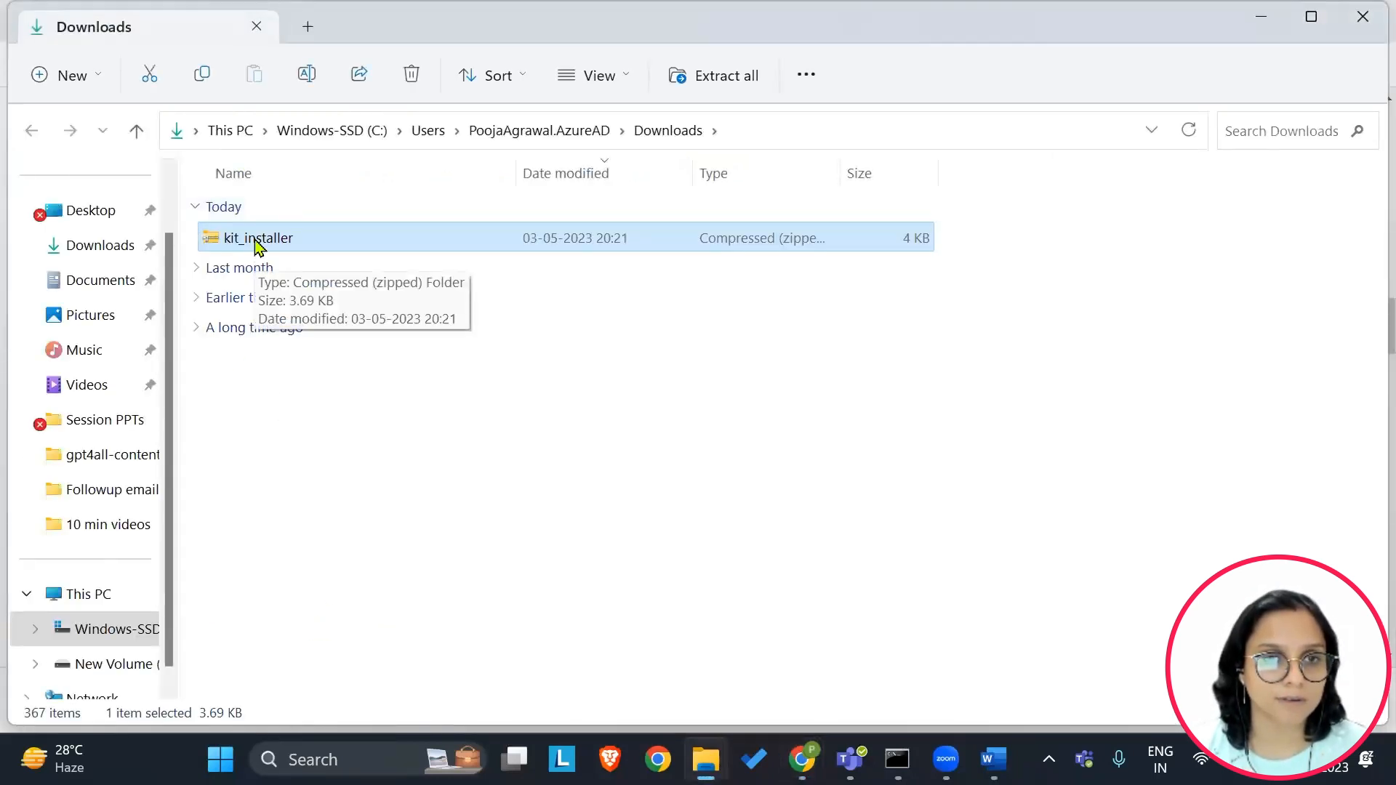
{"action": "mouse_move", "coordinate": [323, 256]}
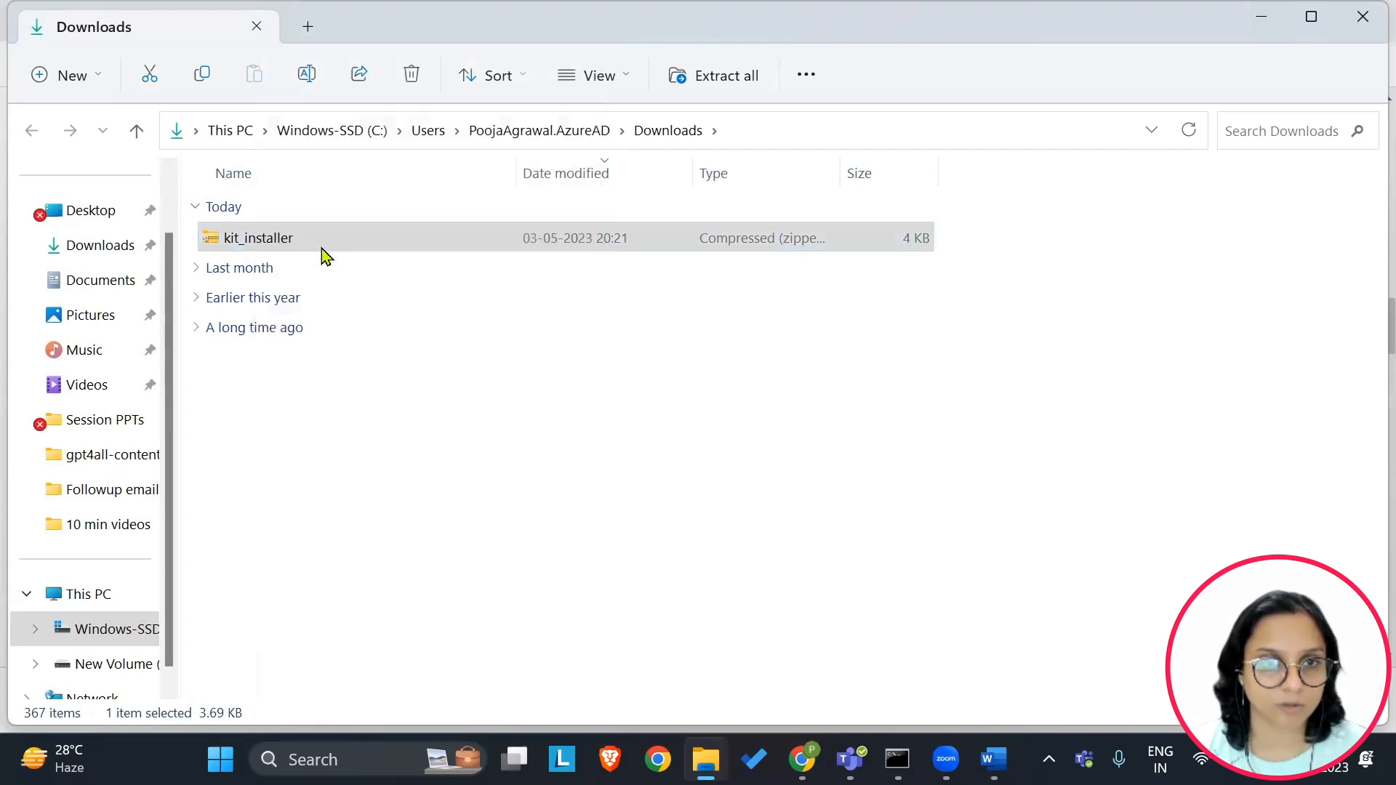
{"action": "left_click", "coordinate": [712, 75]}
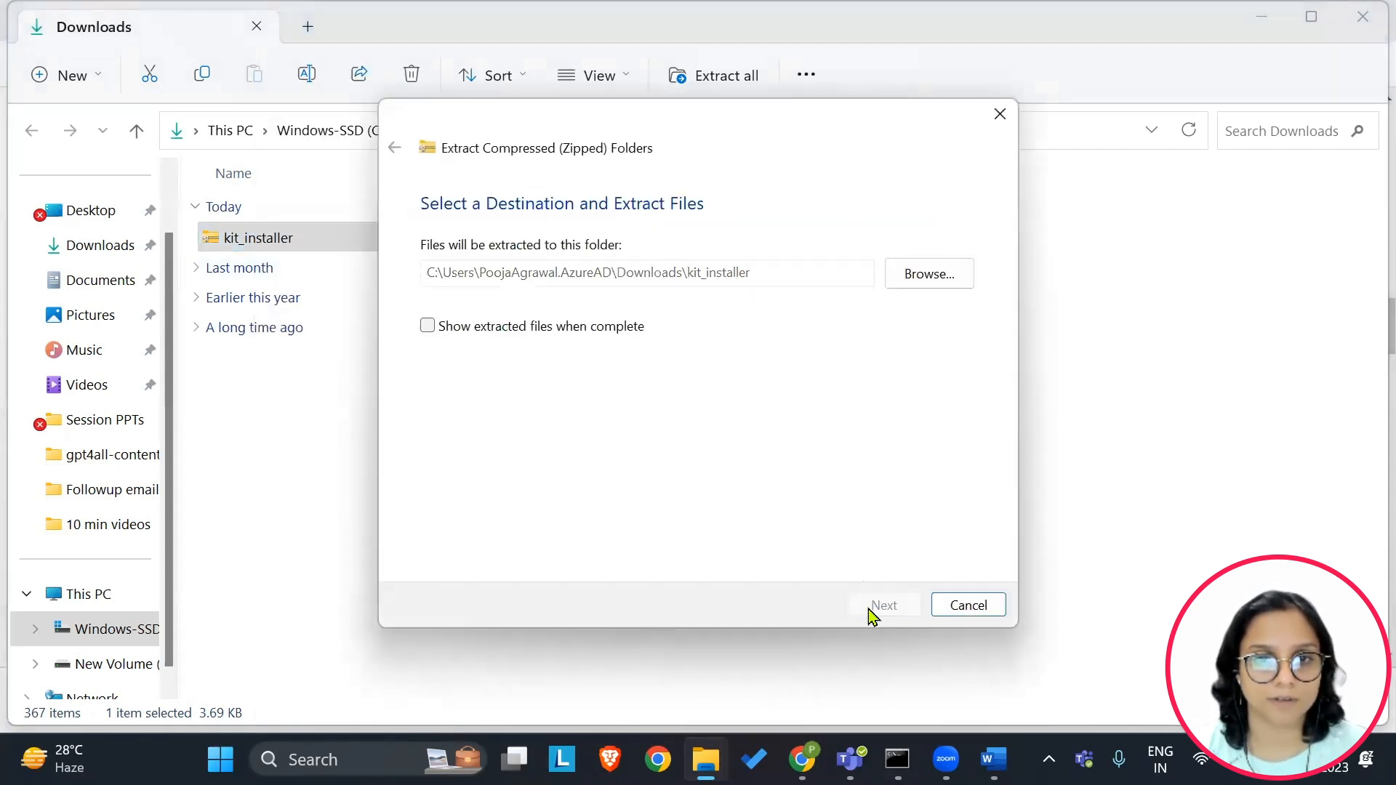
{"action": "left_click", "coordinate": [883, 604]}
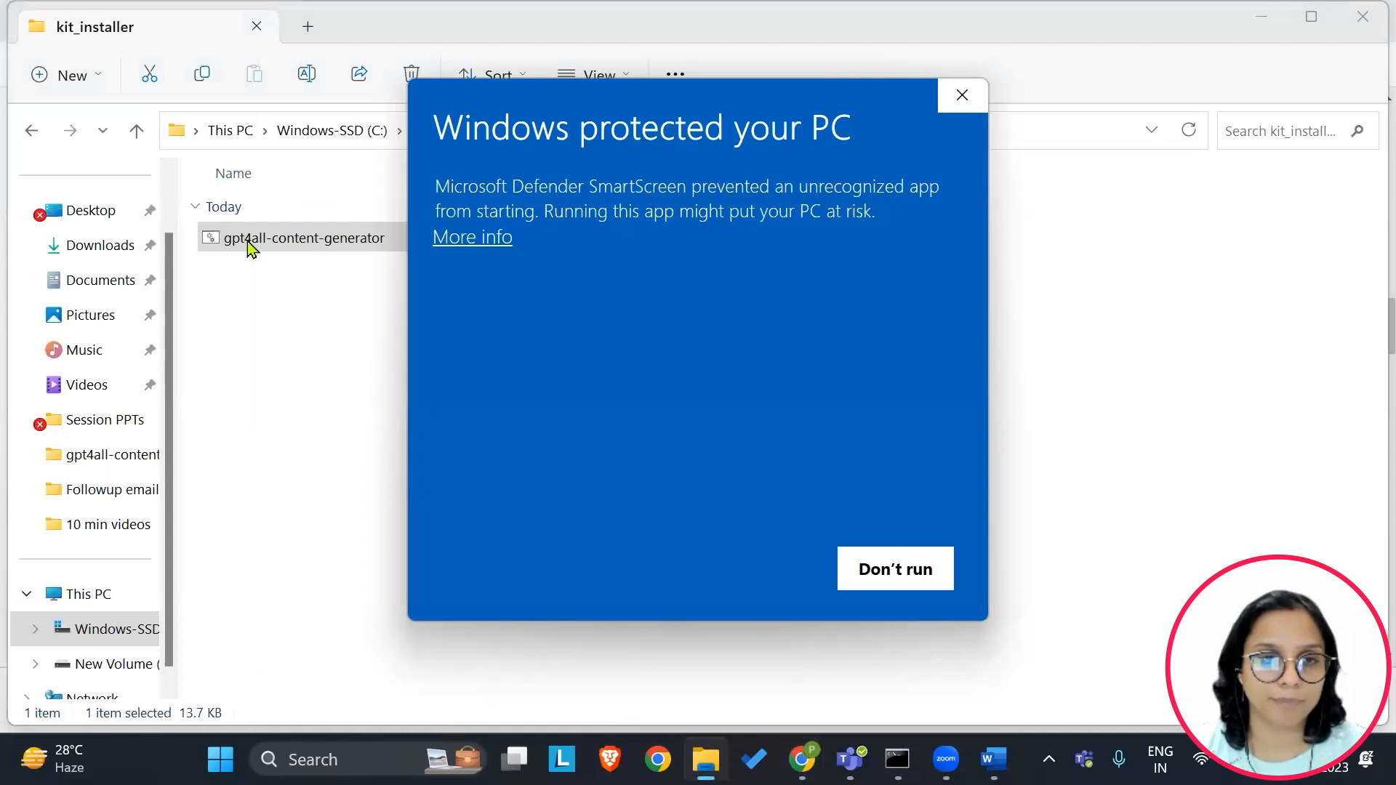
{"action": "mouse_move", "coordinate": [454, 257]}
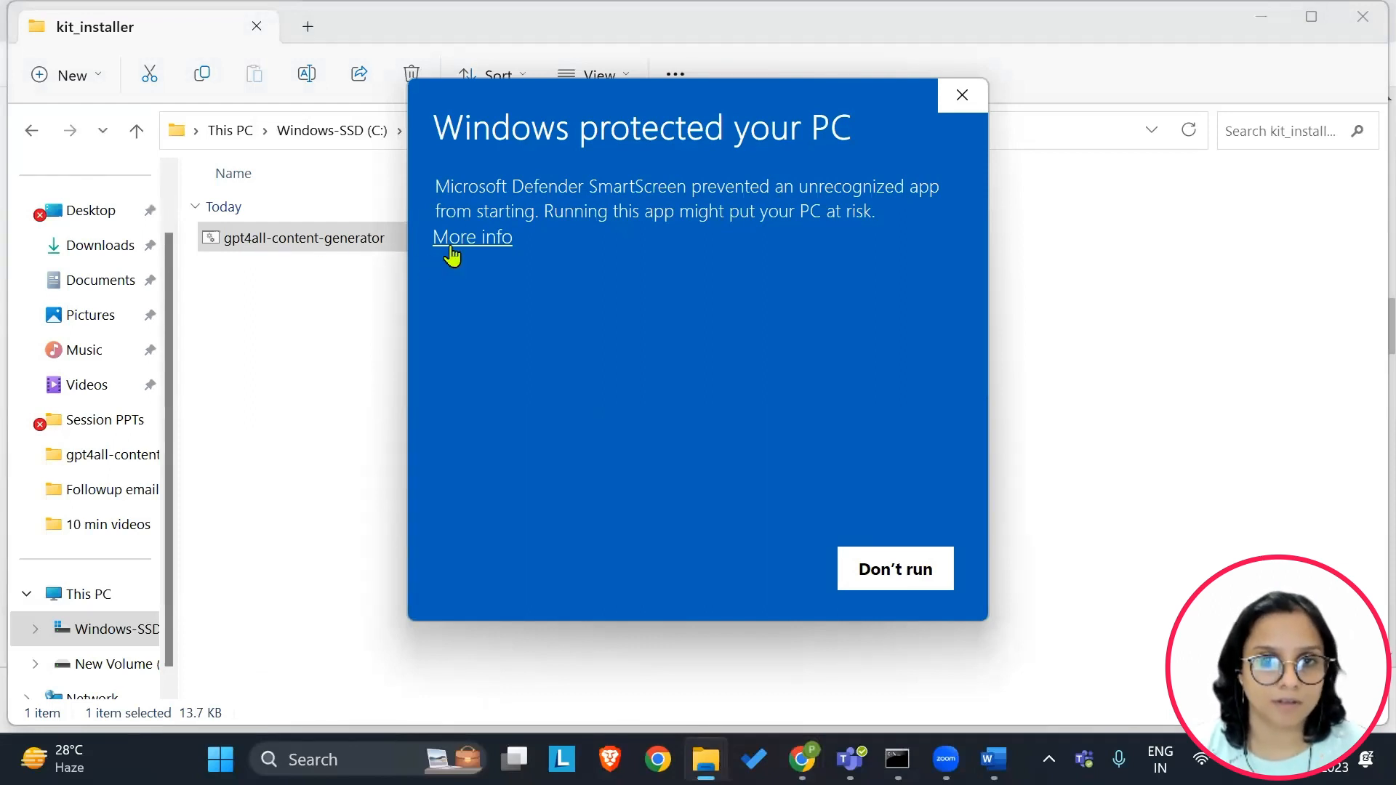
Override the SmartScreen warning via More info and Run anyway.
{"action": "left_click", "coordinate": [472, 237]}
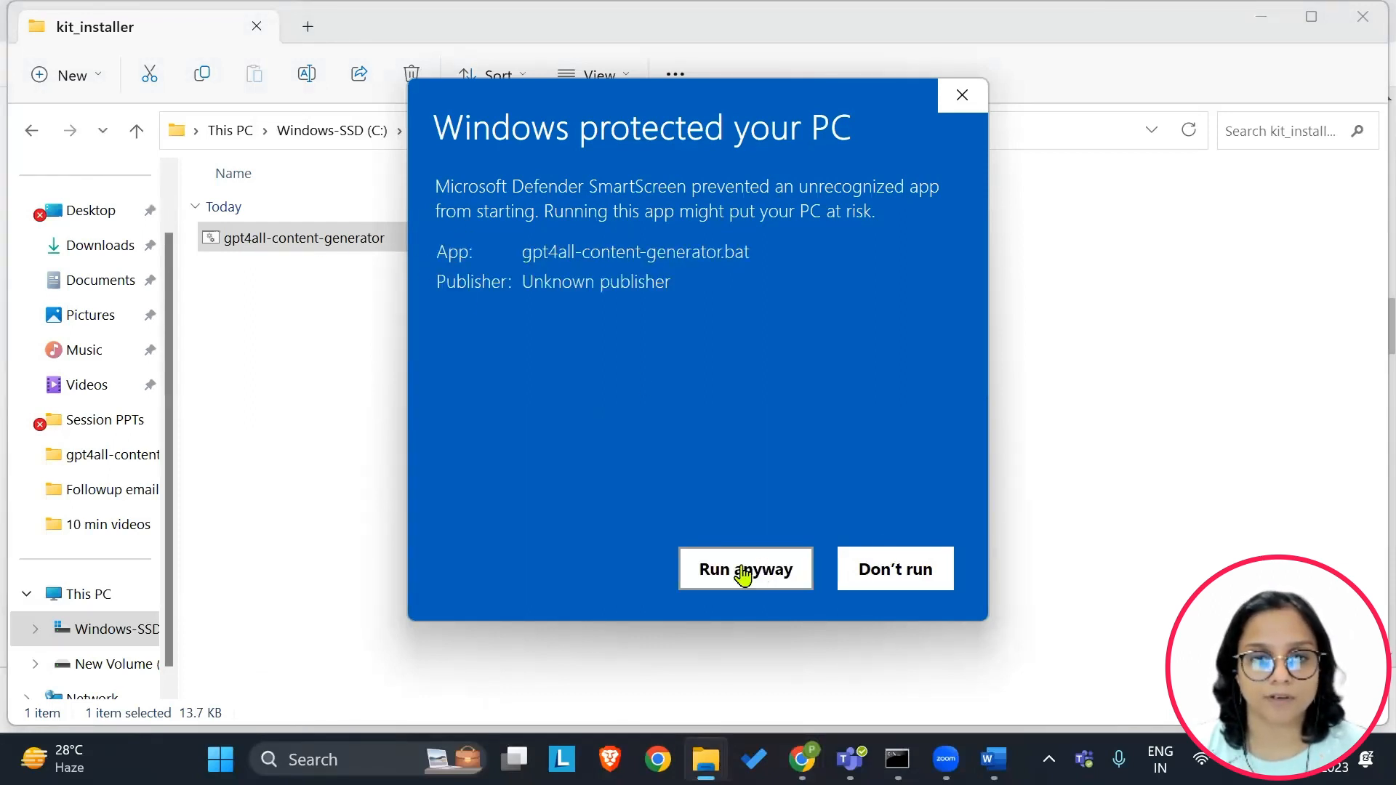
{"action": "left_click", "coordinate": [745, 569]}
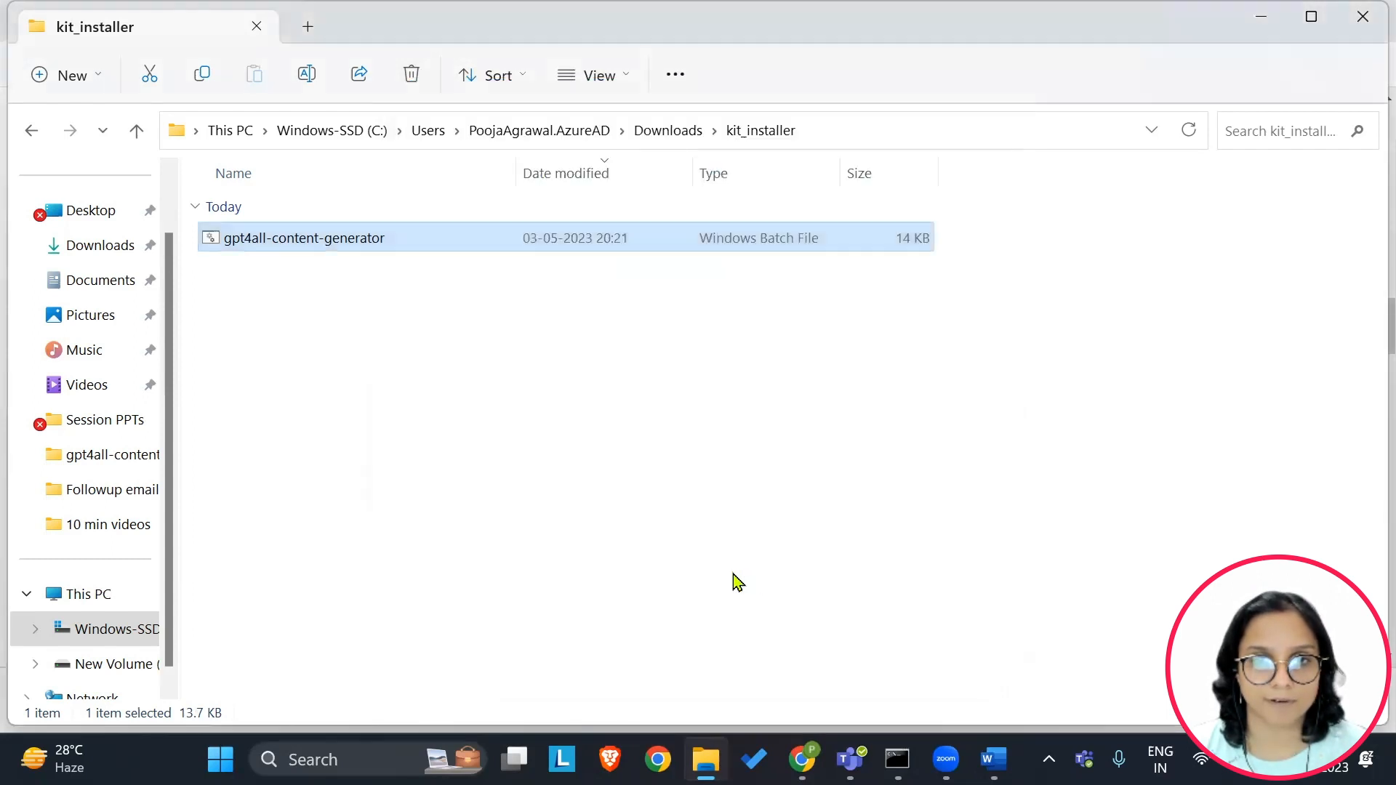
Let the kit installer reach 100%, then answer Y to run the kit.
{"action": "double_click", "coordinate": [304, 237]}
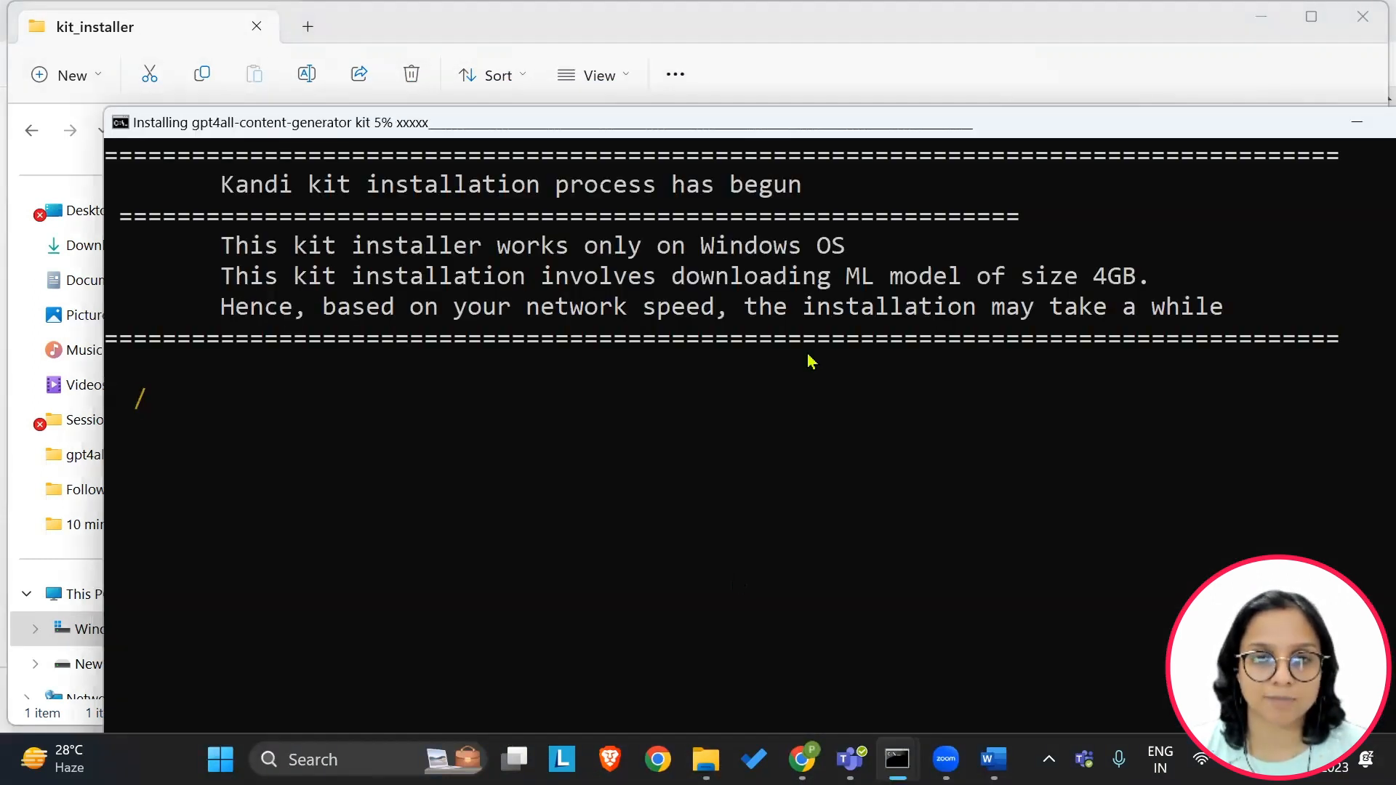
{"action": "mouse_move", "coordinate": [923, 249]}
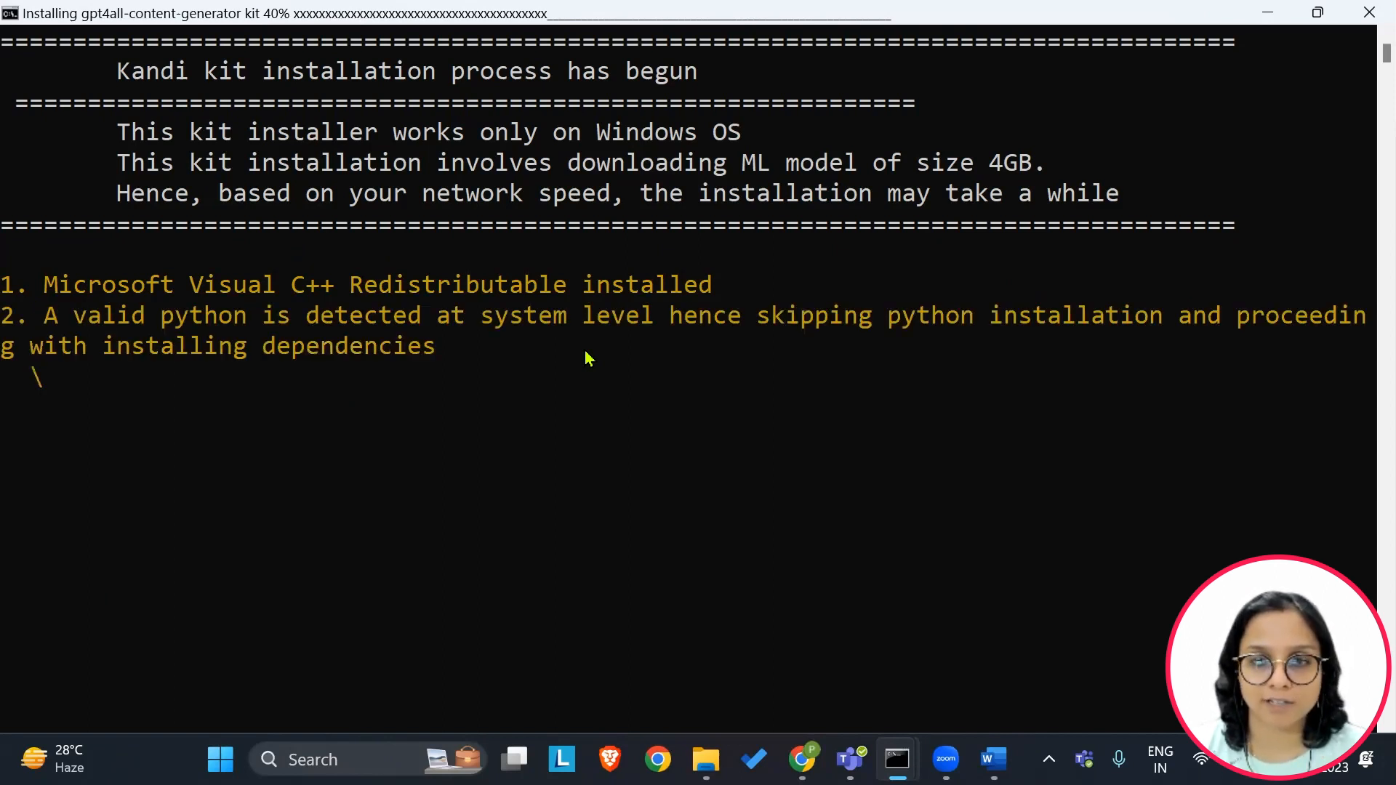
{"action": "mouse_move", "coordinate": [995, 333]}
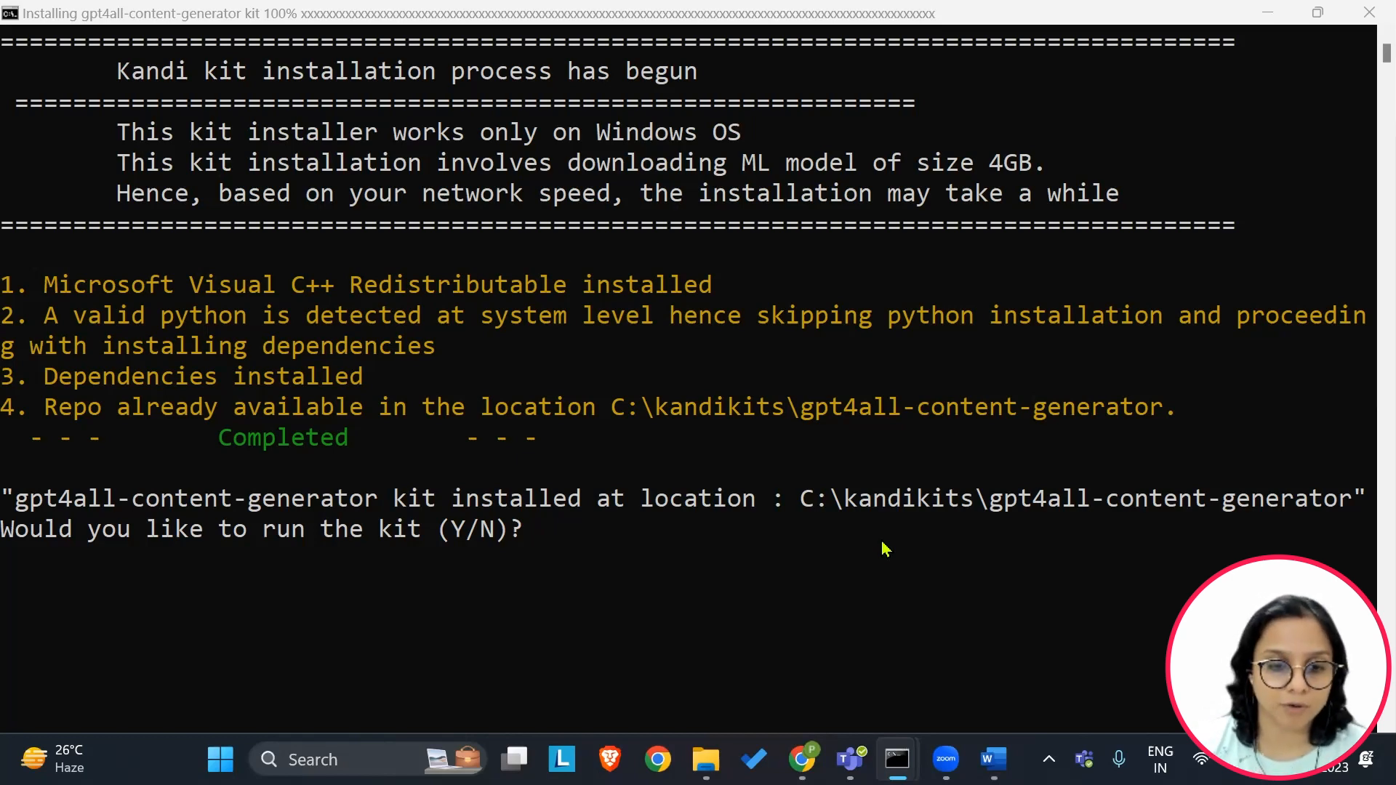
{"action": "left_click", "coordinate": [548, 530]}
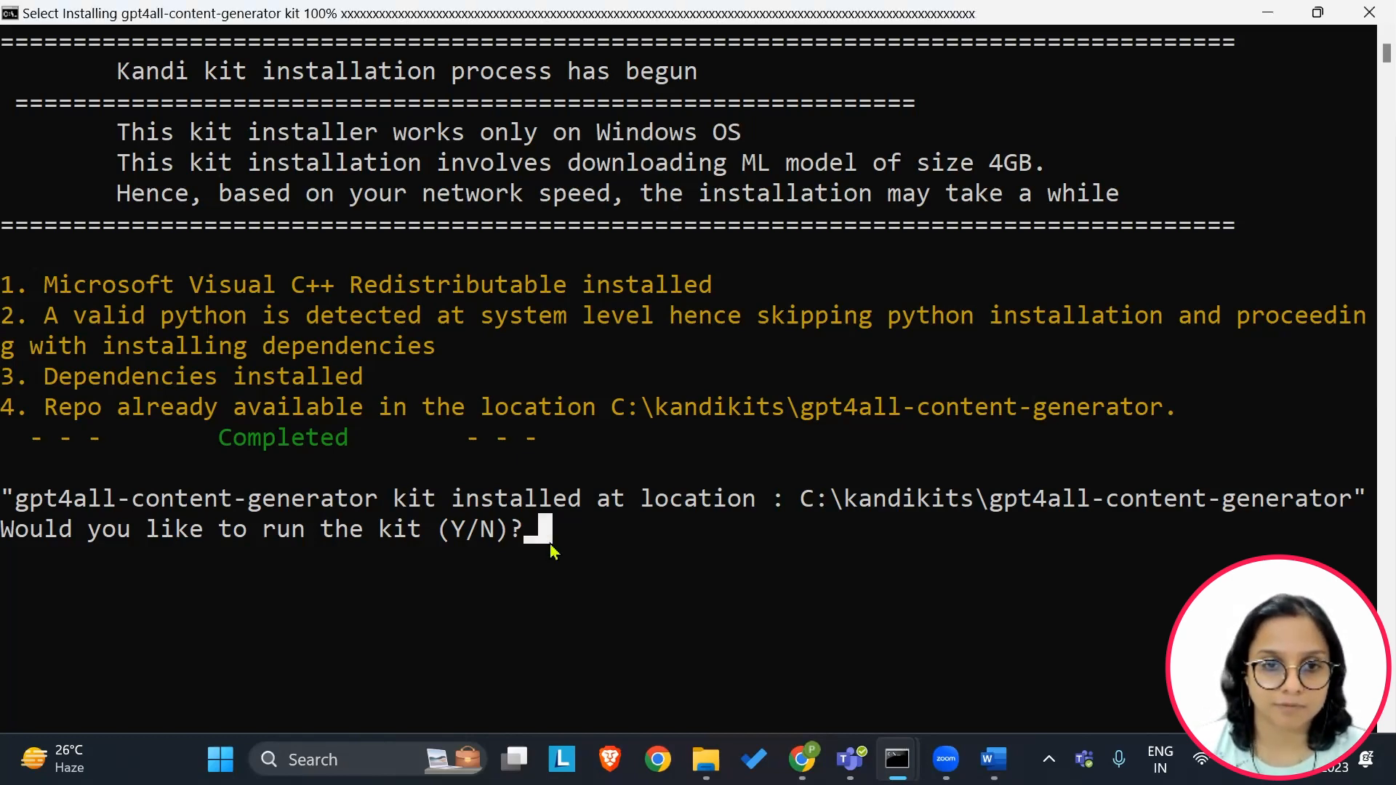
{"action": "type", "text": "Y"}
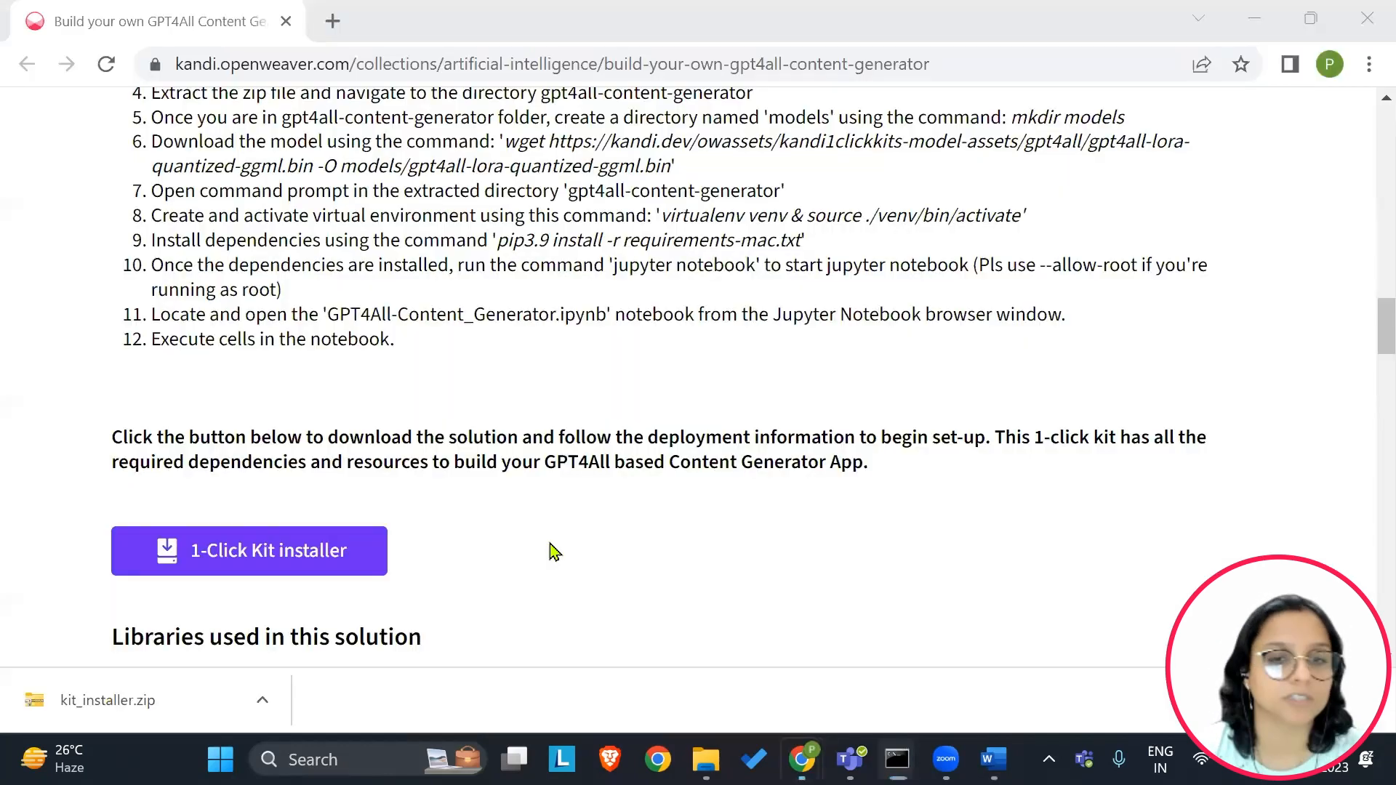
{"action": "left_click", "coordinate": [250, 551]}
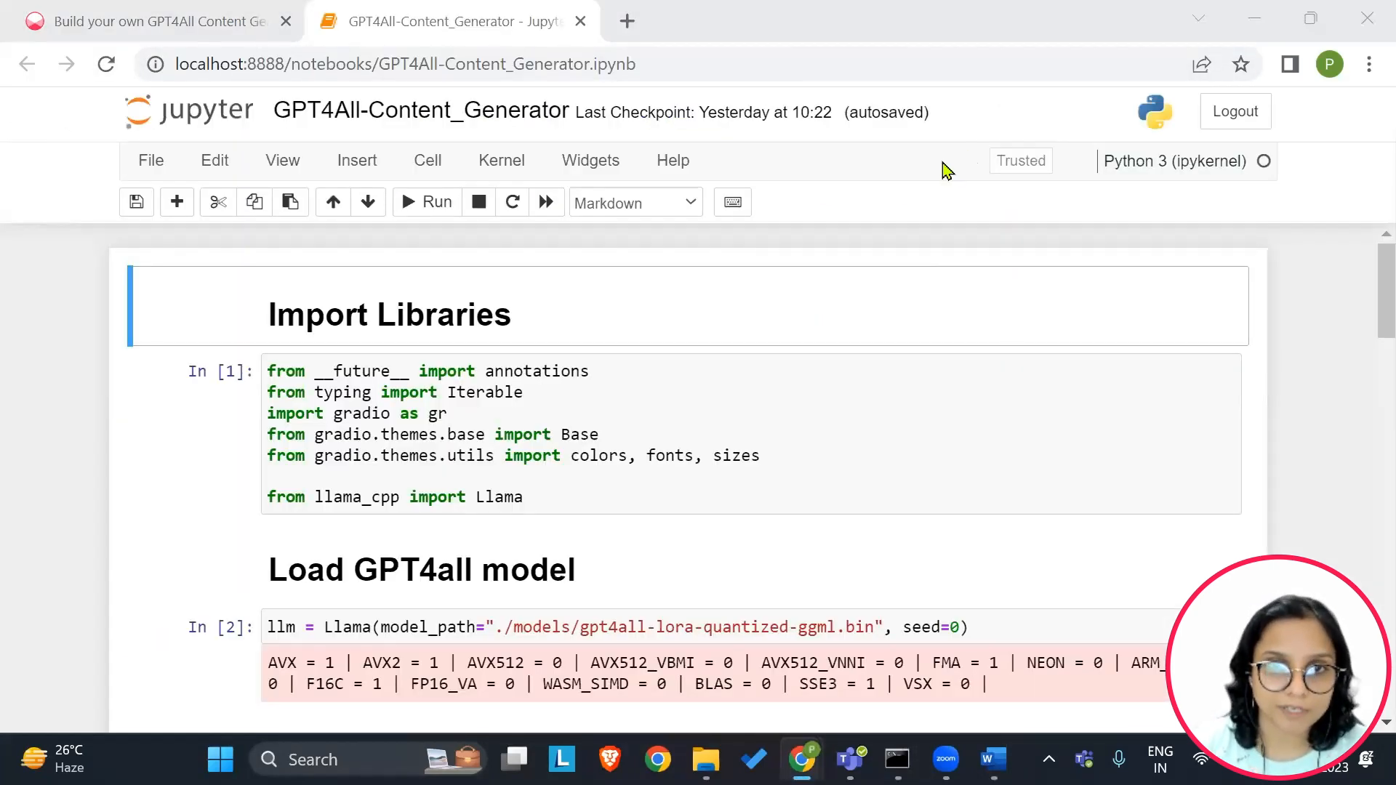
{"action": "mouse_move", "coordinate": [898, 98]}
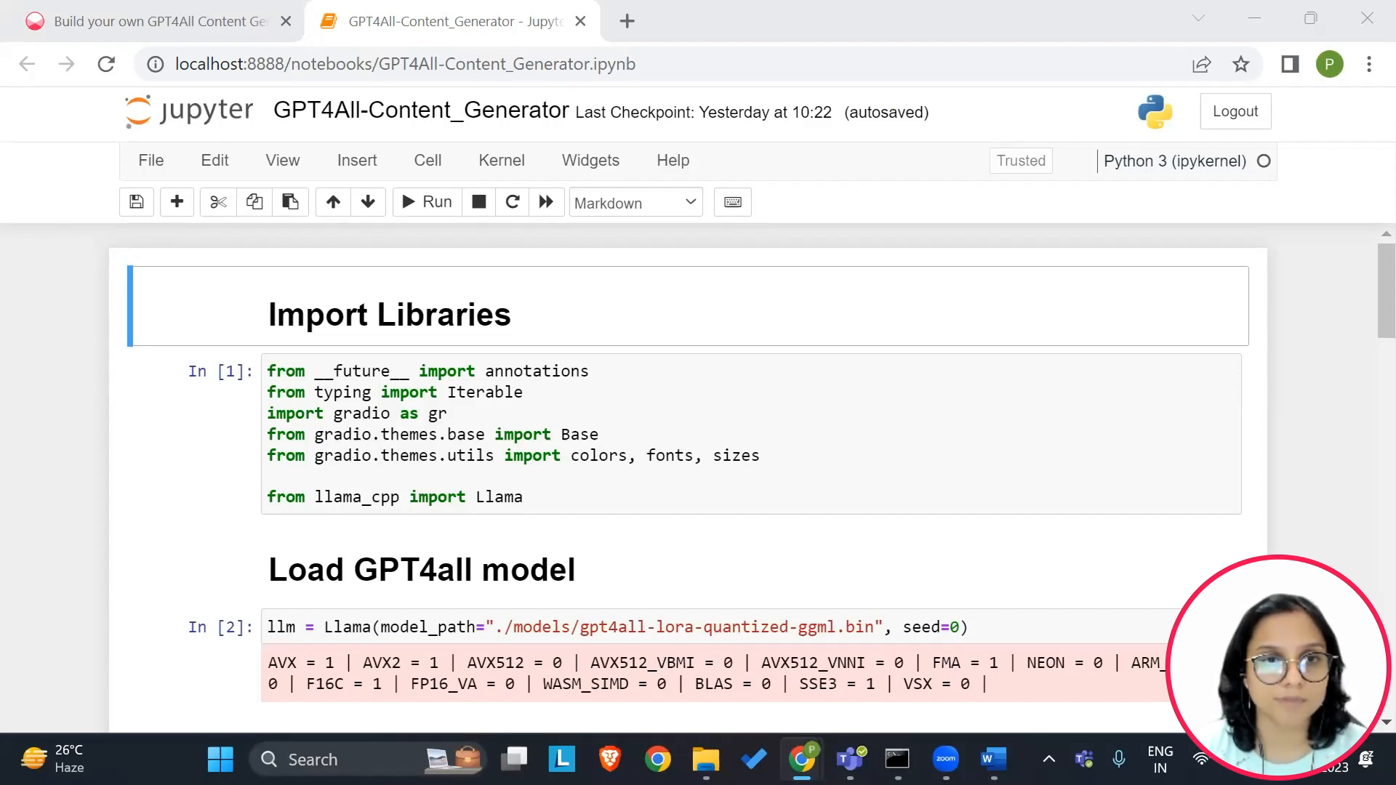
{"action": "scroll", "scroll_direction": "down", "scroll_amount": 3}
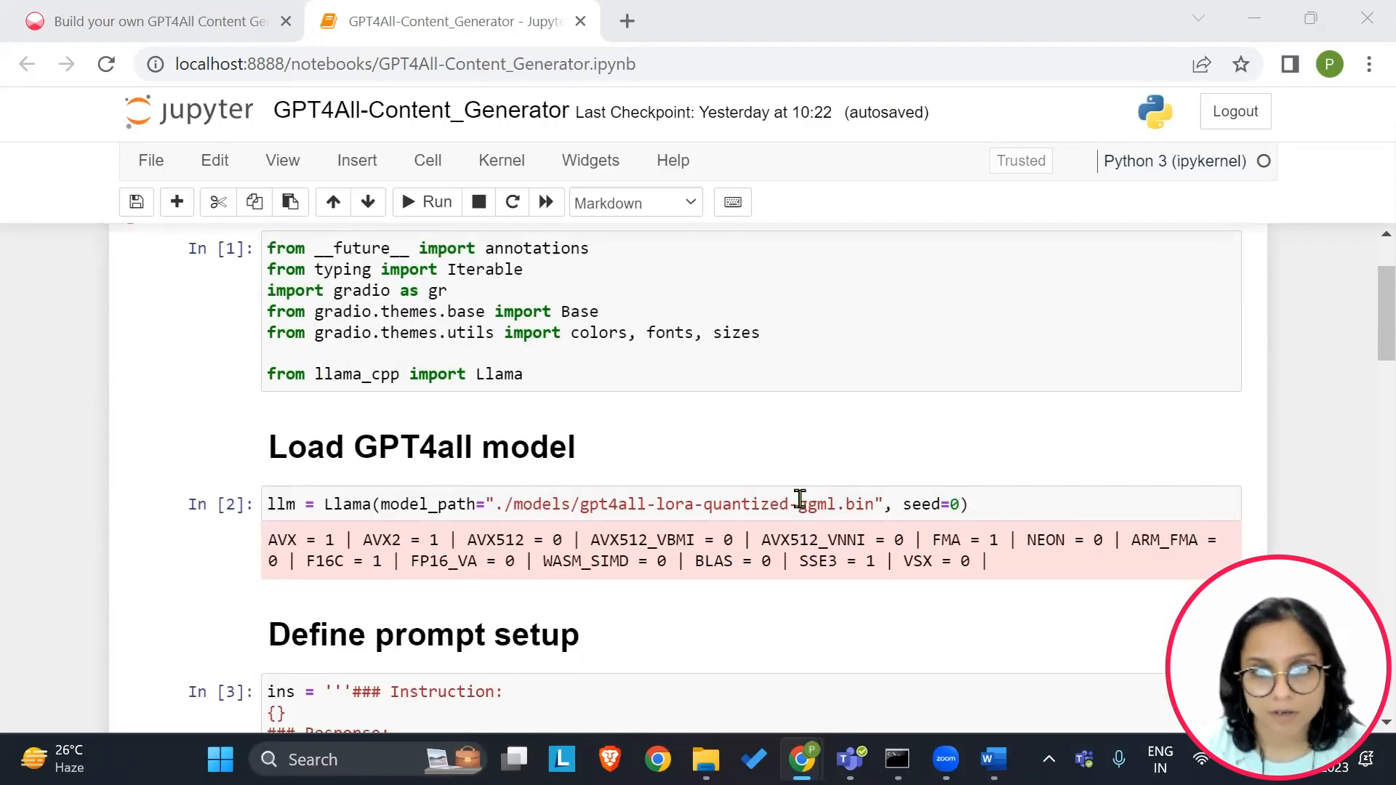
{"action": "scroll", "scroll_direction": "up", "scroll_amount": 3}
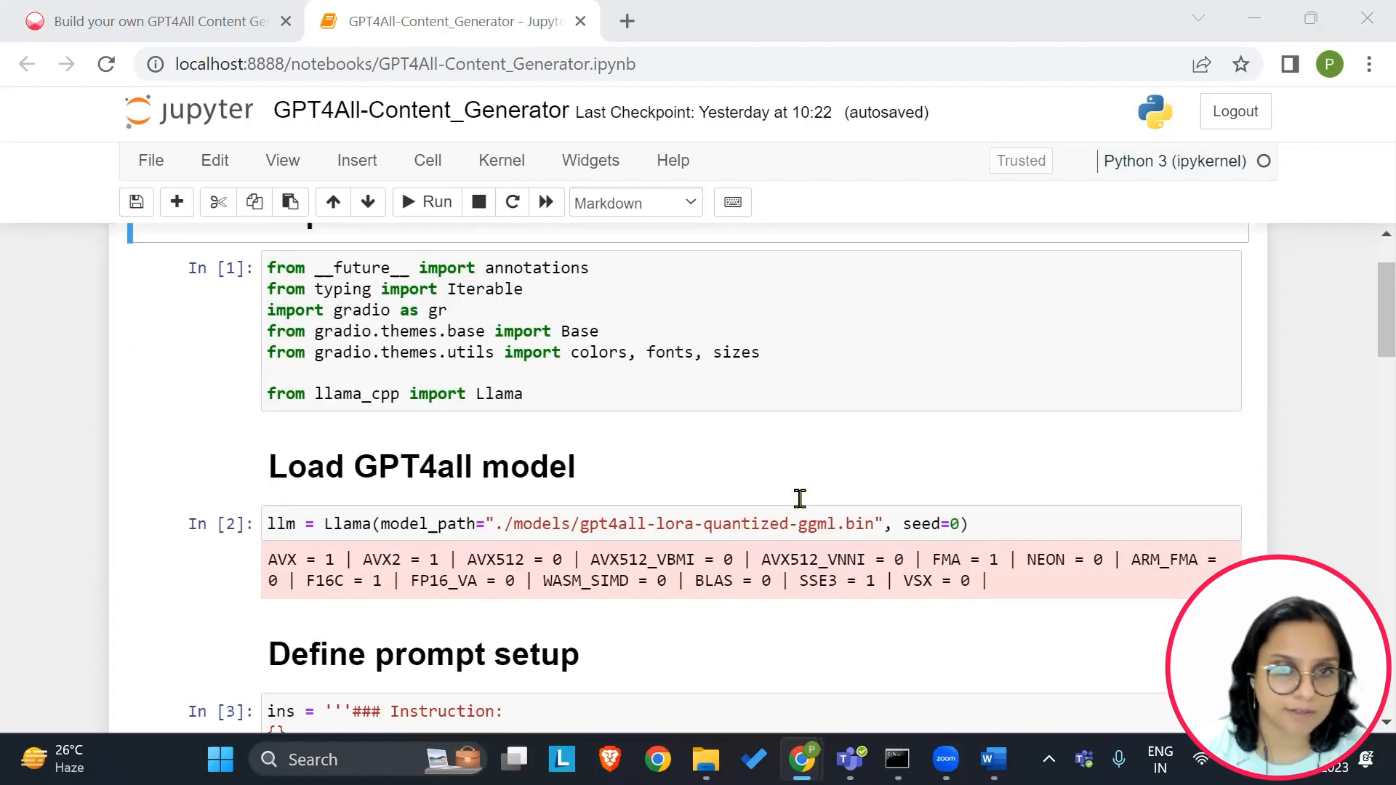
{"action": "scroll", "scroll_direction": "up", "scroll_amount": 3}
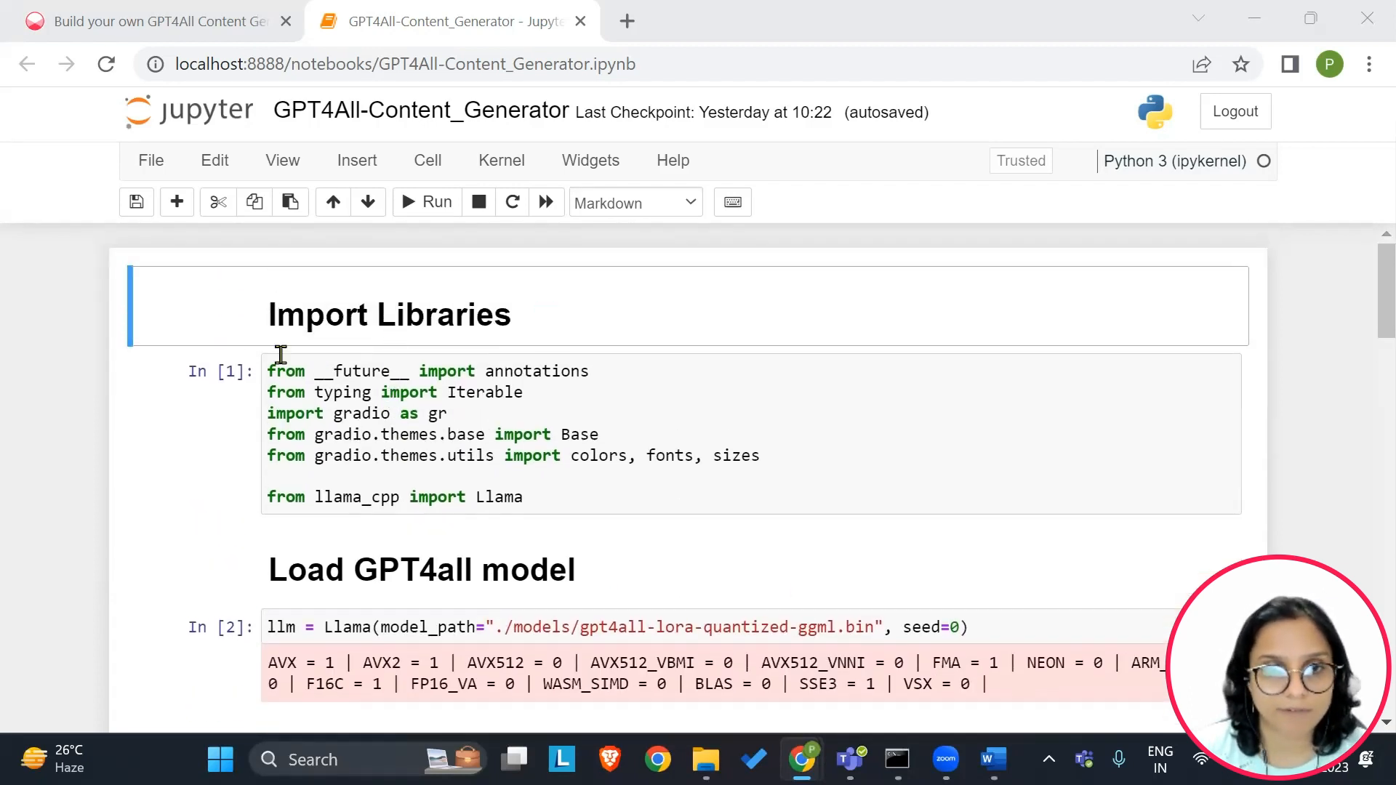
{"action": "mouse_move", "coordinate": [540, 460]}
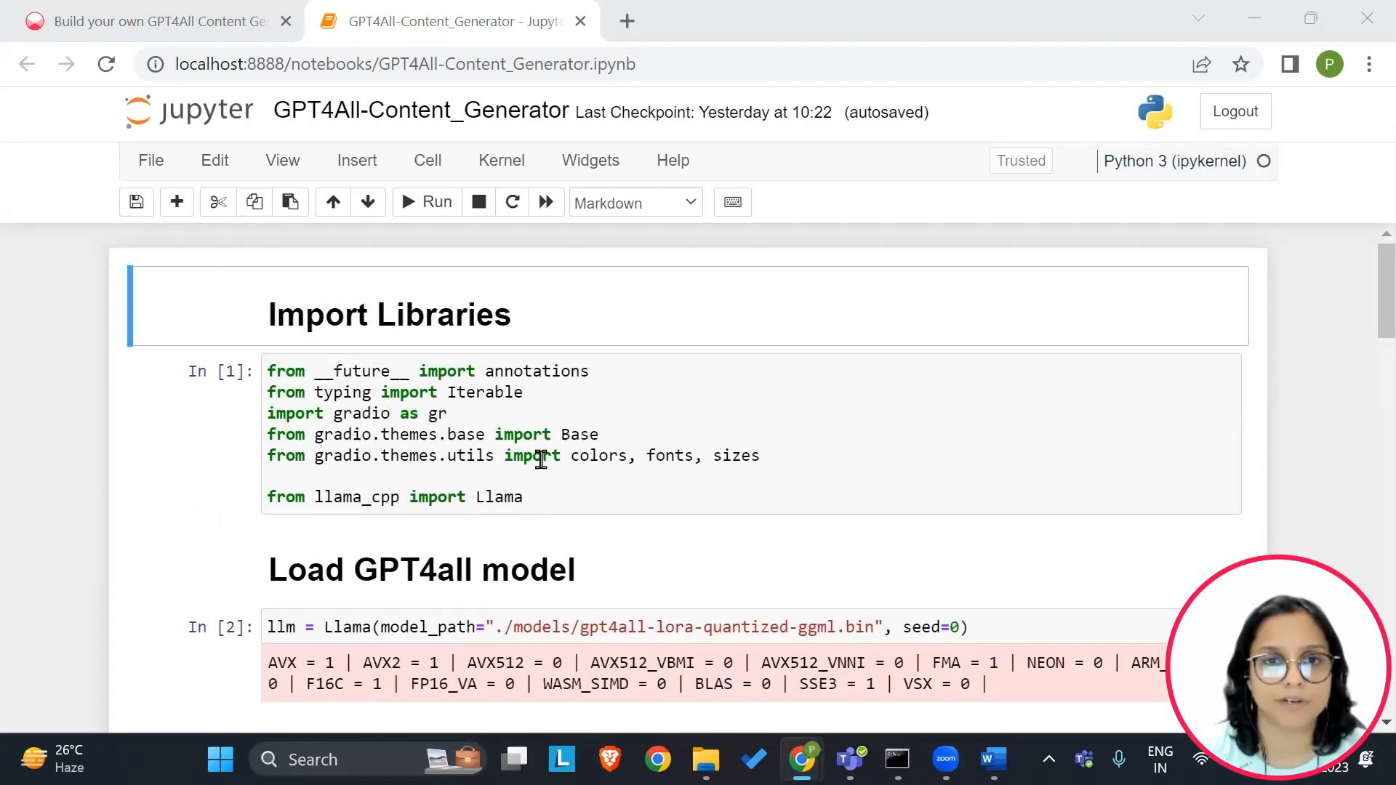
{"action": "scroll", "scroll_direction": "down", "scroll_amount": 3}
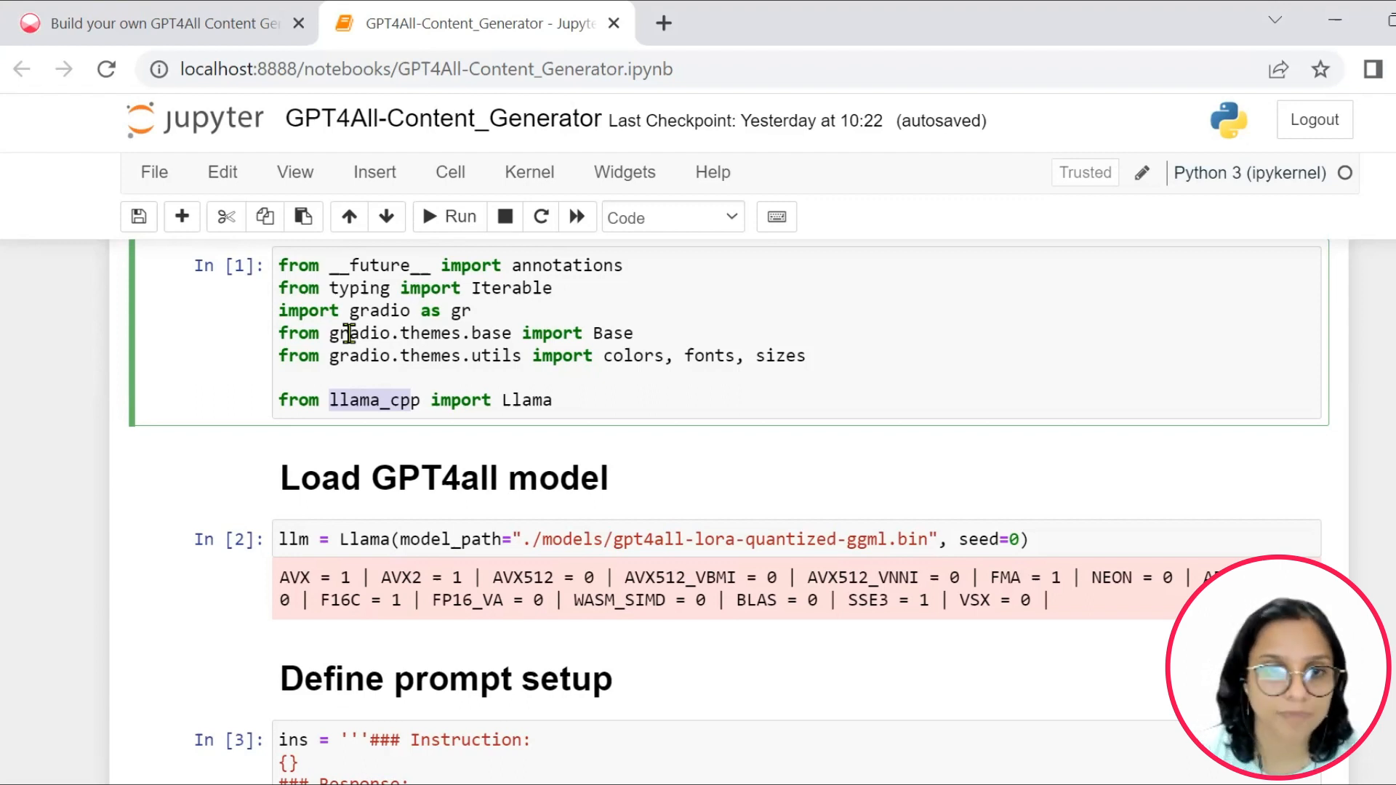
{"action": "scroll", "scroll_direction": "down", "scroll_amount": 3}
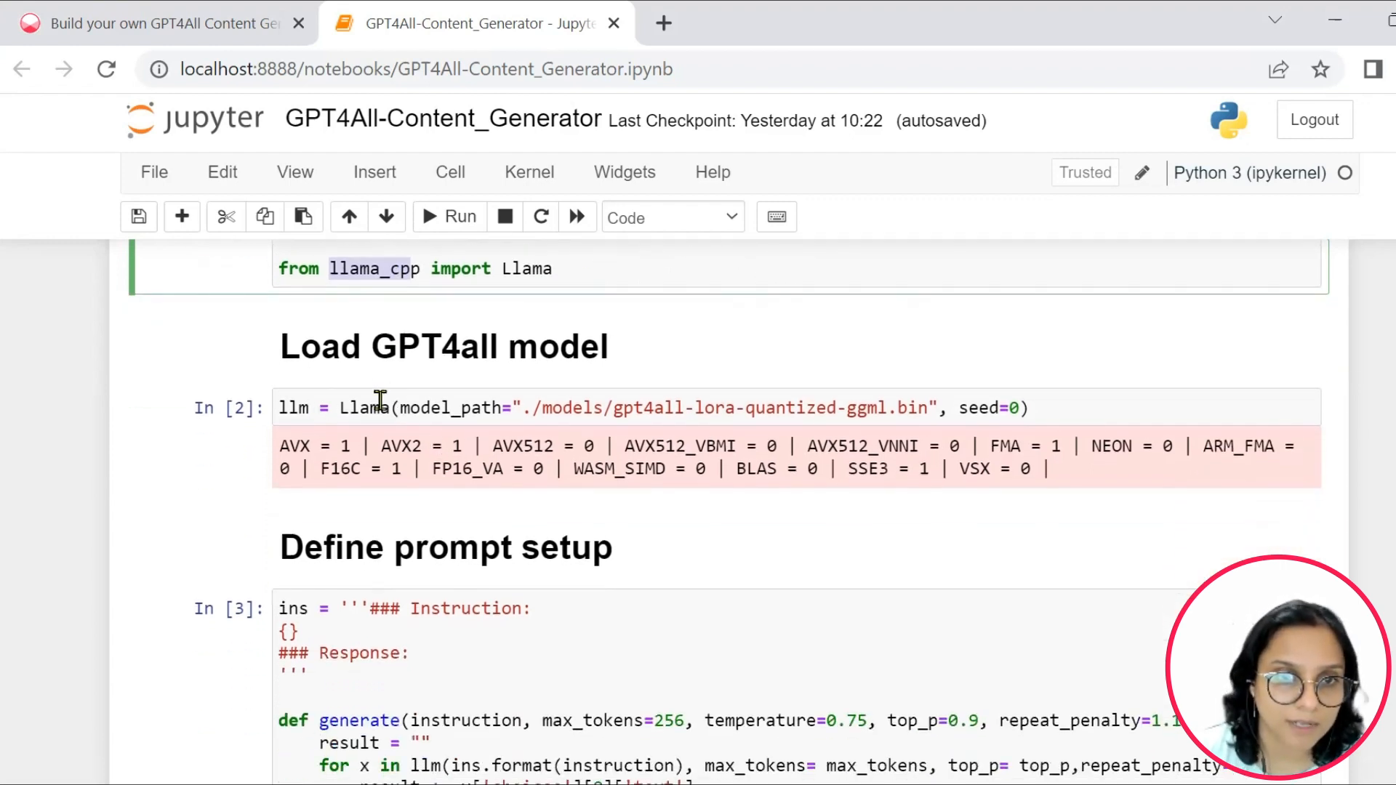
{"action": "mouse_move", "coordinate": [532, 408]}
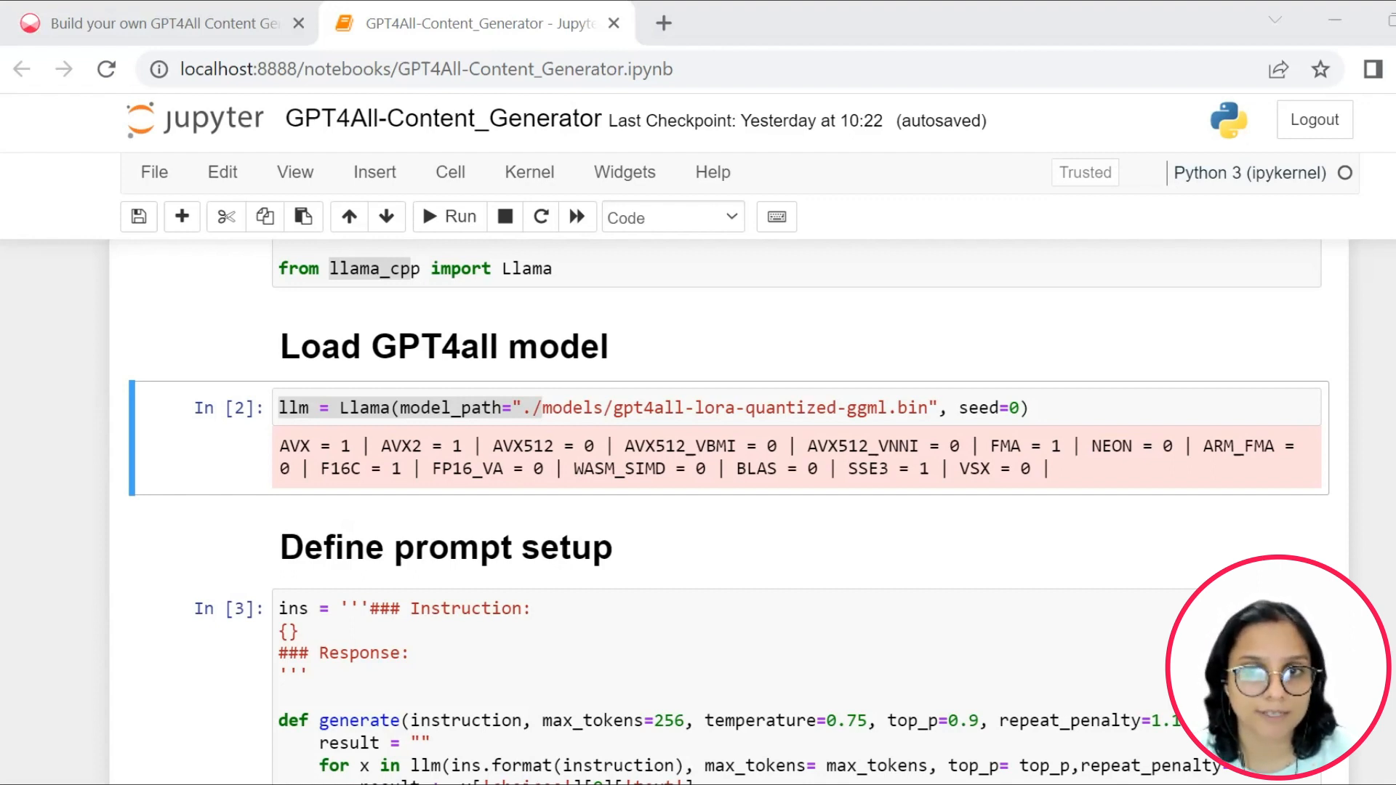
{"action": "mouse_move", "coordinate": [343, 579]}
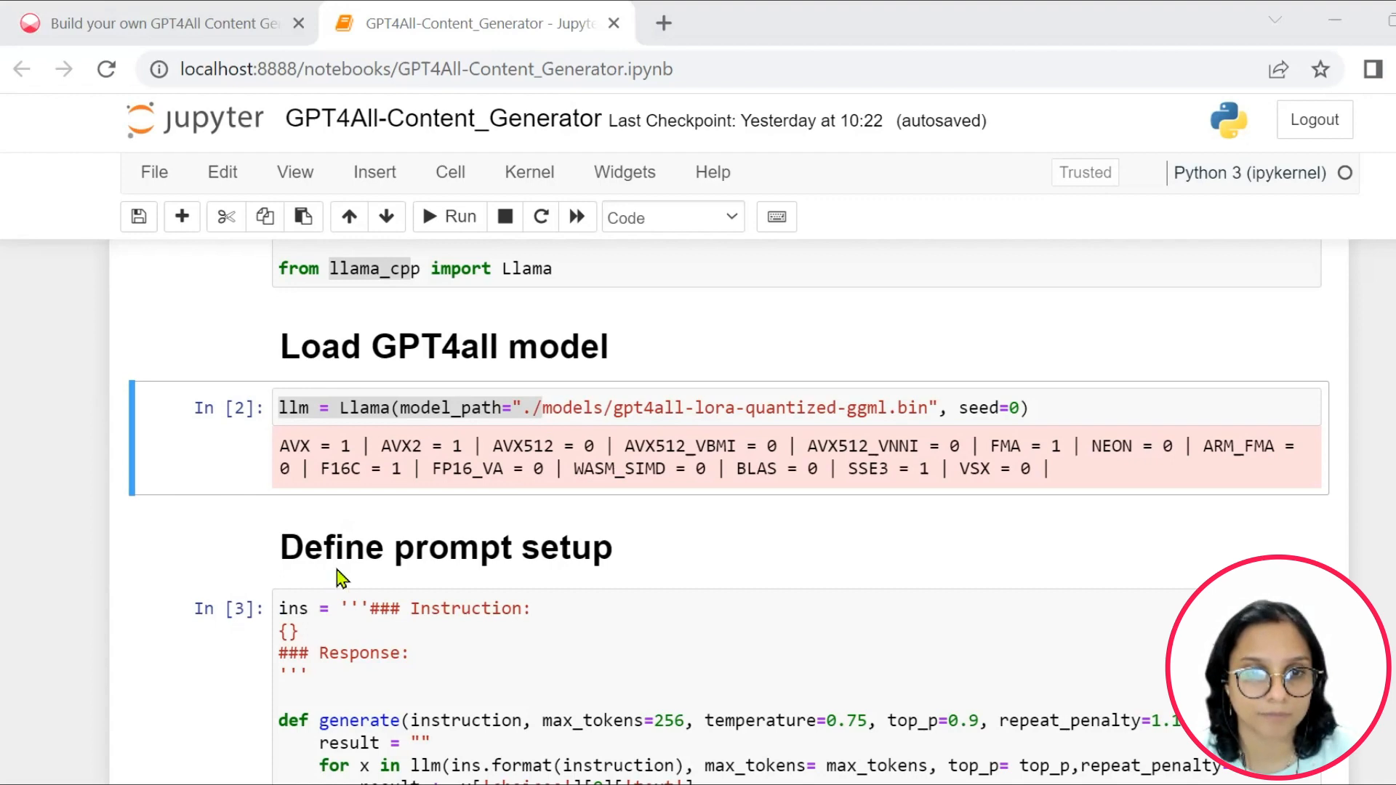
{"action": "scroll", "scroll_direction": "down", "scroll_amount": 3}
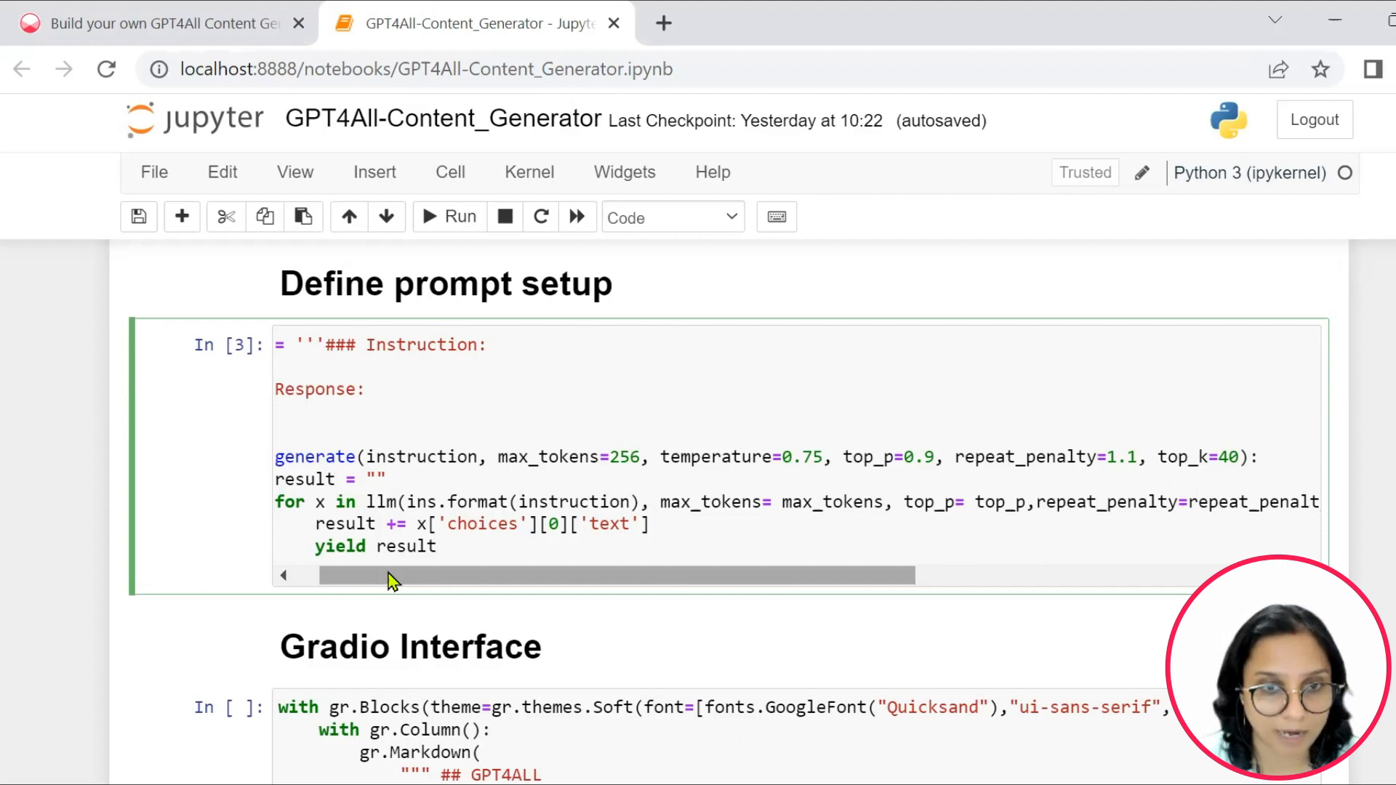
{"action": "scroll", "scroll_direction": "left", "scroll_amount": 3}
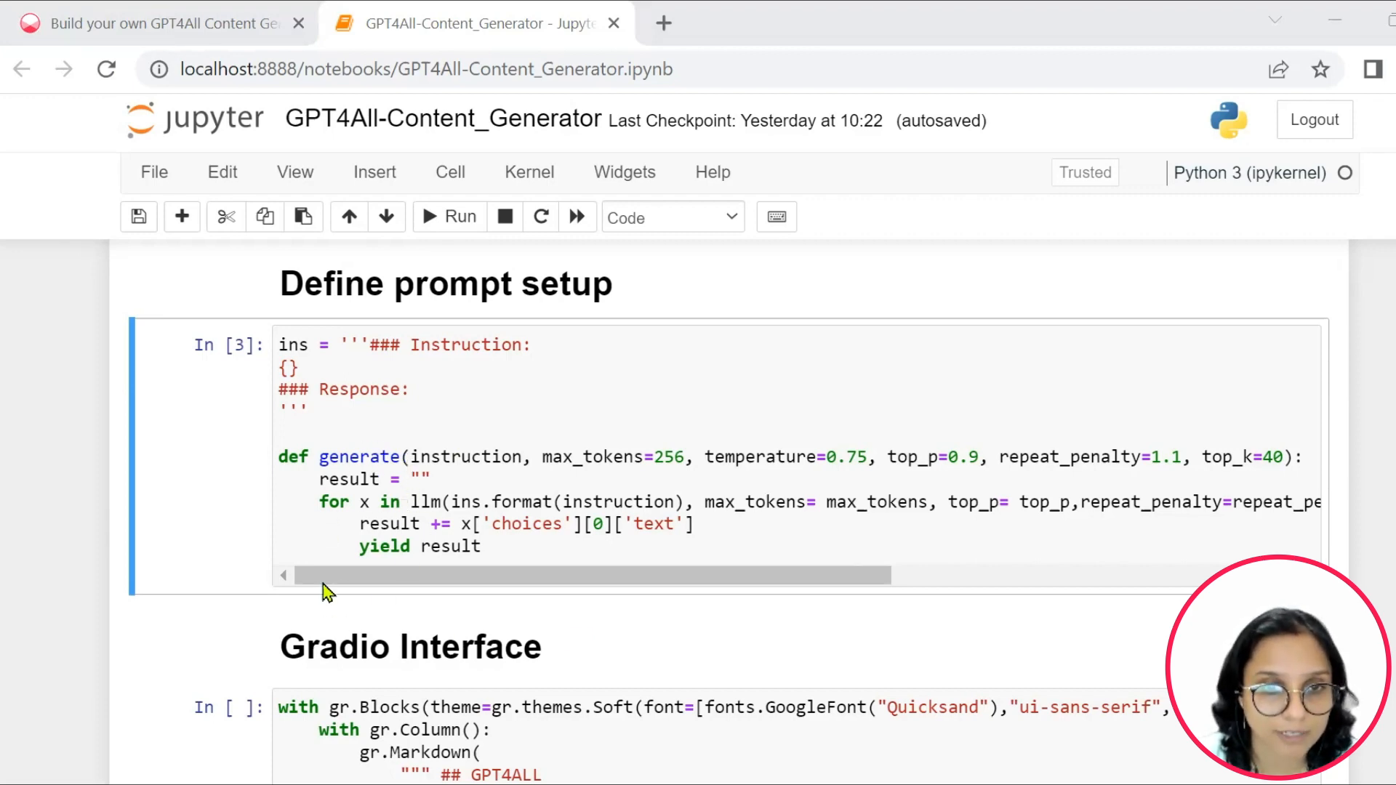
{"action": "scroll", "scroll_direction": "down", "scroll_amount": 3}
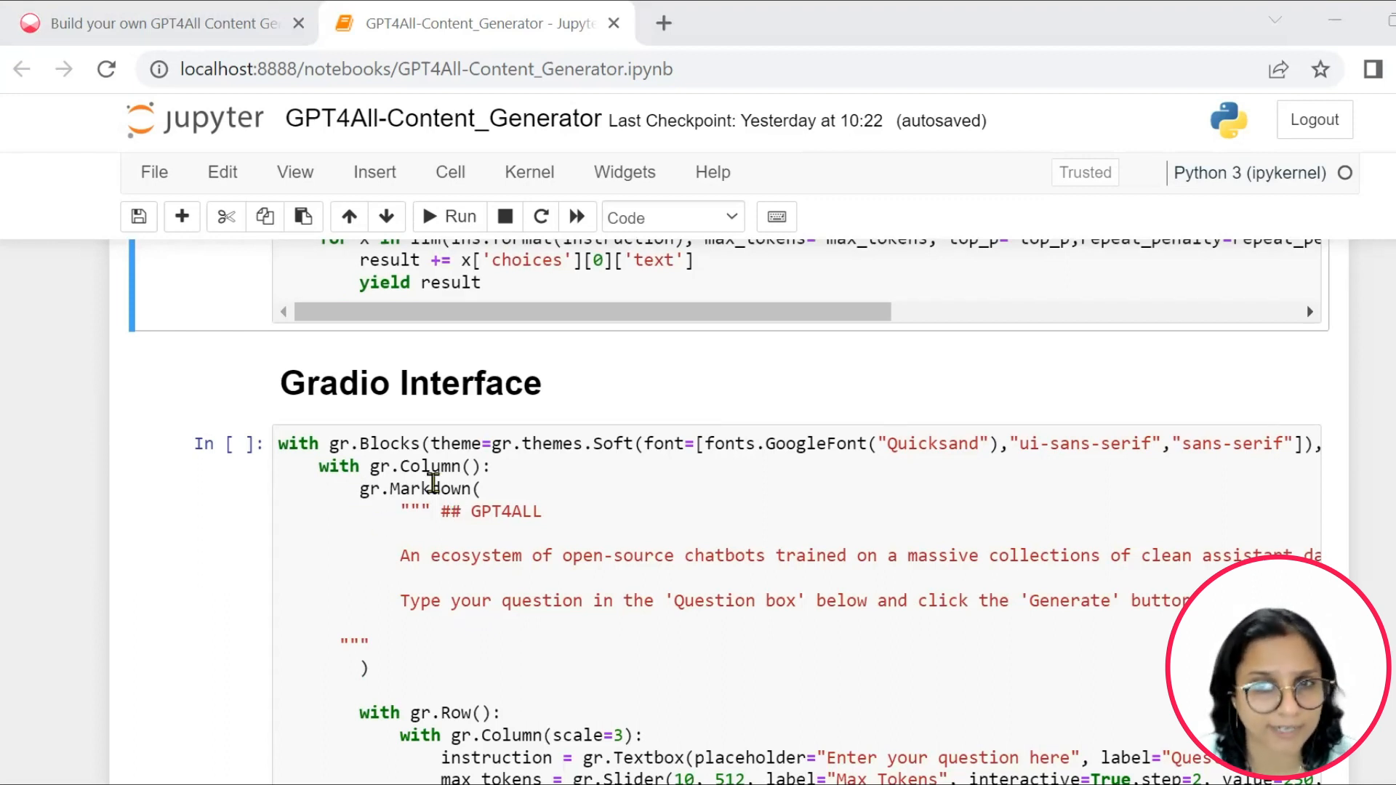
{"action": "scroll", "scroll_direction": "down", "scroll_amount": 3}
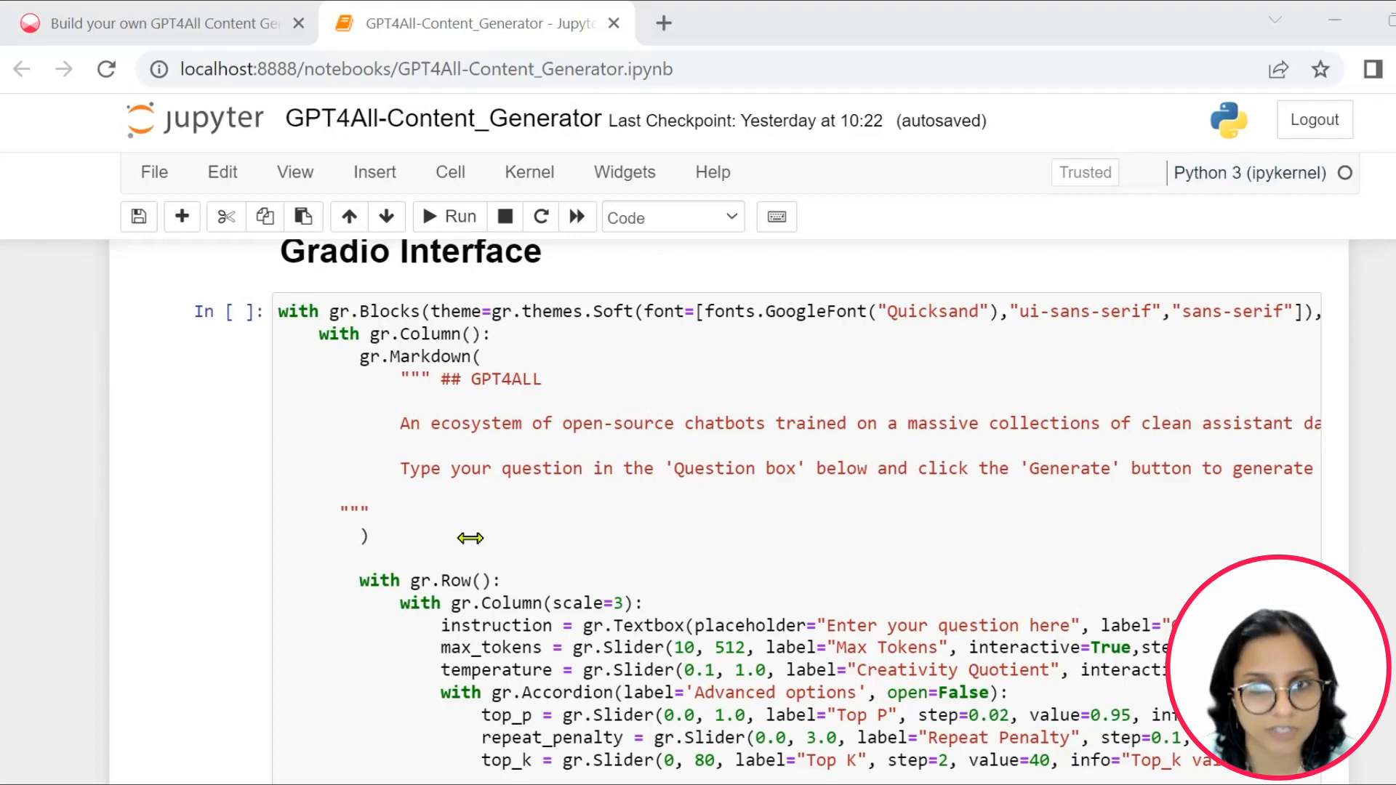
{"action": "mouse_move", "coordinate": [436, 497]}
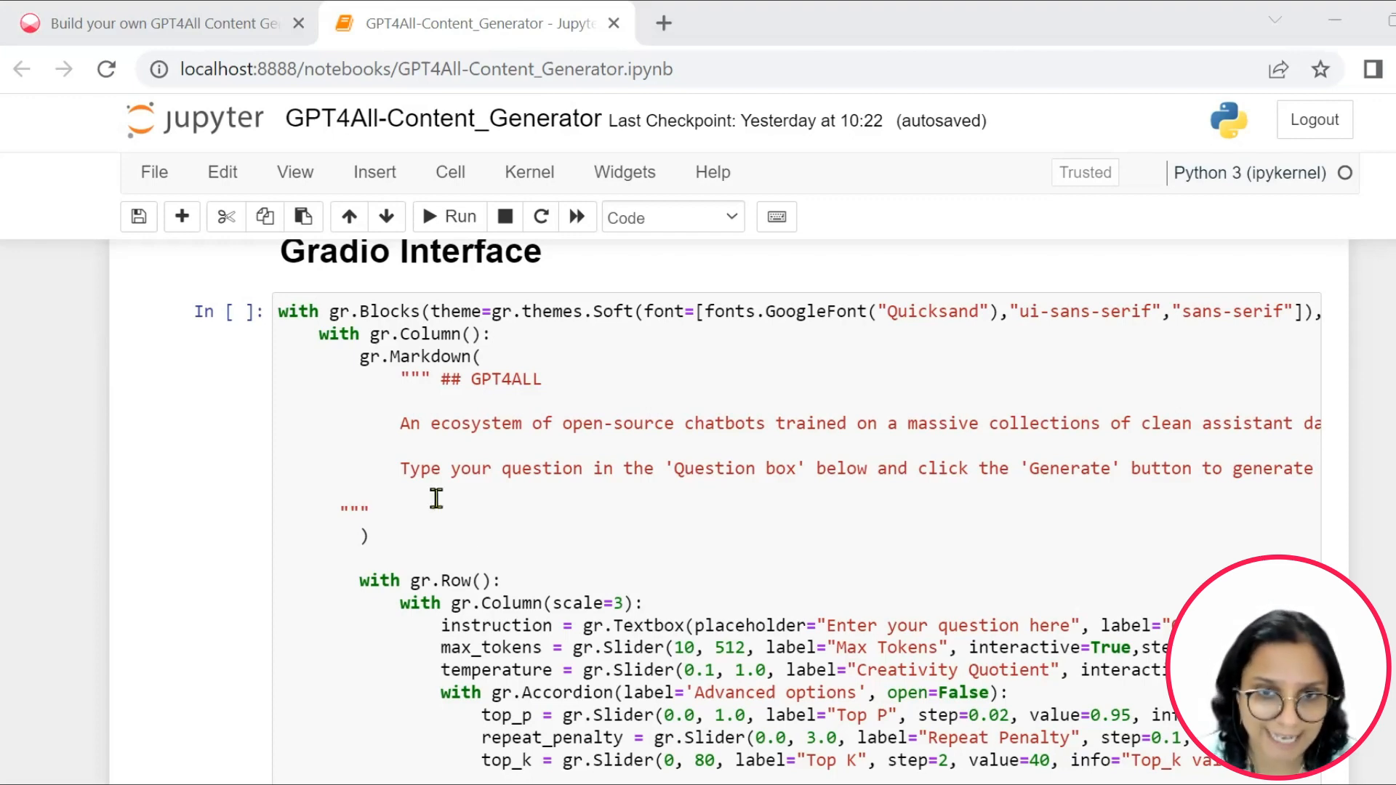
{"action": "scroll", "scroll_direction": "down", "scroll_amount": 3}
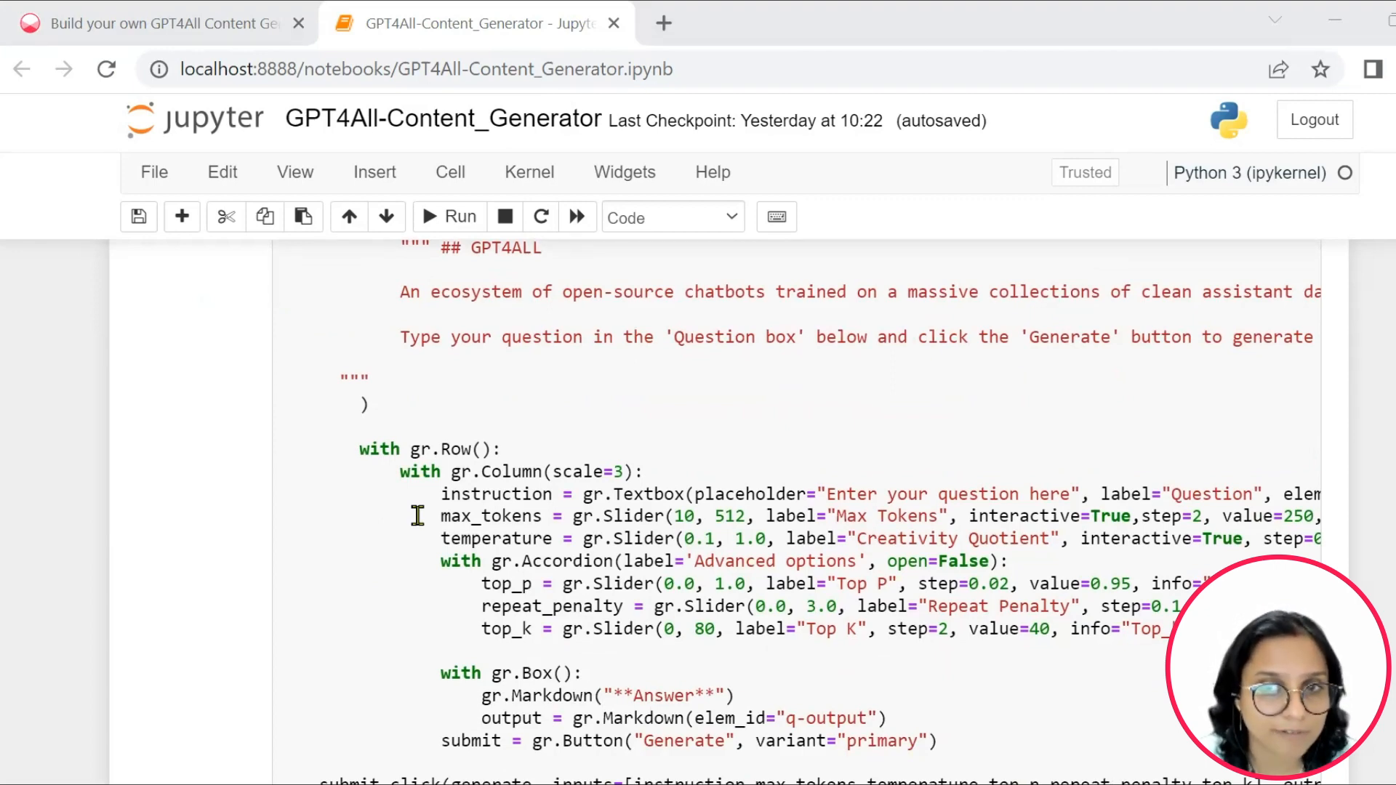
{"action": "scroll", "scroll_direction": "down", "scroll_amount": 3}
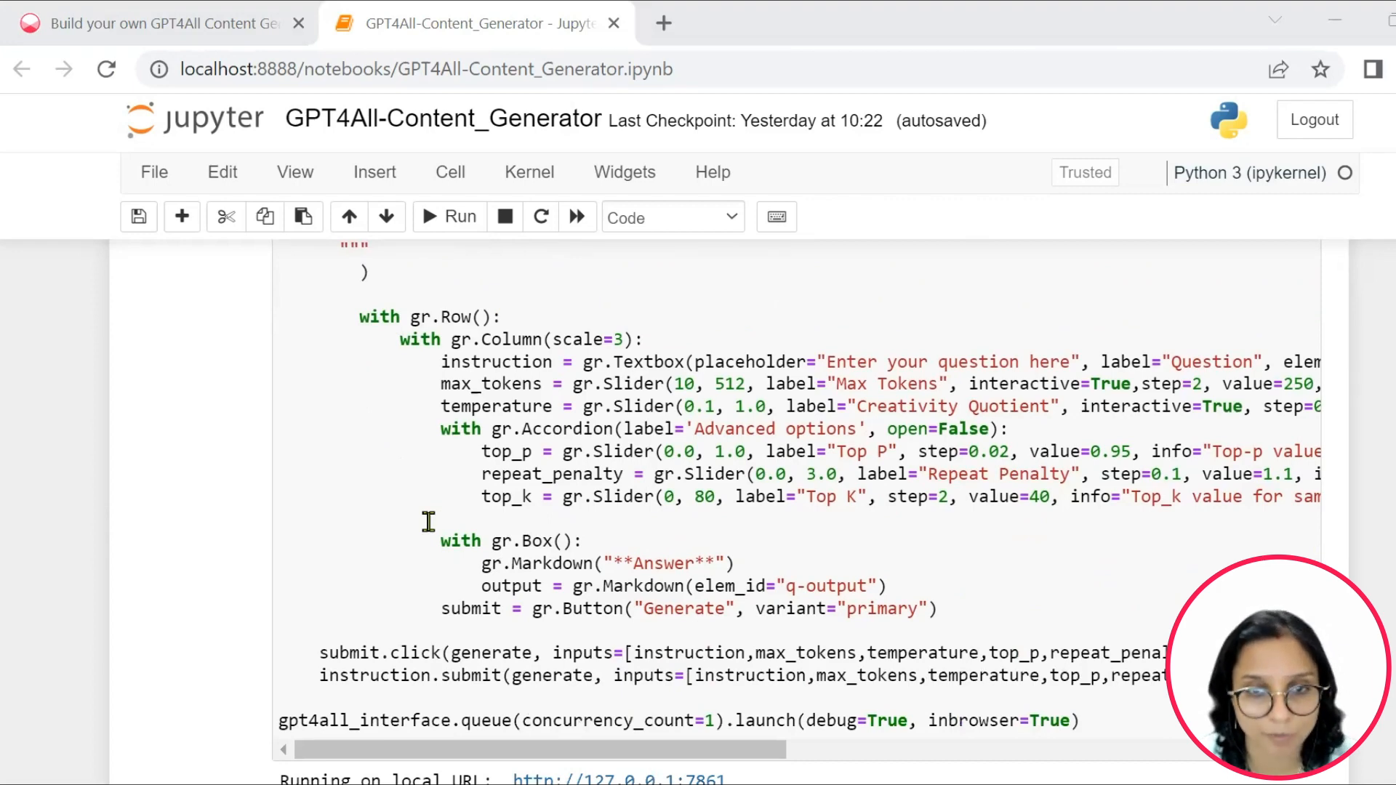
{"action": "mouse_move", "coordinate": [312, 501]}
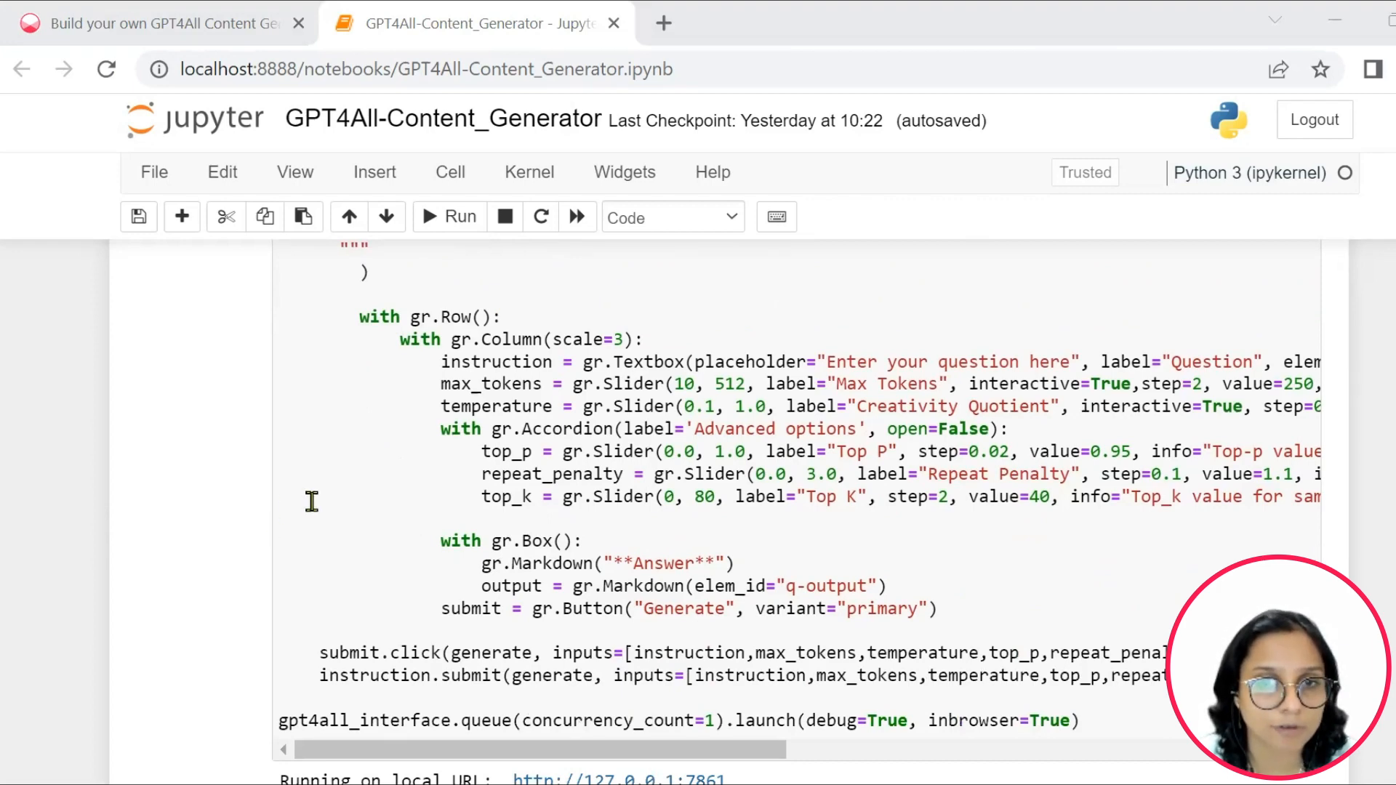
{"action": "scroll", "scroll_direction": "down", "scroll_amount": 3}
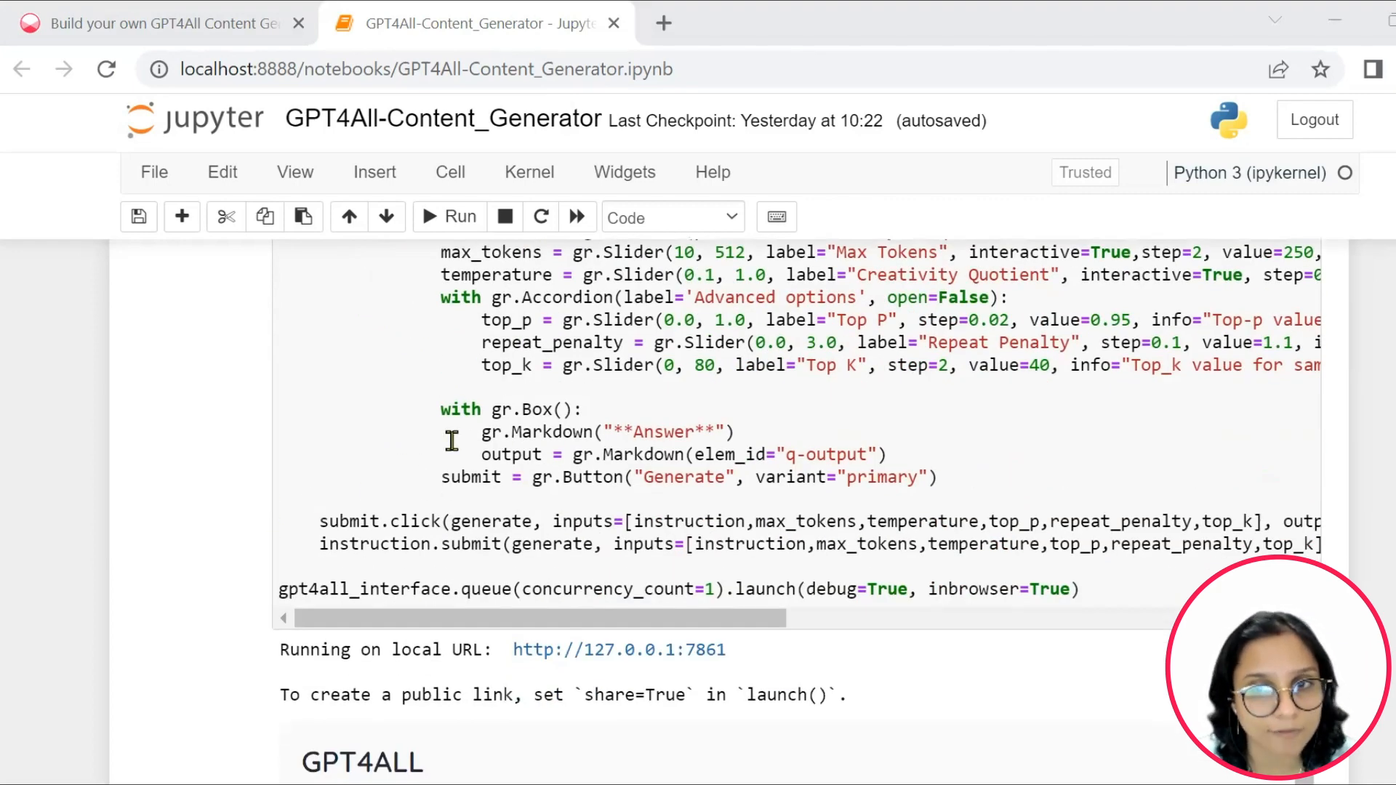
{"action": "scroll", "scroll_direction": "down", "scroll_amount": 3}
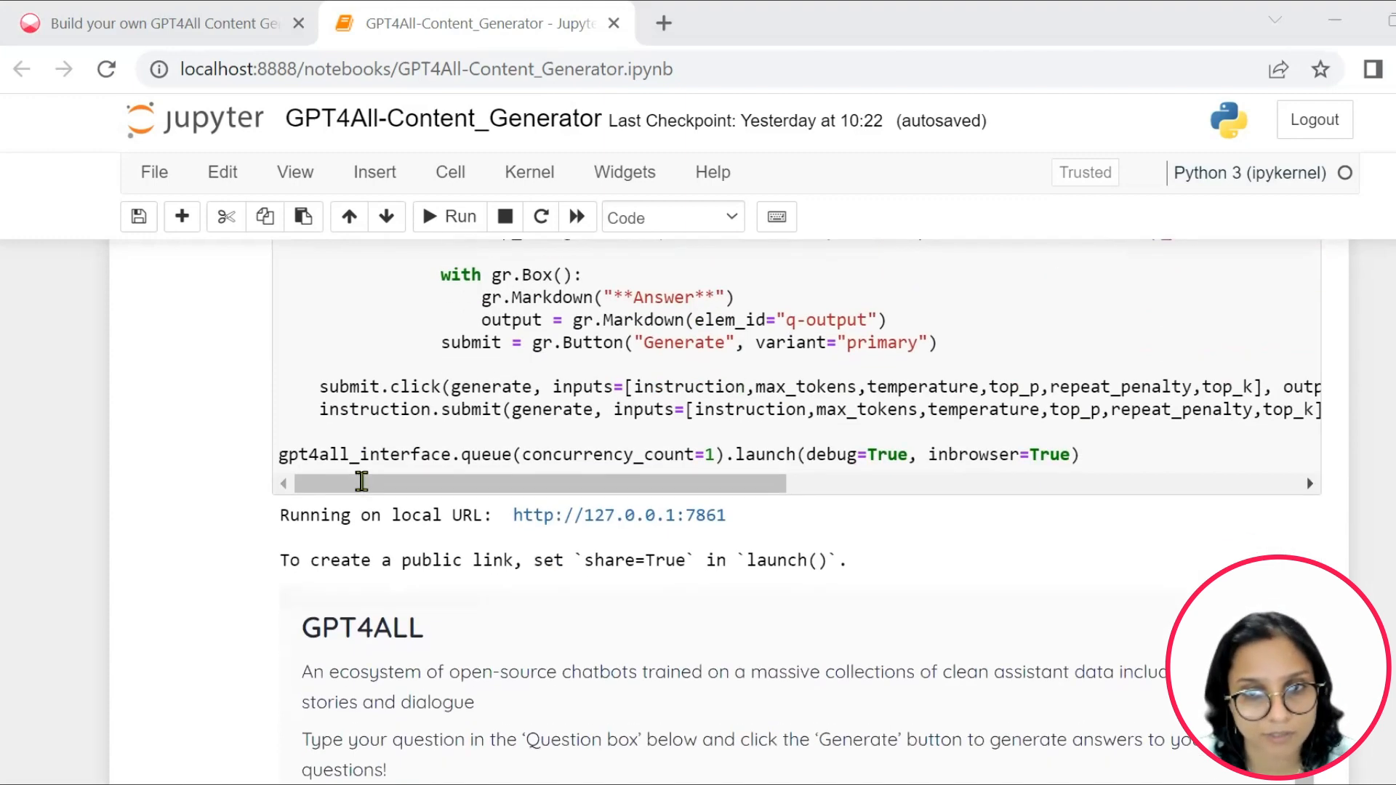
{"action": "scroll", "scroll_direction": "down", "scroll_amount": 3}
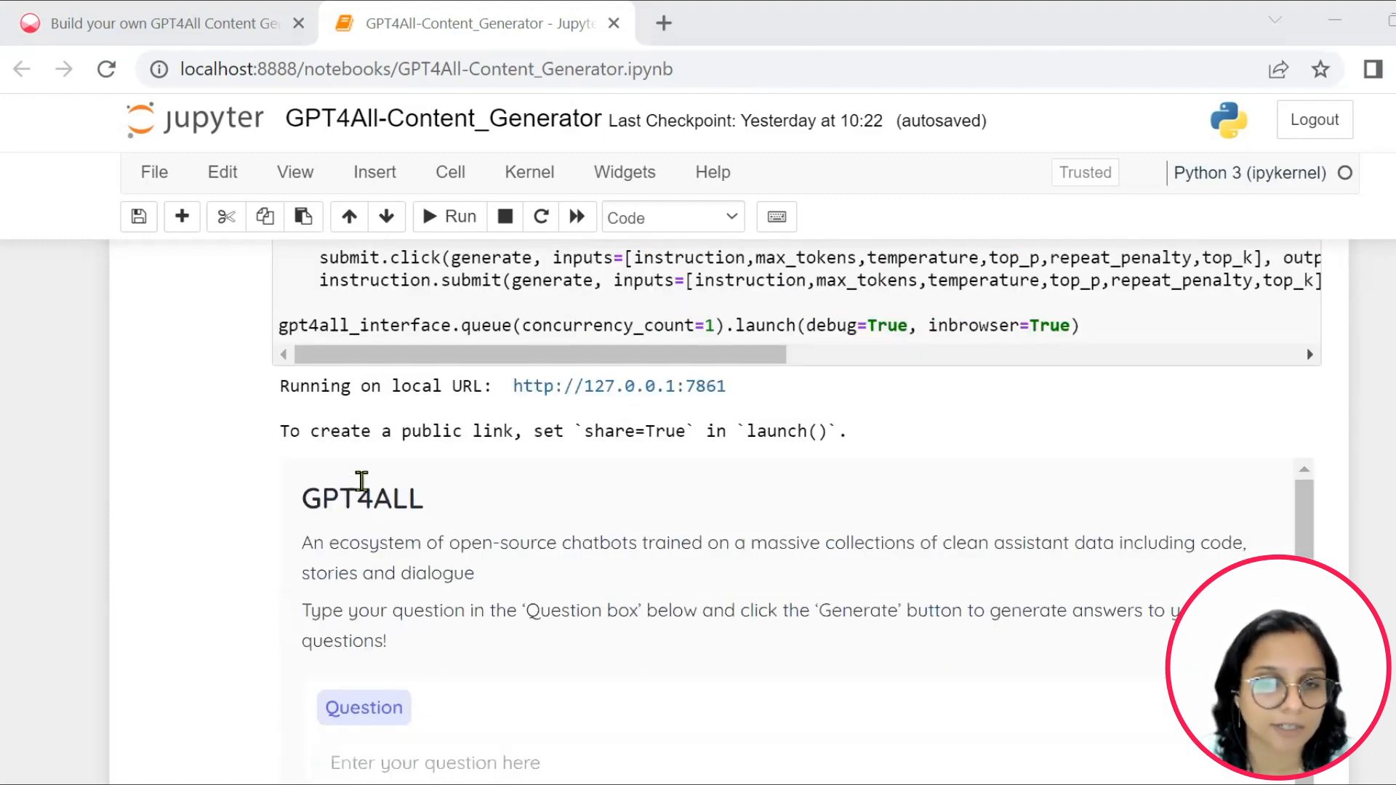
{"action": "mouse_move", "coordinate": [385, 480]}
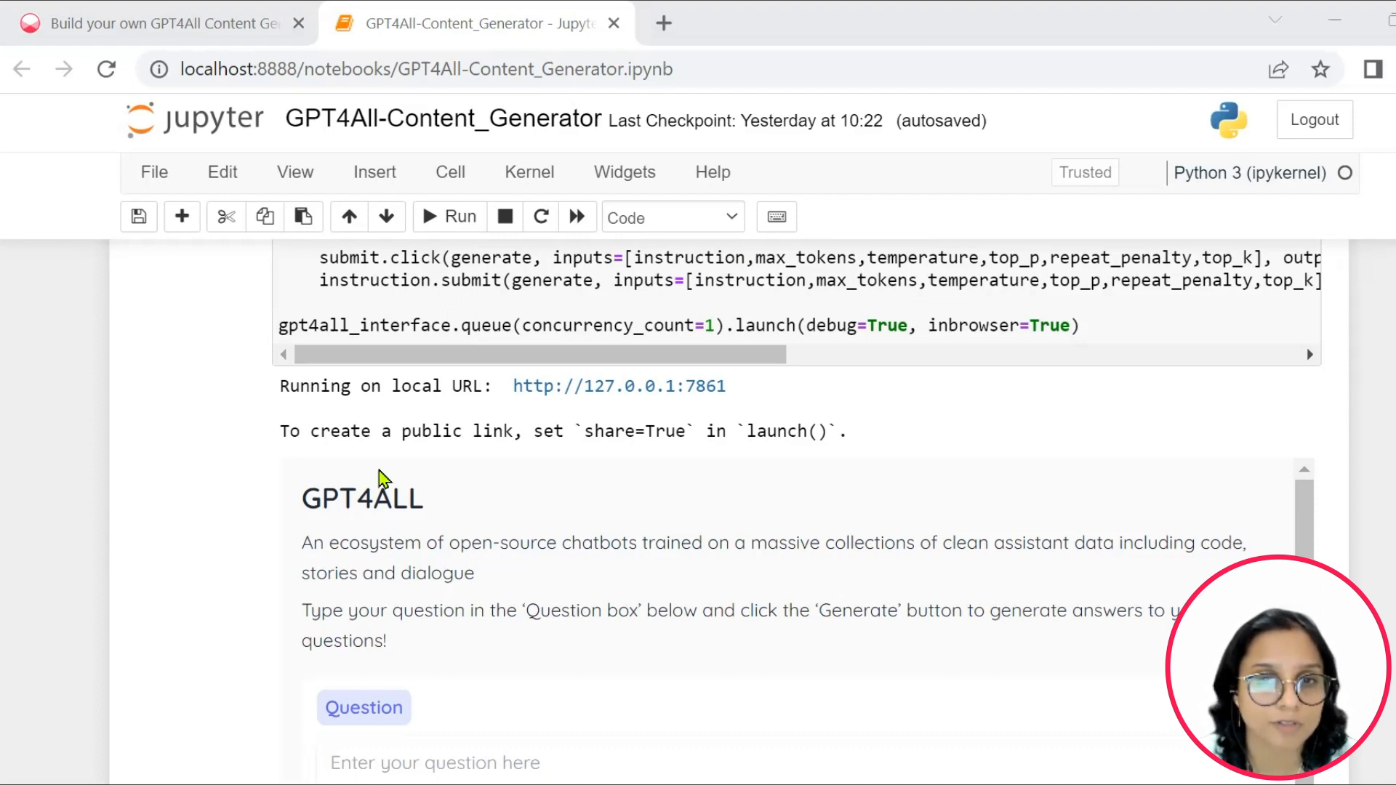
{"action": "mouse_move", "coordinate": [399, 471]}
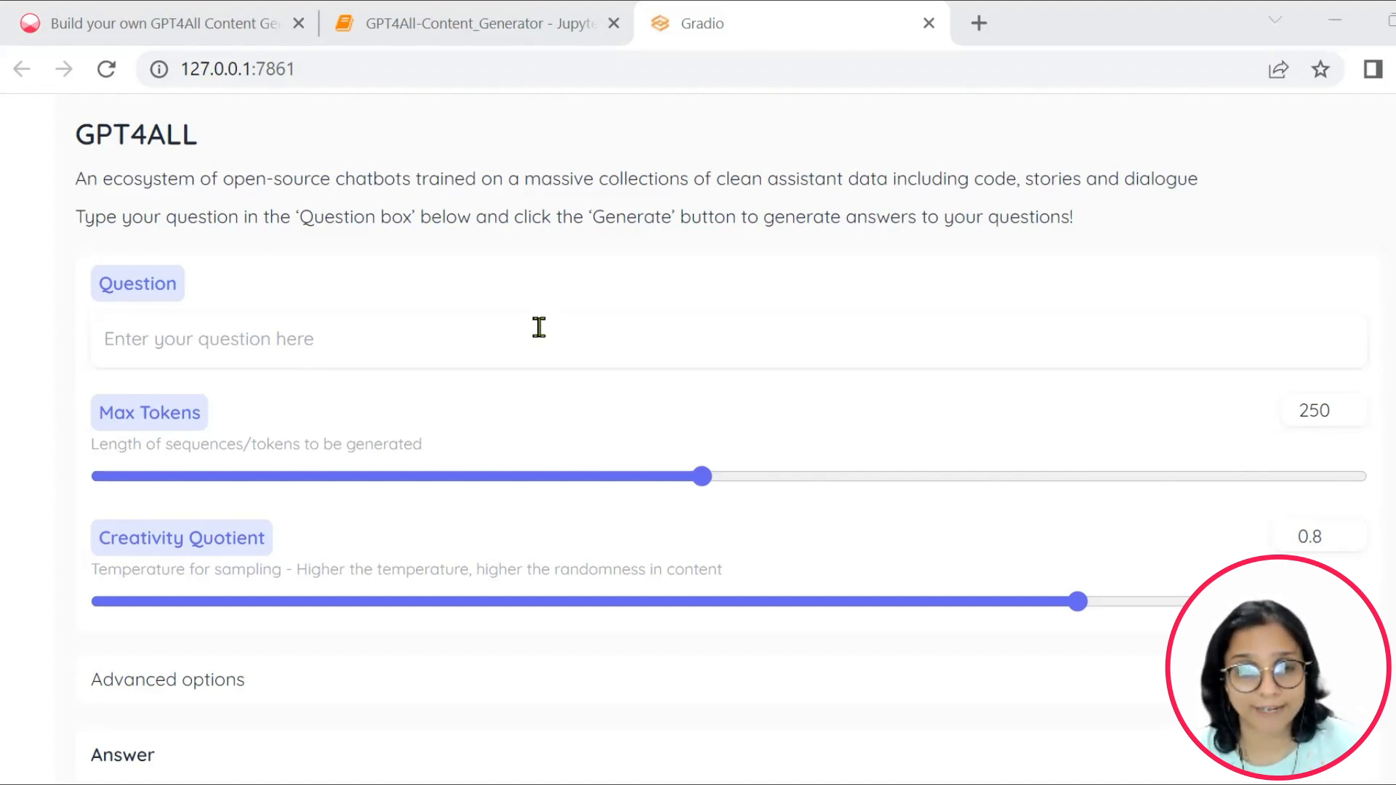
{"action": "mouse_move", "coordinate": [37, 292]}
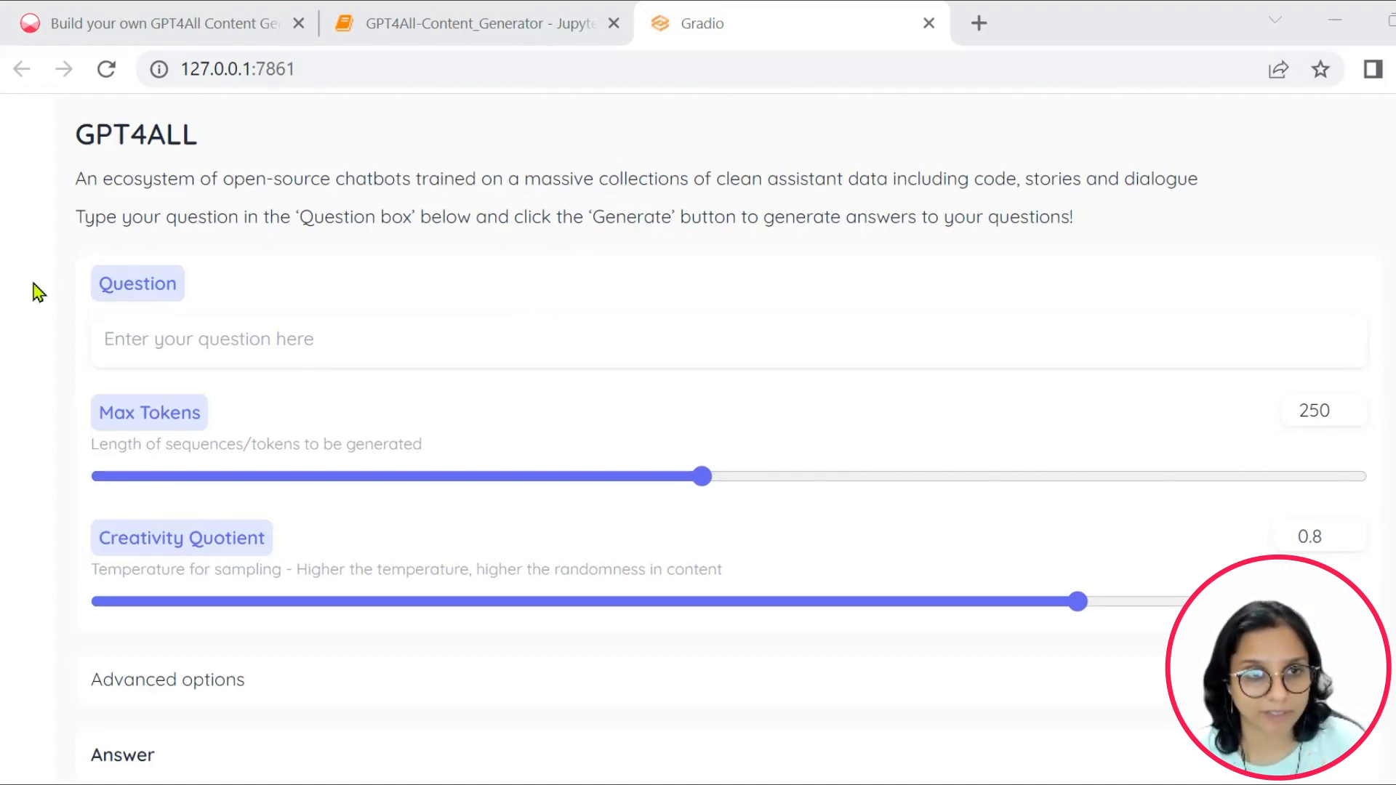
Scroll through the Gradio app's Max Tokens, Creativity Quotient and advanced options.
{"action": "scroll", "scroll_direction": "down", "scroll_amount": 3}
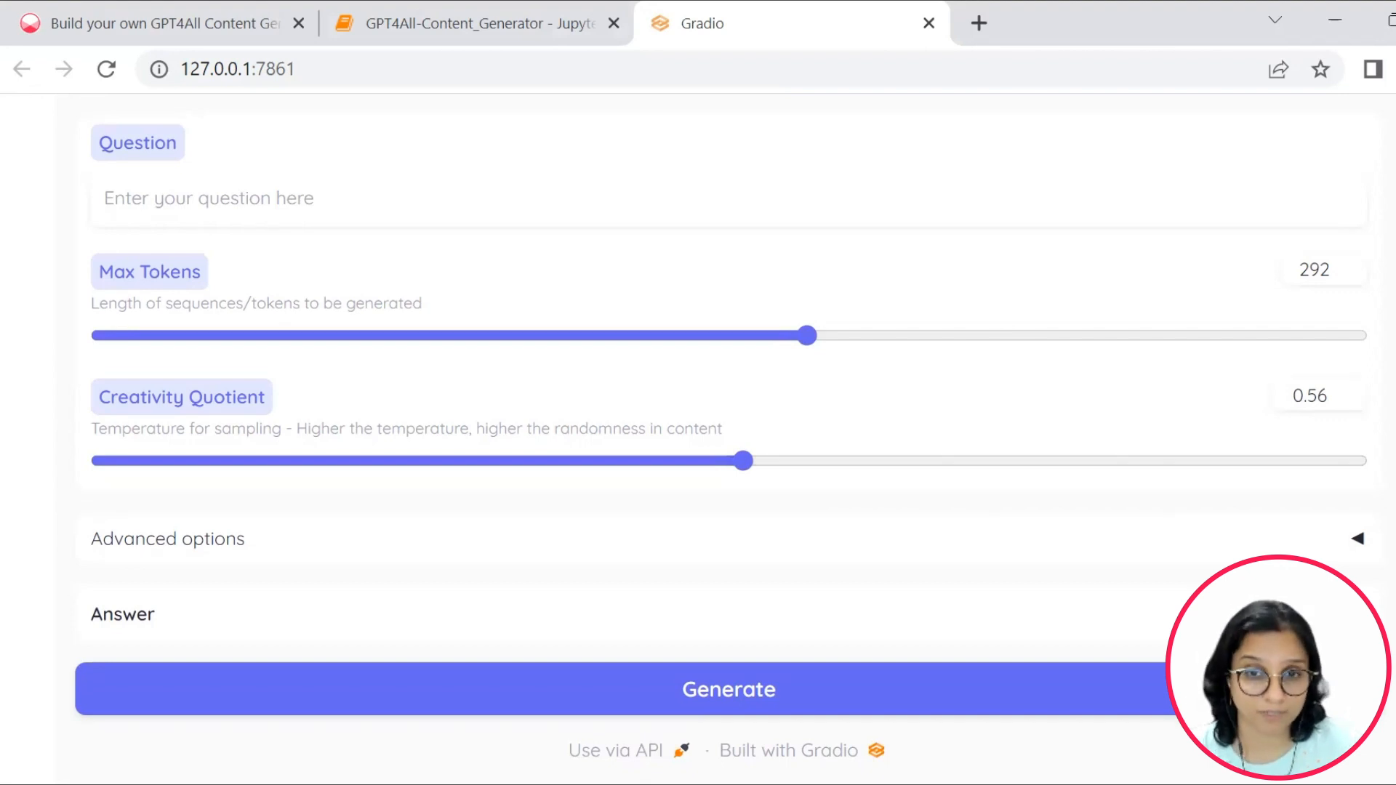
{"action": "scroll", "scroll_direction": "up", "scroll_amount": 3}
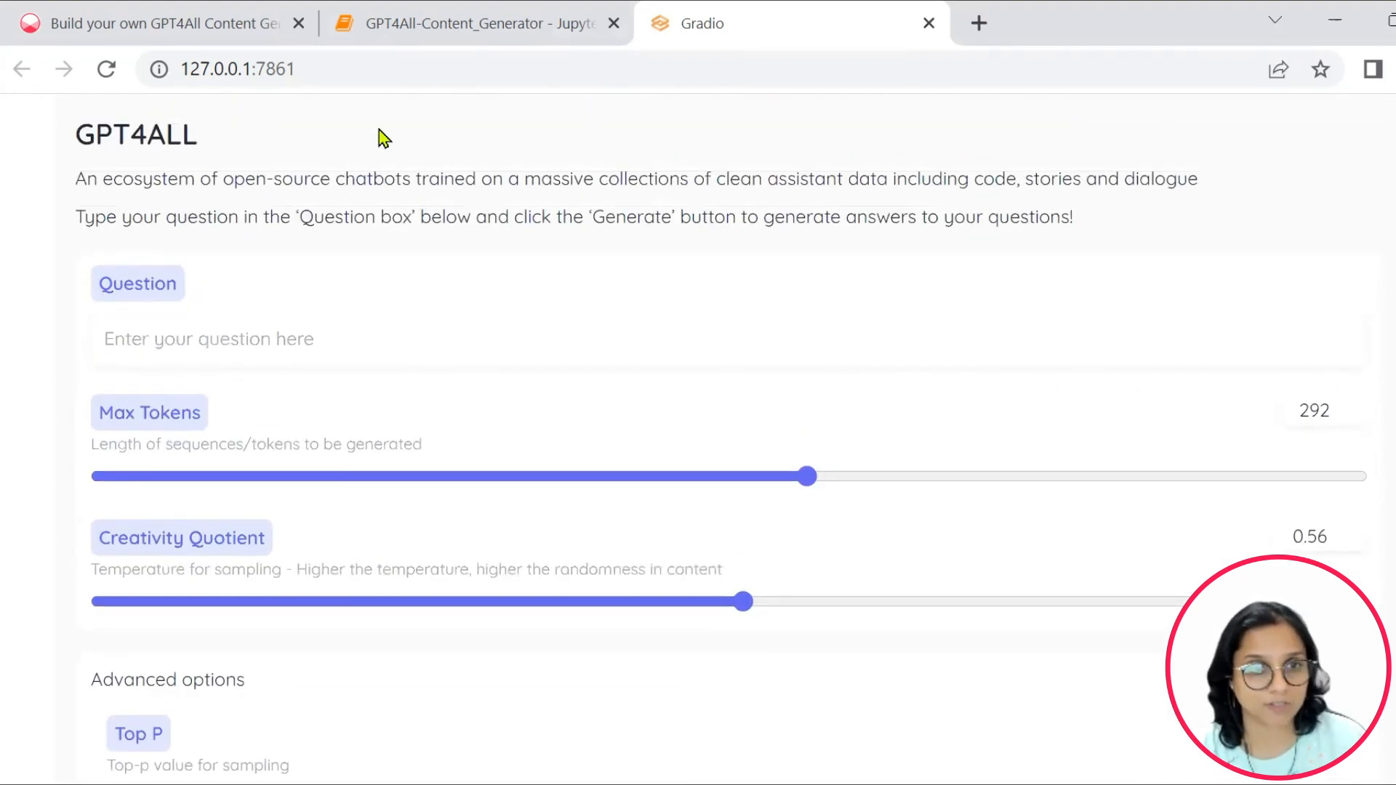
Ask 'Give me a blog post of 100 words on Generative AI' and generate.
{"action": "left_click", "coordinate": [223, 338]}
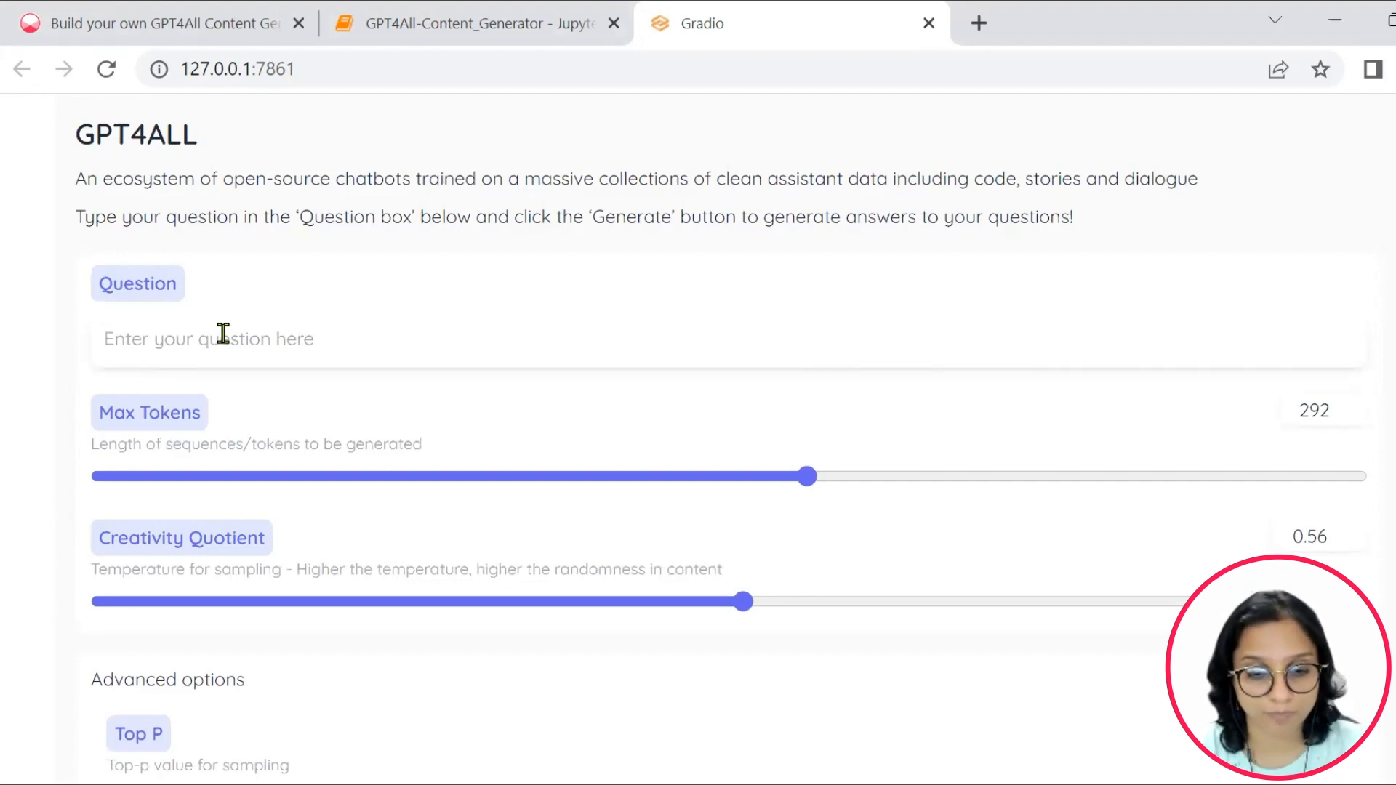
{"action": "type", "text": "Give me a blog pos"}
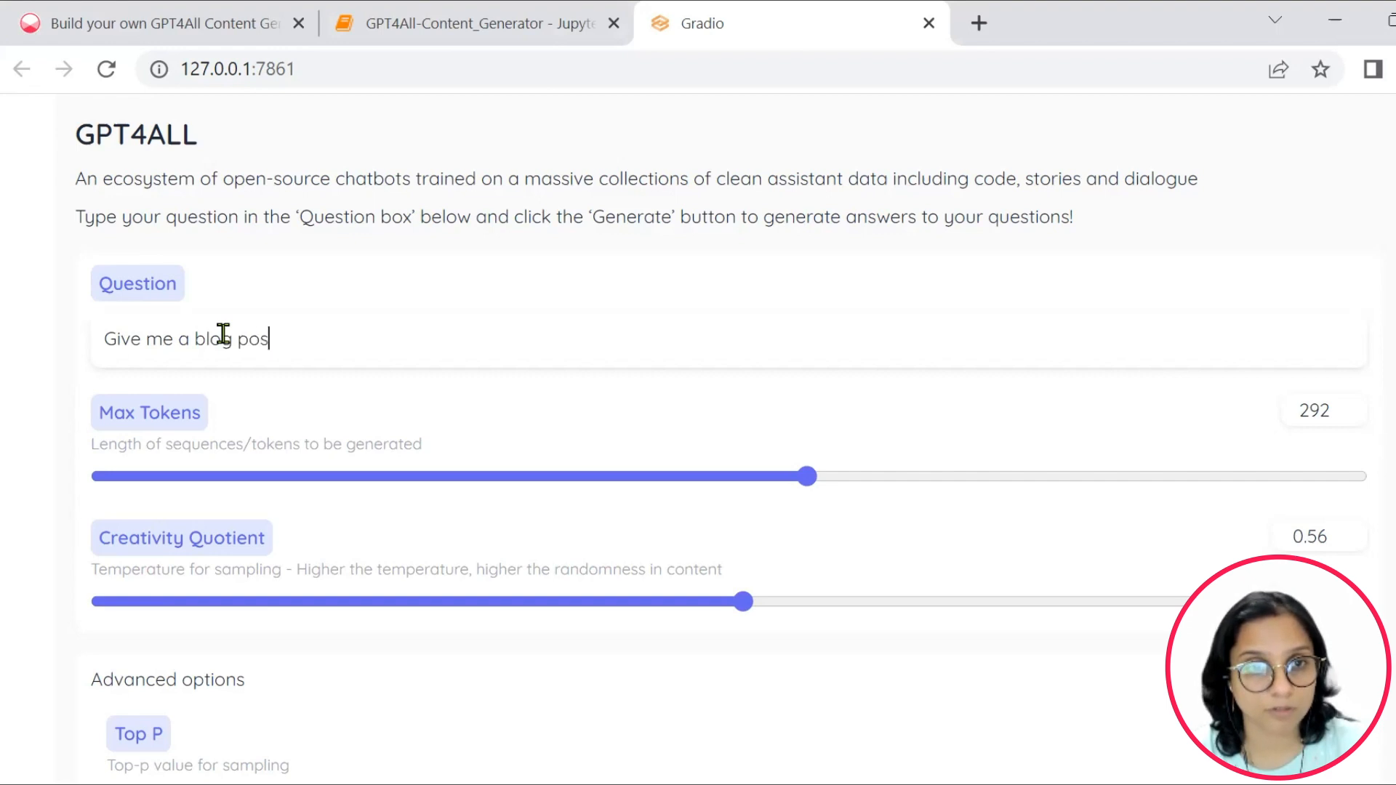
{"action": "type", "text": "t of"}
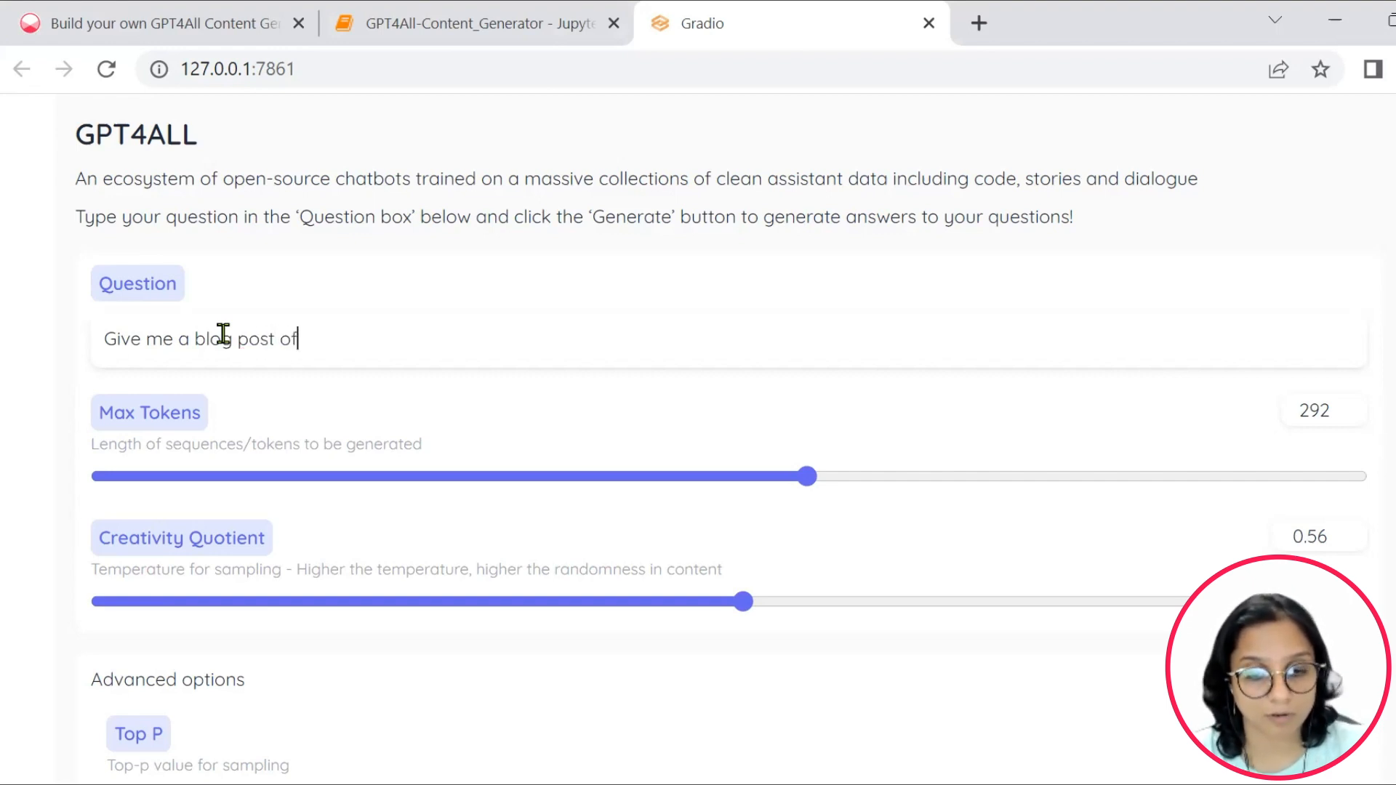
{"action": "type", "text": "100"}
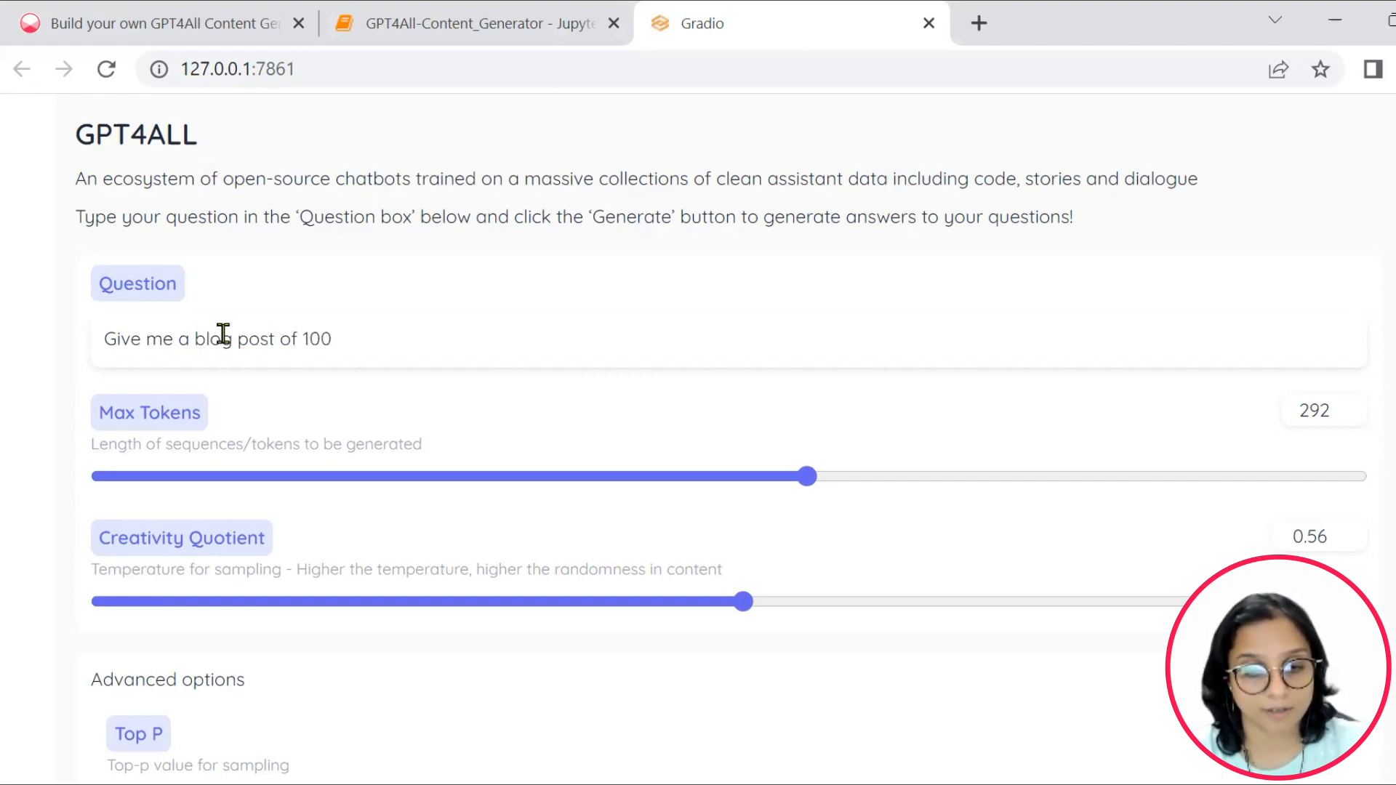
{"action": "type", "text": "words on"}
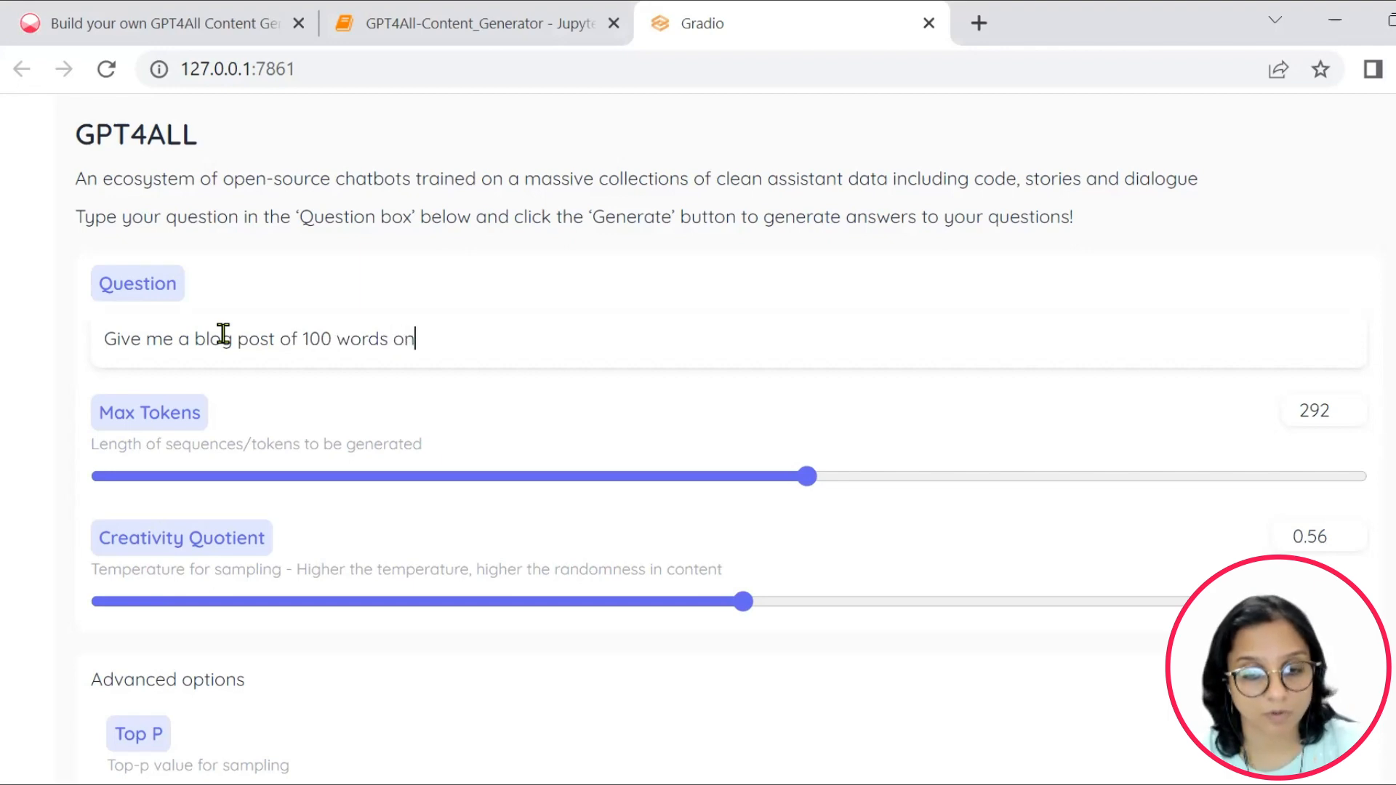
{"action": "type", "text": "Generat"}
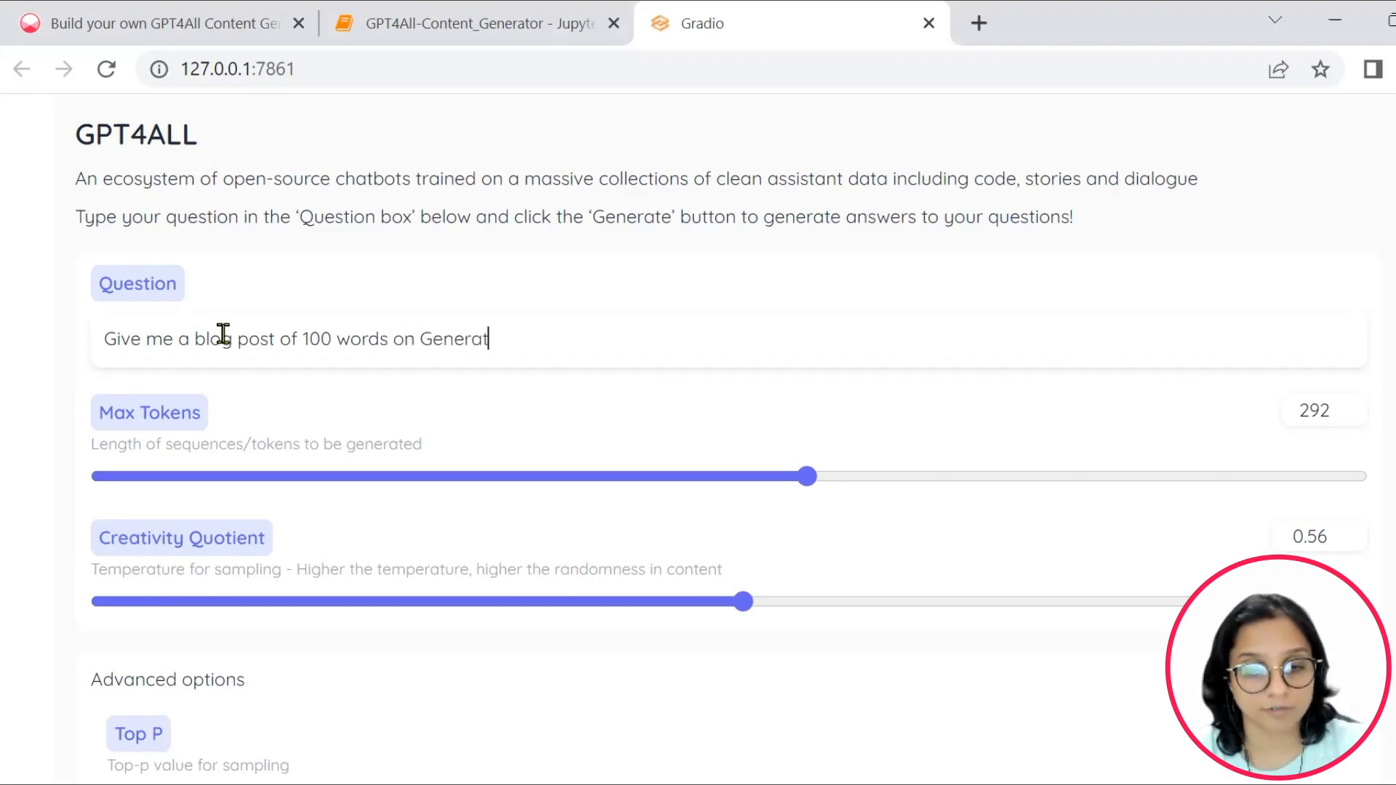
{"action": "type", "text": "ive AI"}
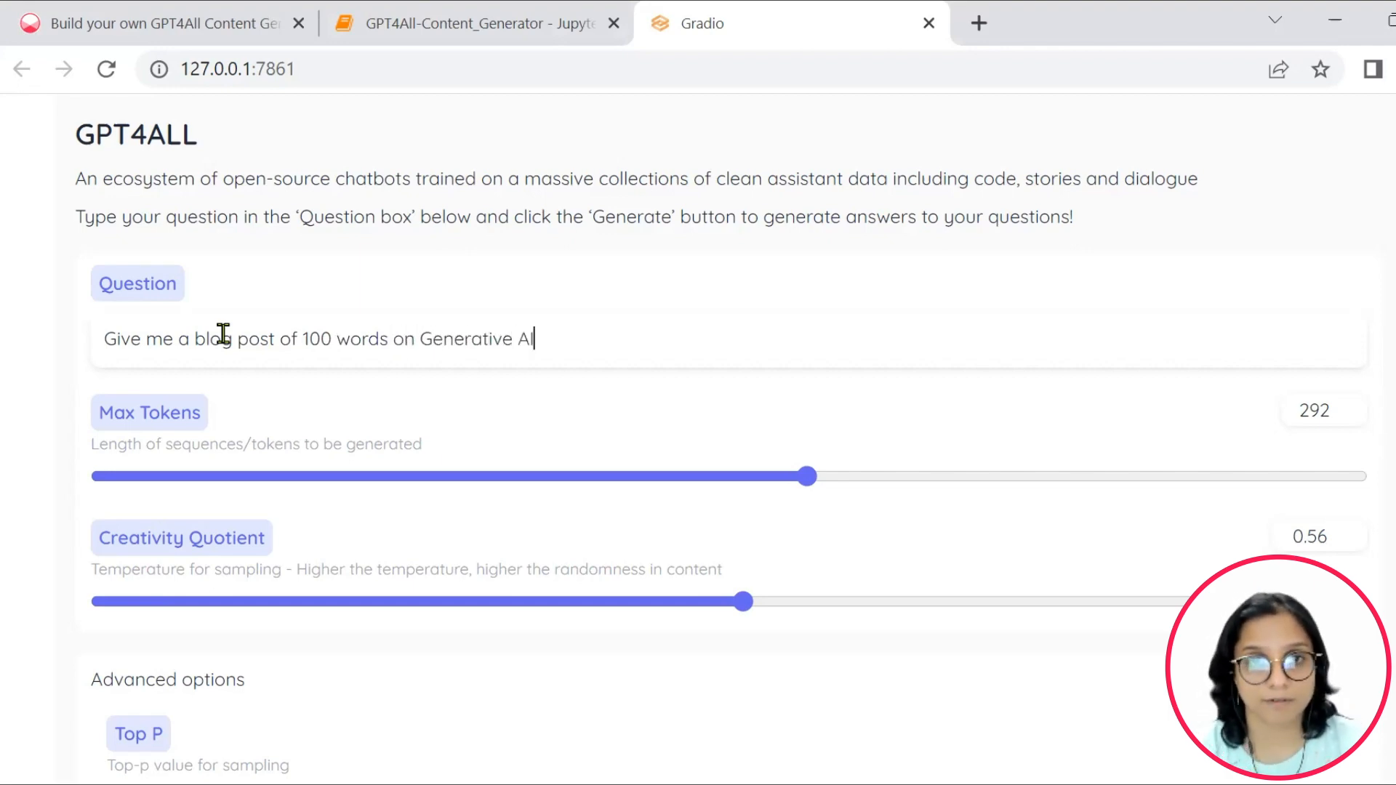
{"action": "left_click", "coordinate": [727, 688]}
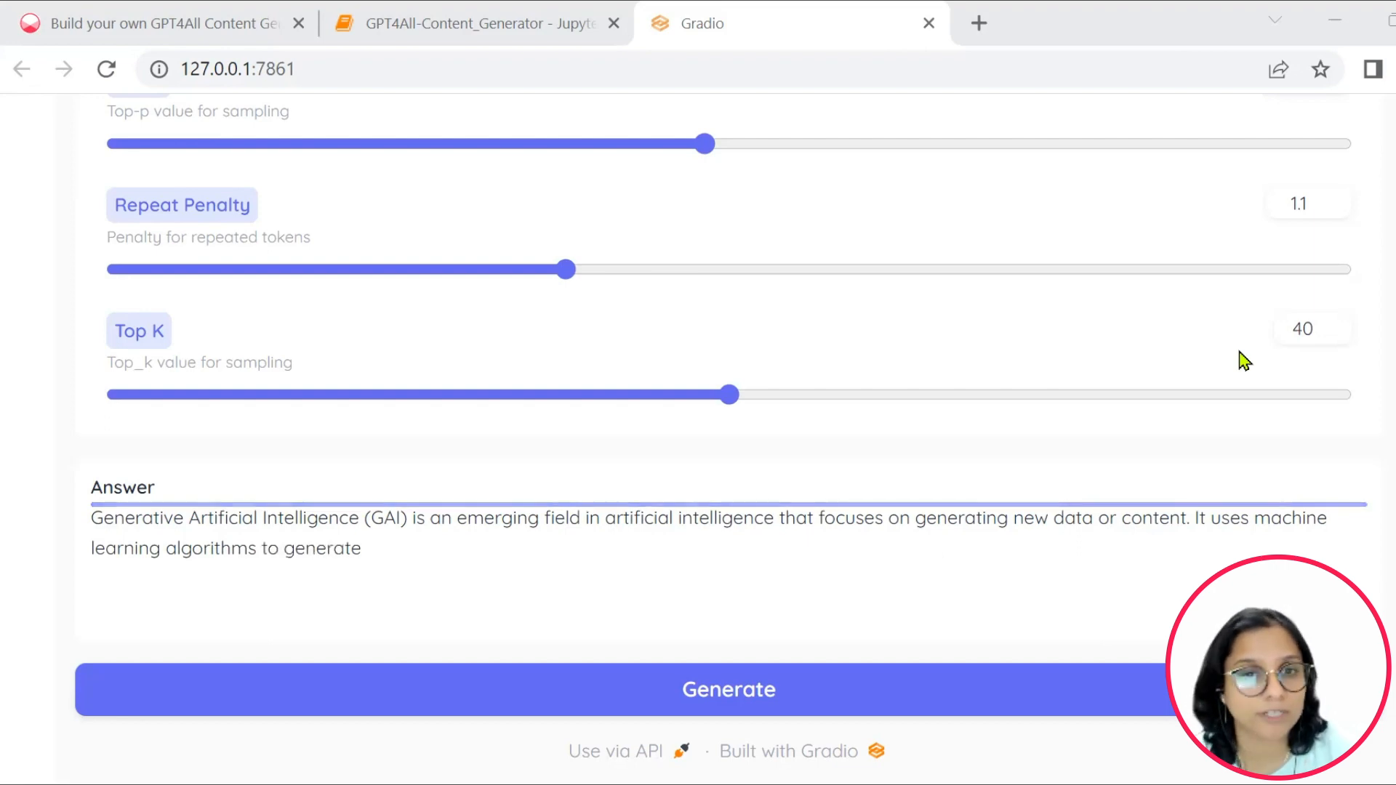
Replace the question with a LinkedIn post prompt on OpenWeaver's NASSCOM SME platform award.
{"action": "scroll", "scroll_direction": "up", "scroll_amount": 3}
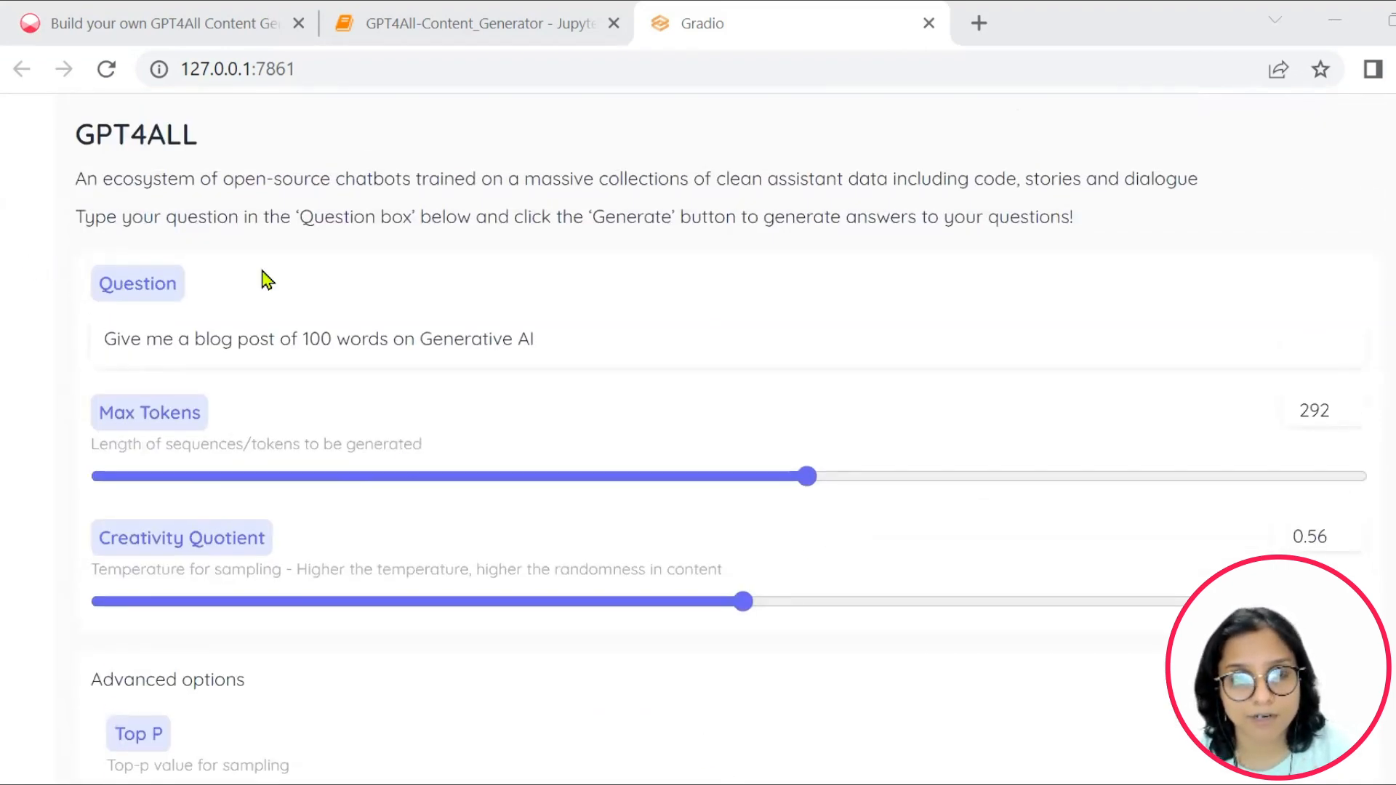
{"action": "triple_click", "coordinate": [316, 338]}
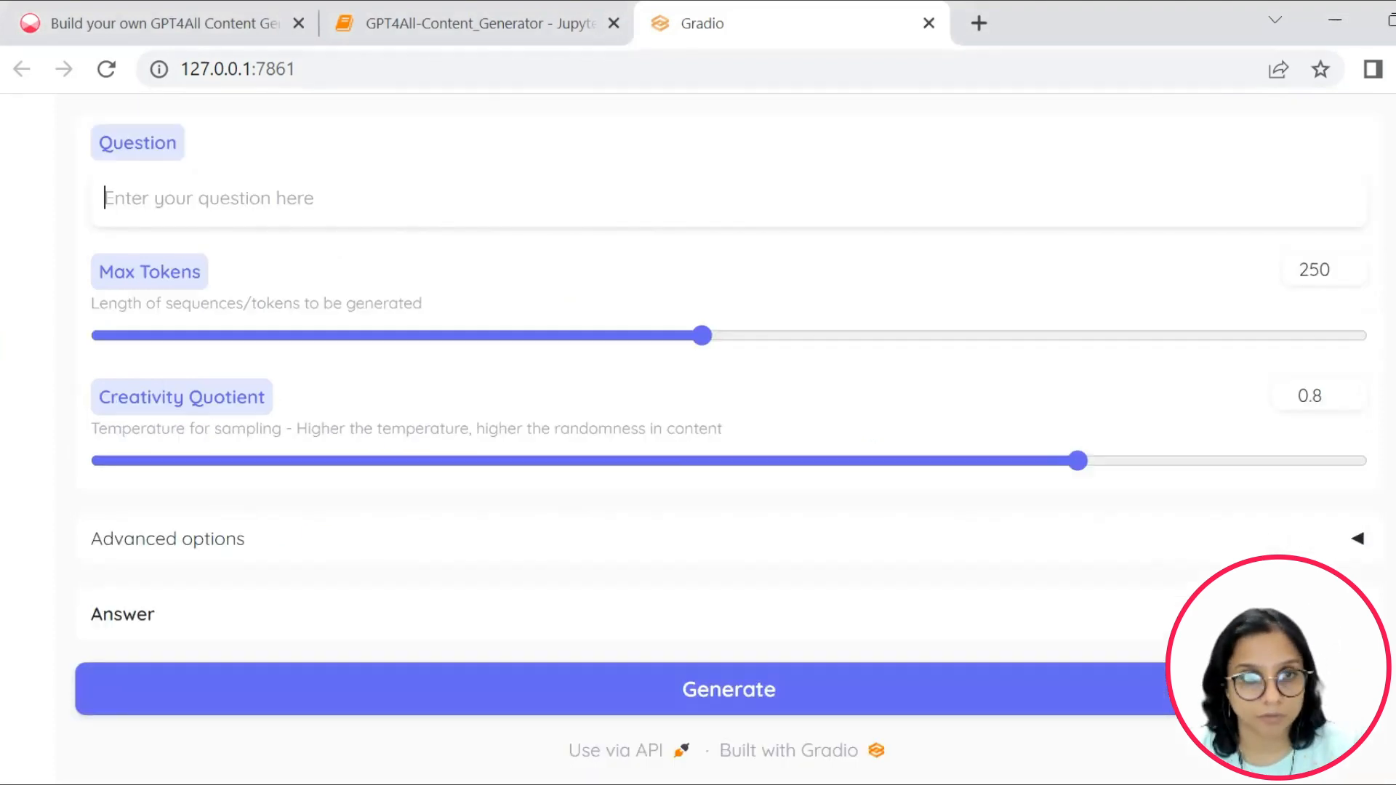
{"action": "type", "text": "Create a Li"}
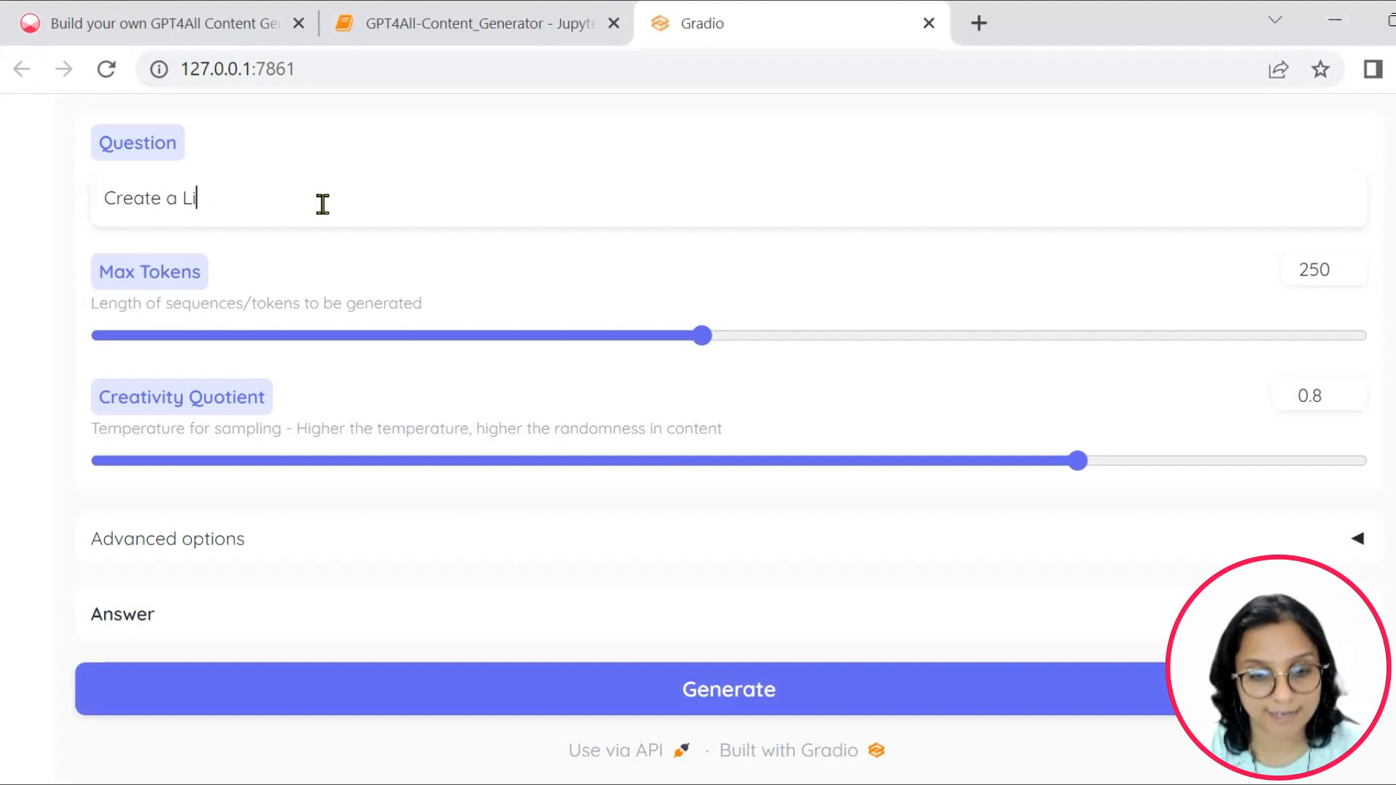
{"action": "type", "text": "nkedin pos"}
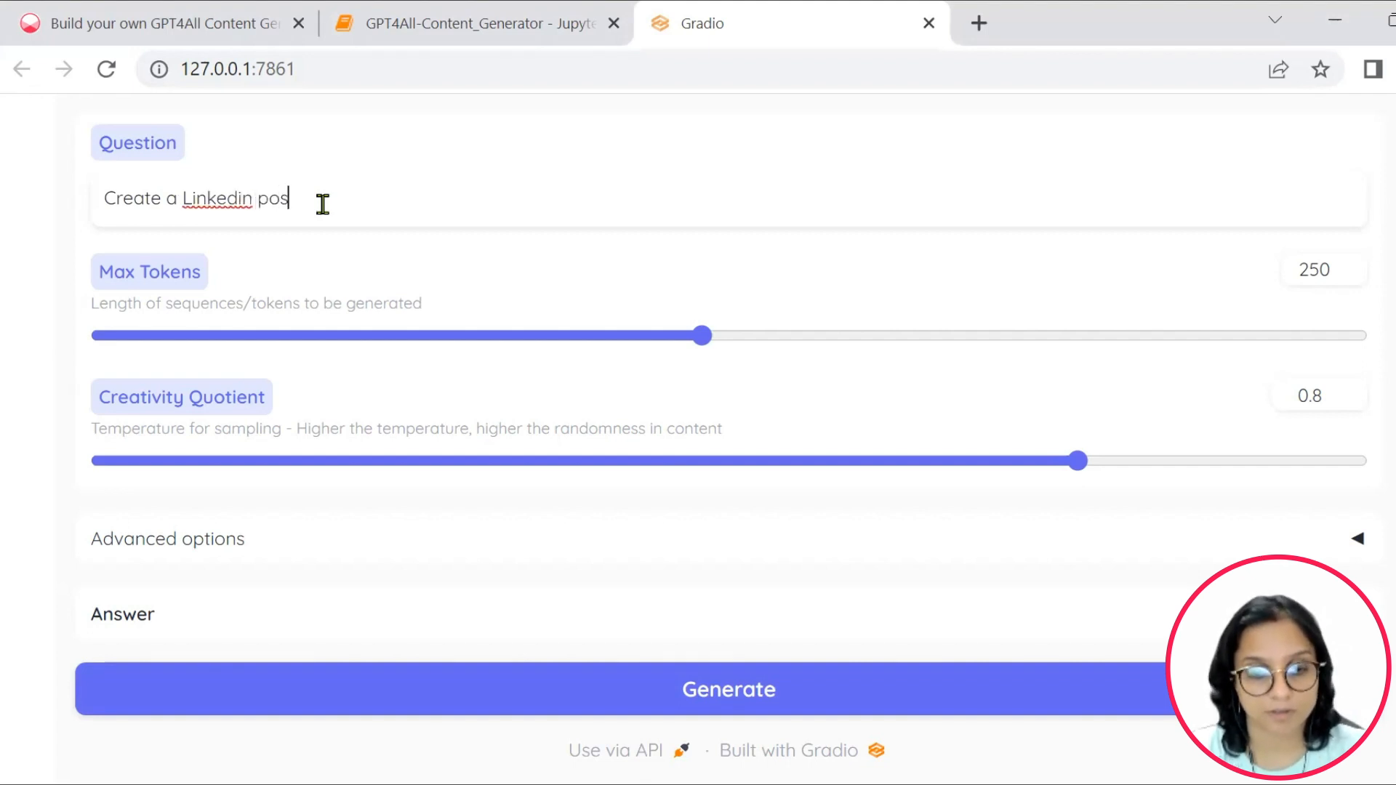
{"action": "type", "text": "t for Open"}
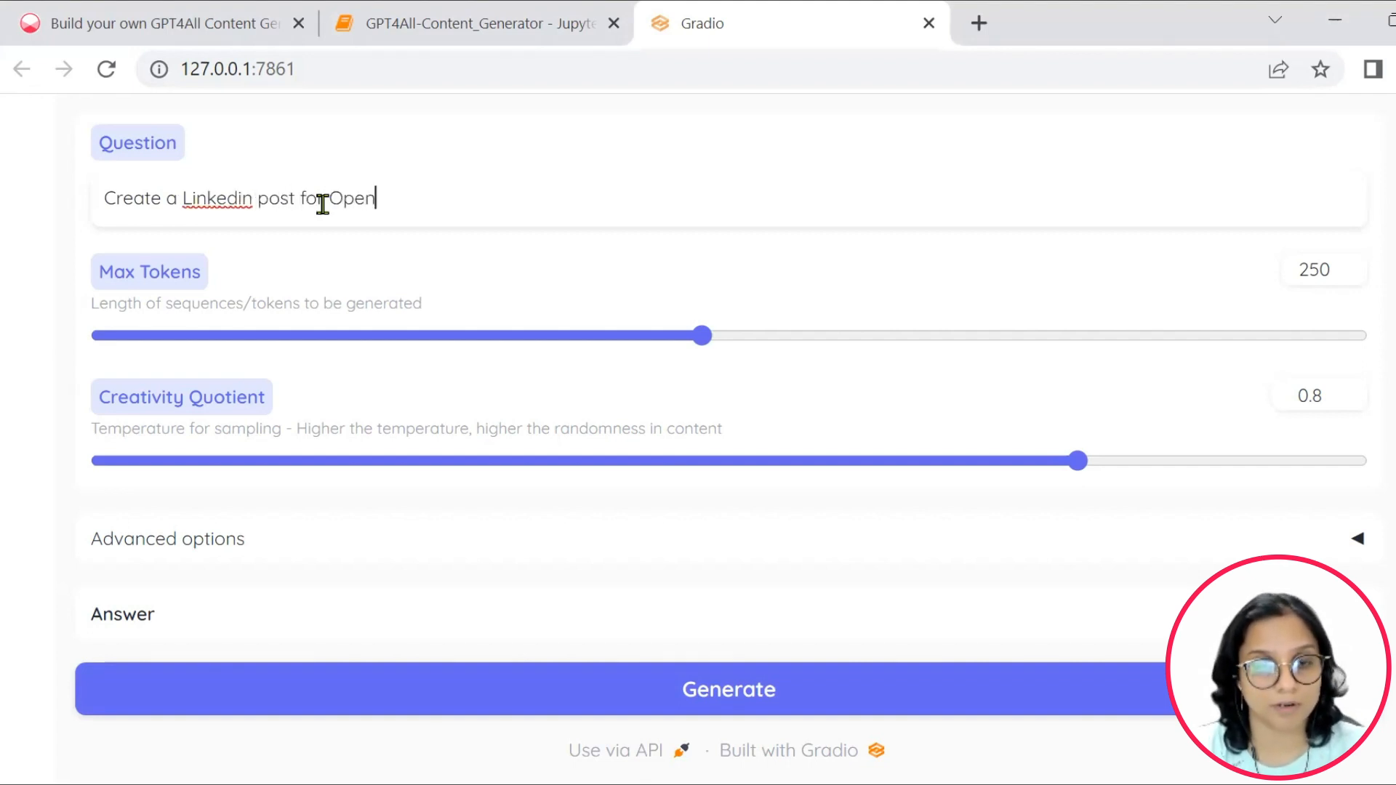
{"action": "type", "text": "Weaver"}
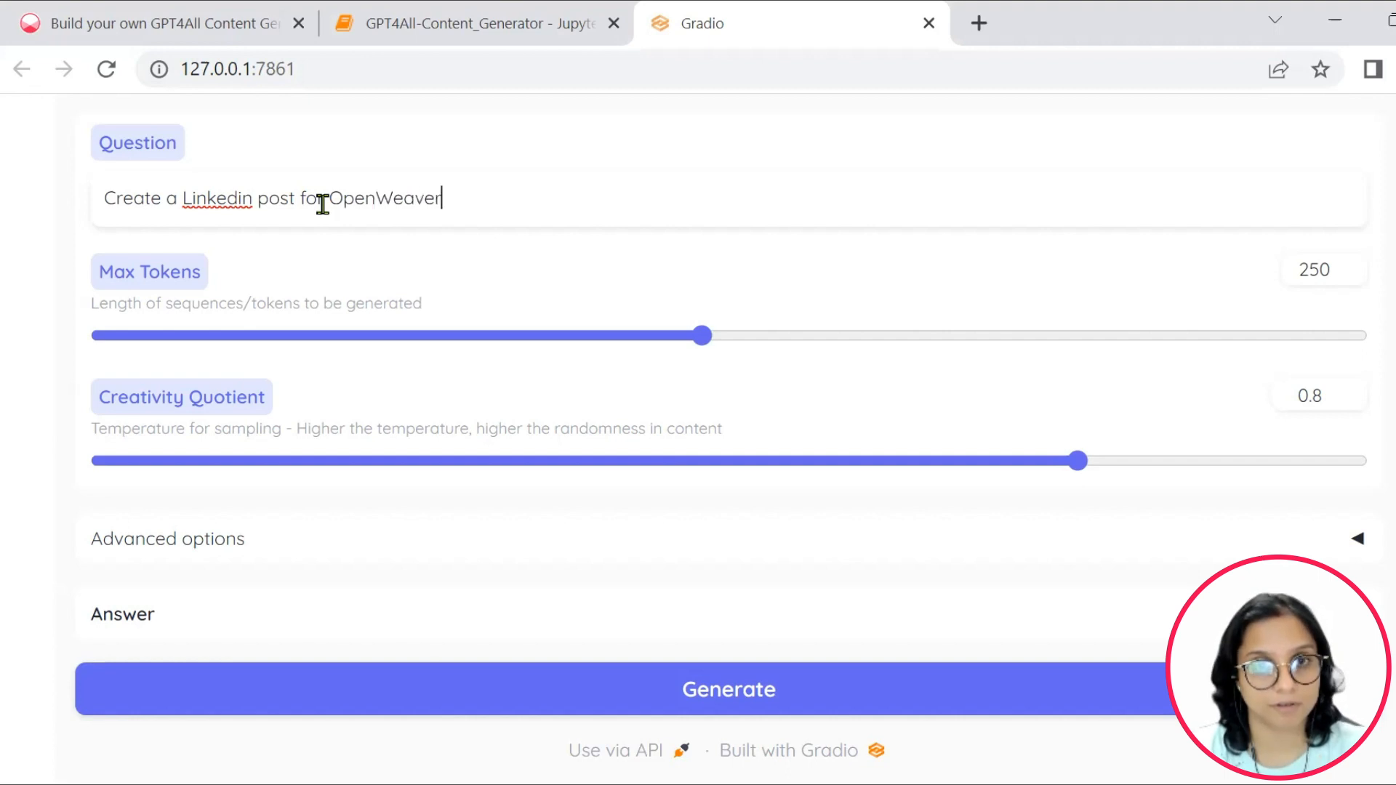
{"action": "type", "text": "winning as"}
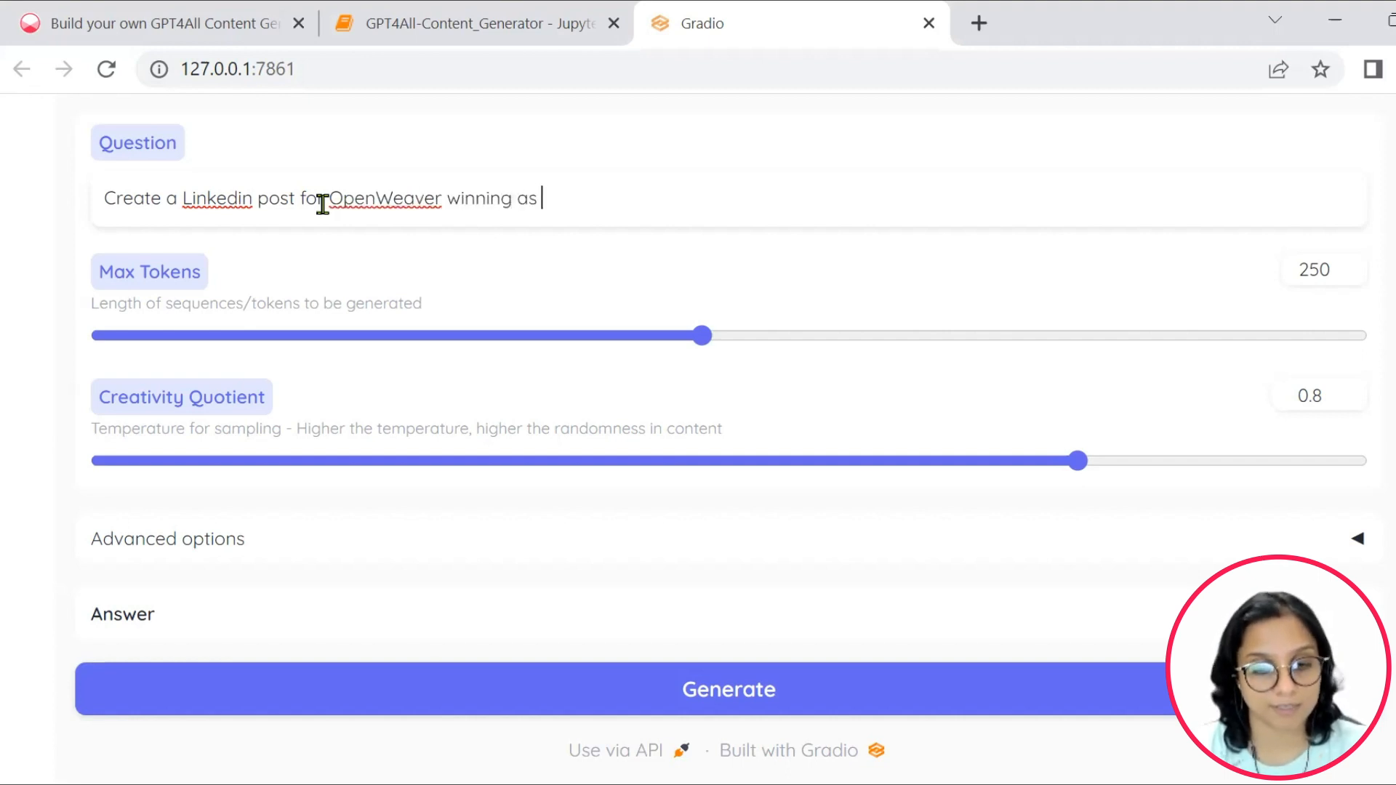
{"action": "type", "text": "awa"}
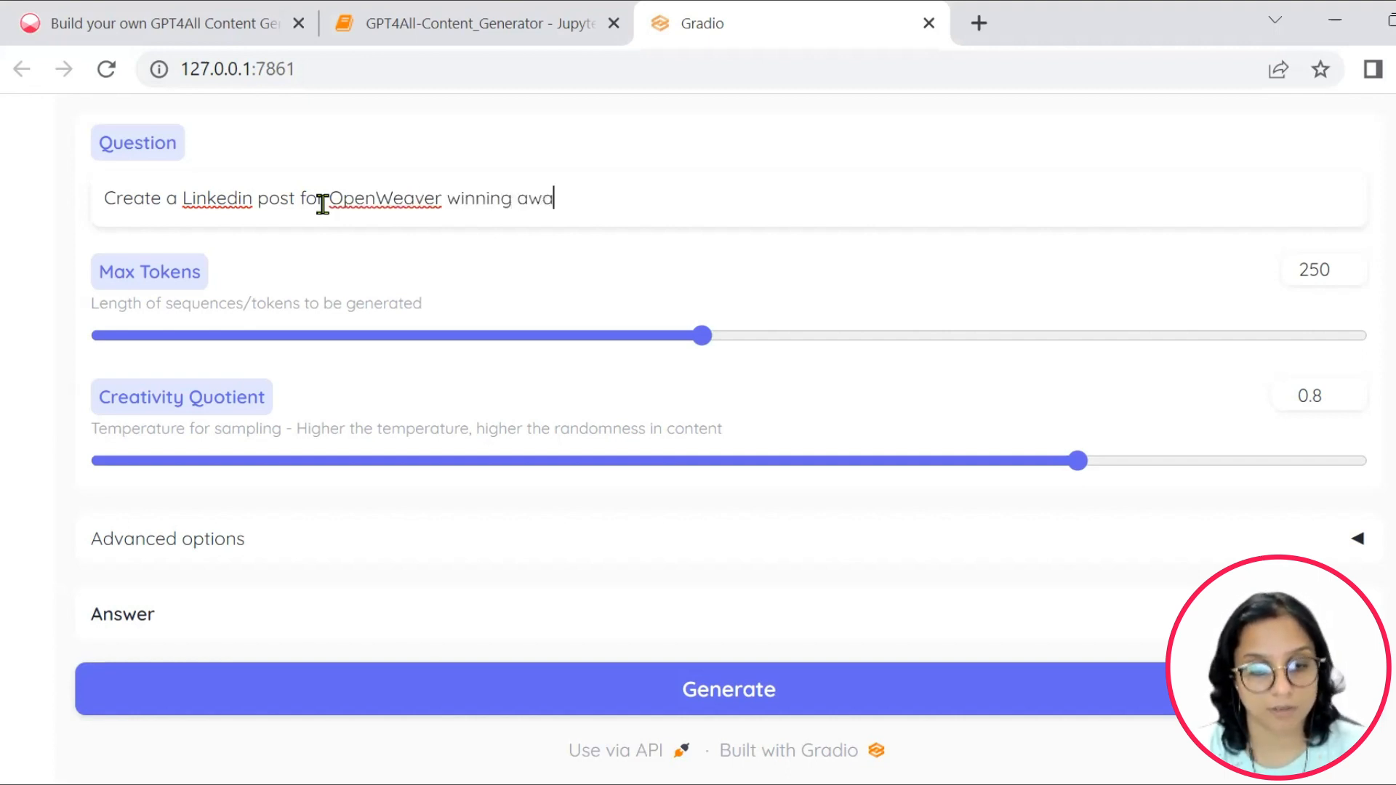
{"action": "type", "text": "rd for thr"}
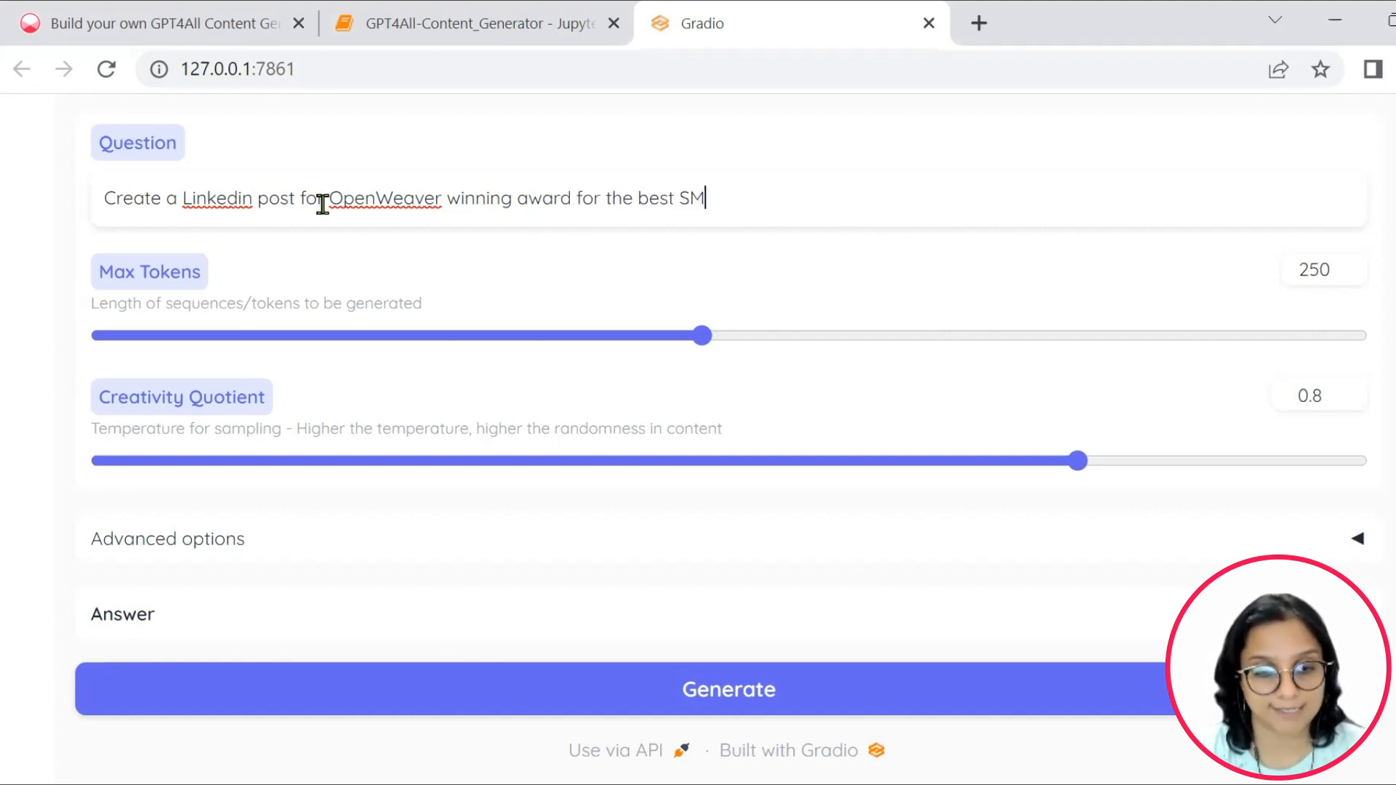
{"action": "type", "text": "E pl"}
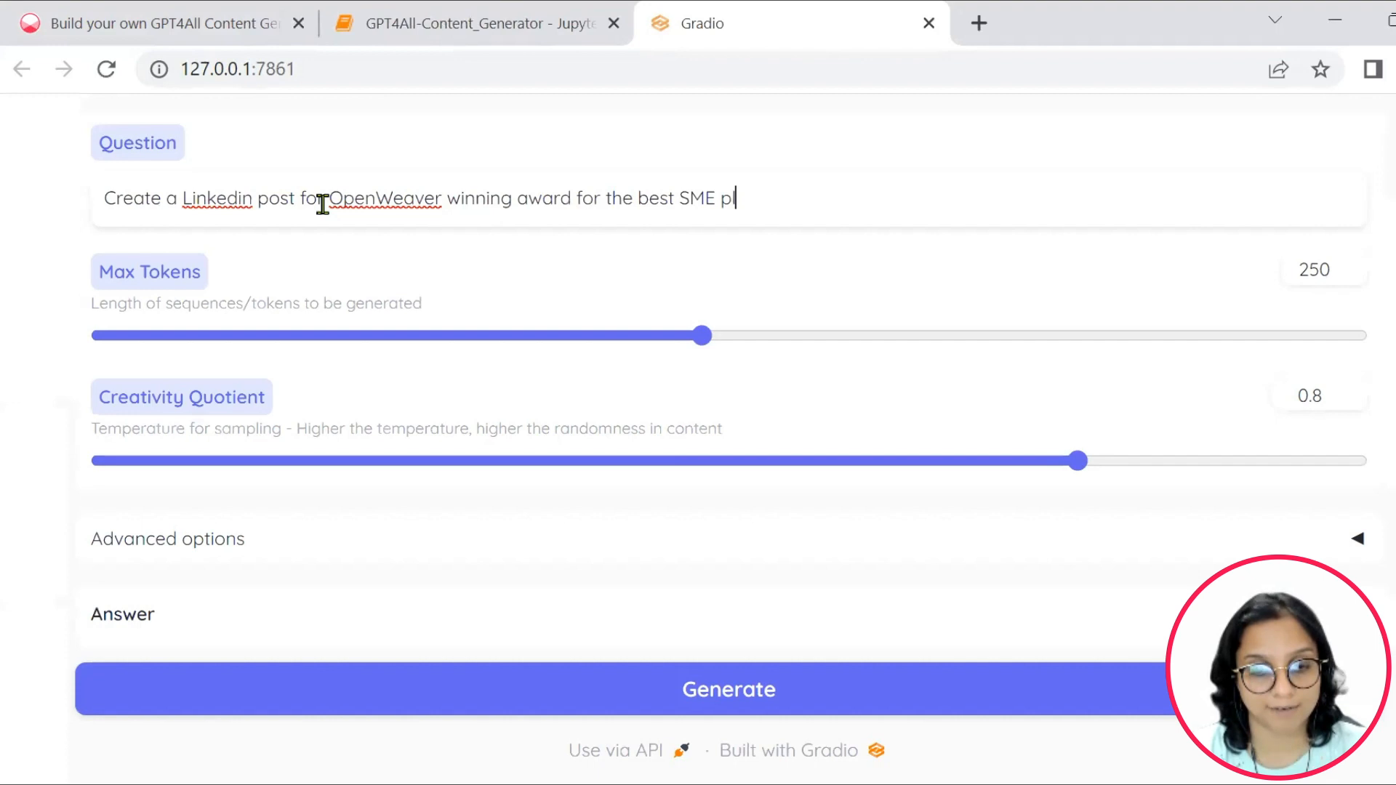
{"action": "type", "text": "atform at"}
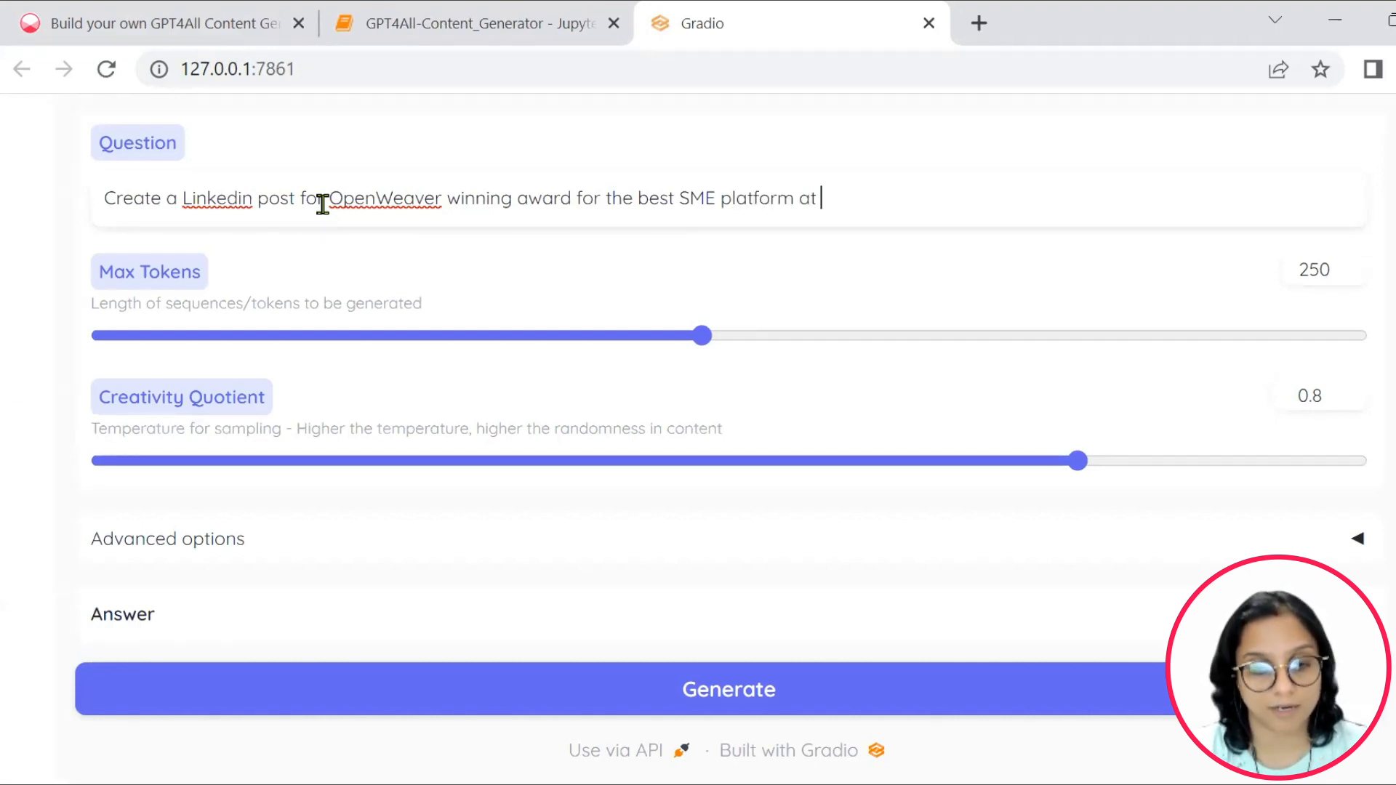
{"action": "type", "text": "the NA"}
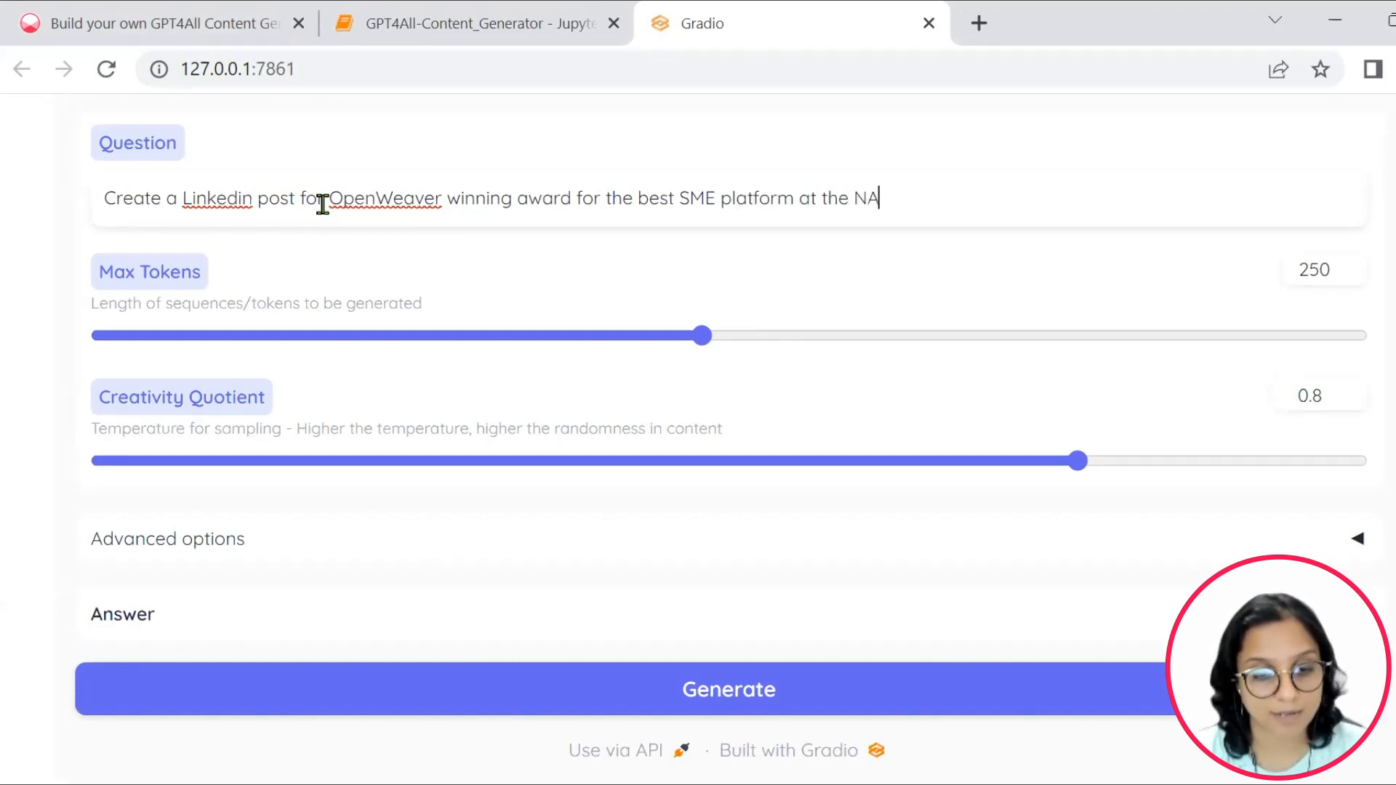
{"action": "type", "text": "SSCOM events"}
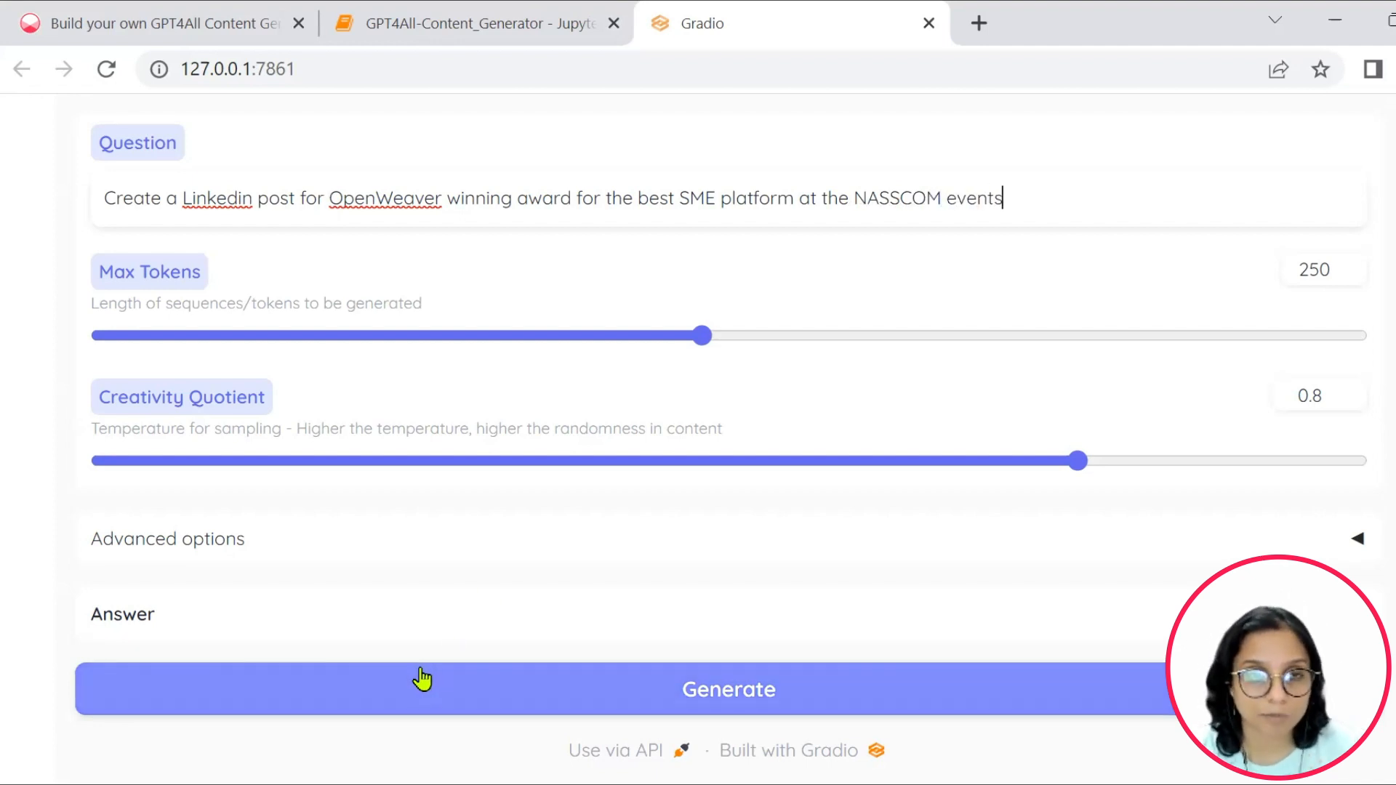
{"action": "left_click", "coordinate": [728, 689]}
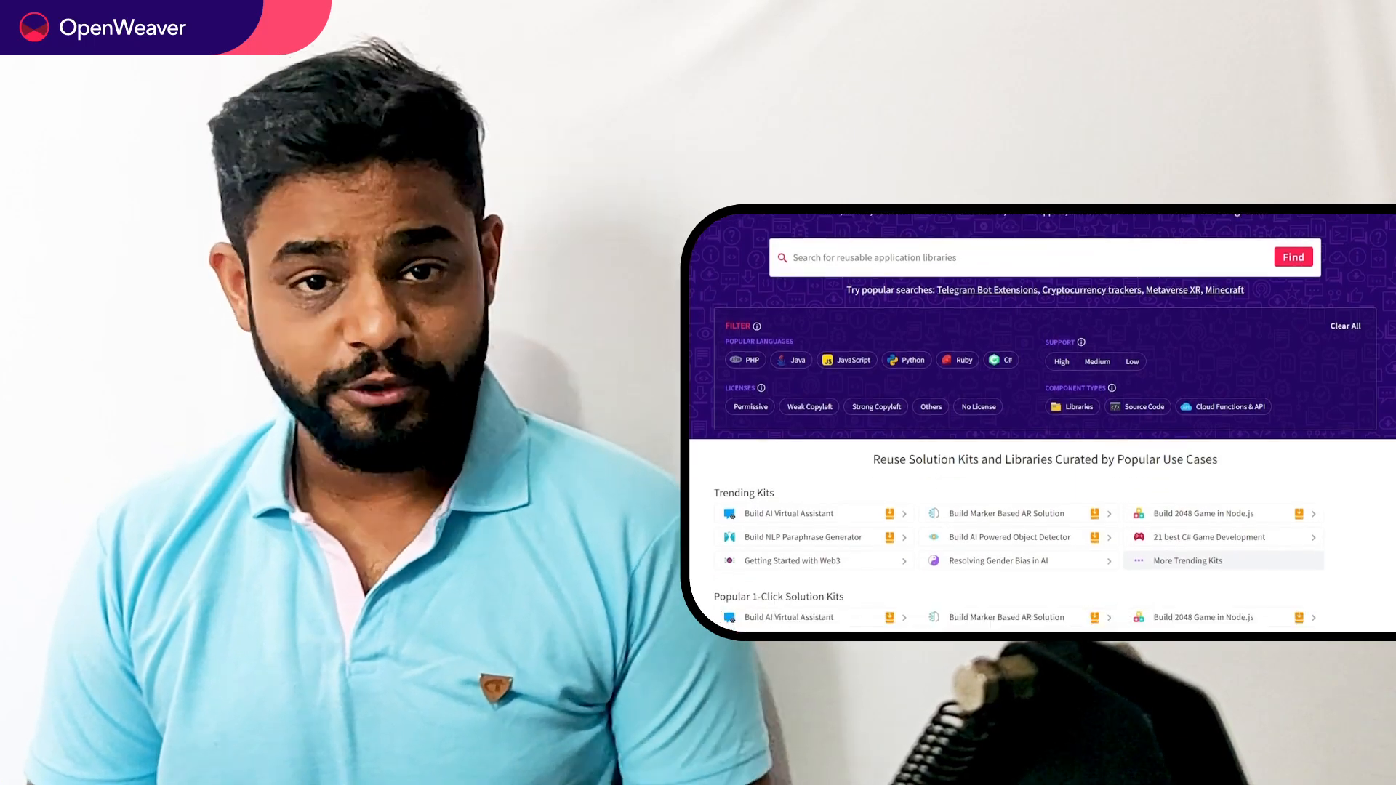
{"action": "scroll", "scroll_direction": "down", "scroll_amount": 3}
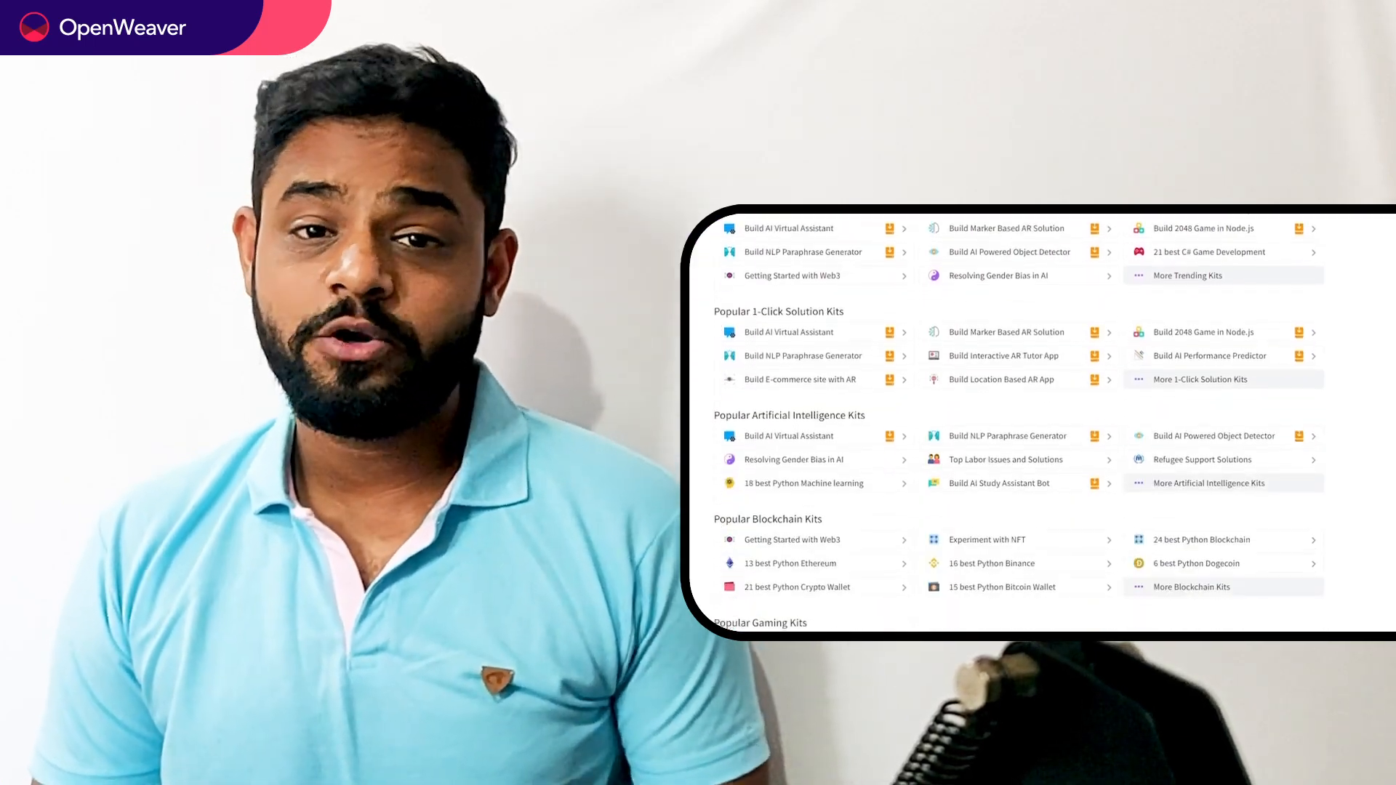
{"action": "scroll", "scroll_direction": "down", "scroll_amount": 3}
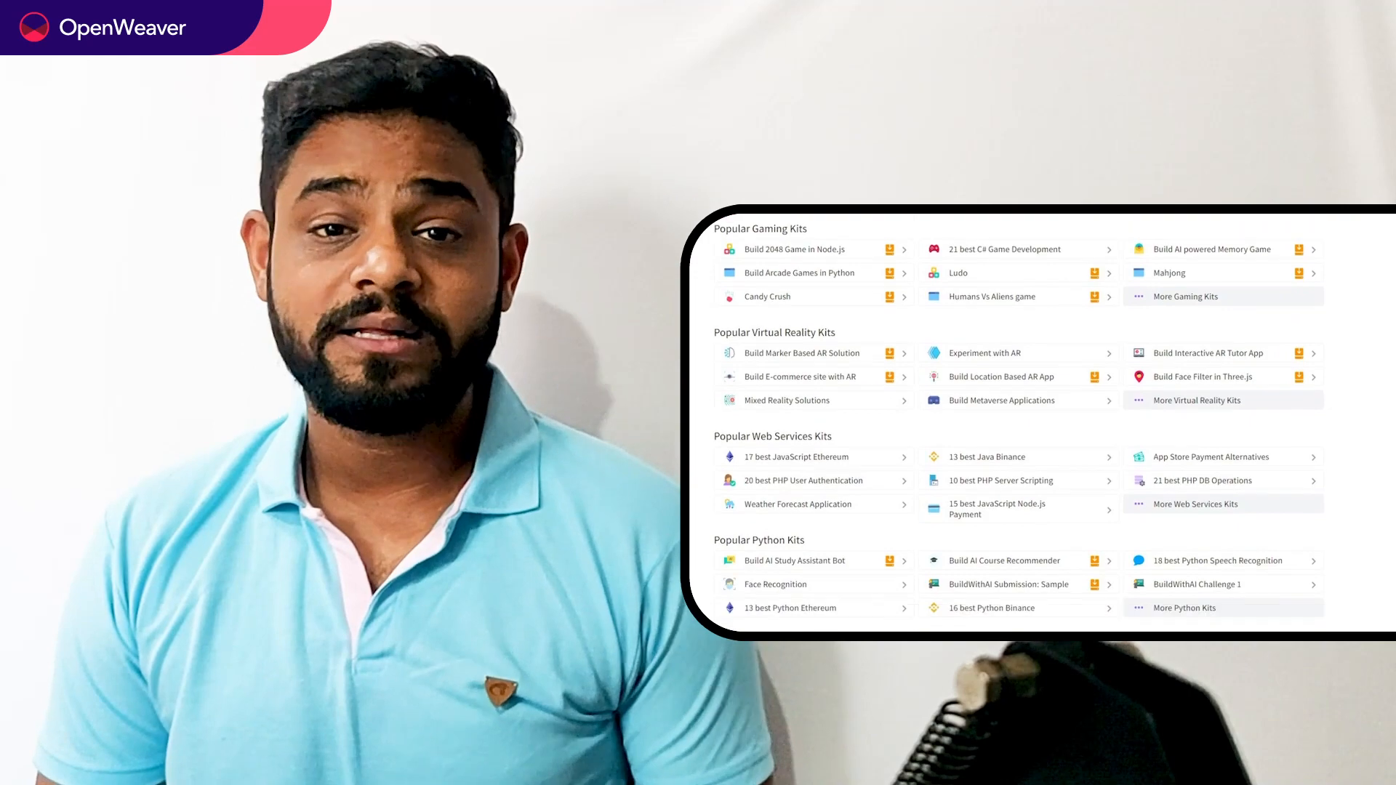
{"action": "scroll", "scroll_direction": "down", "scroll_amount": 3}
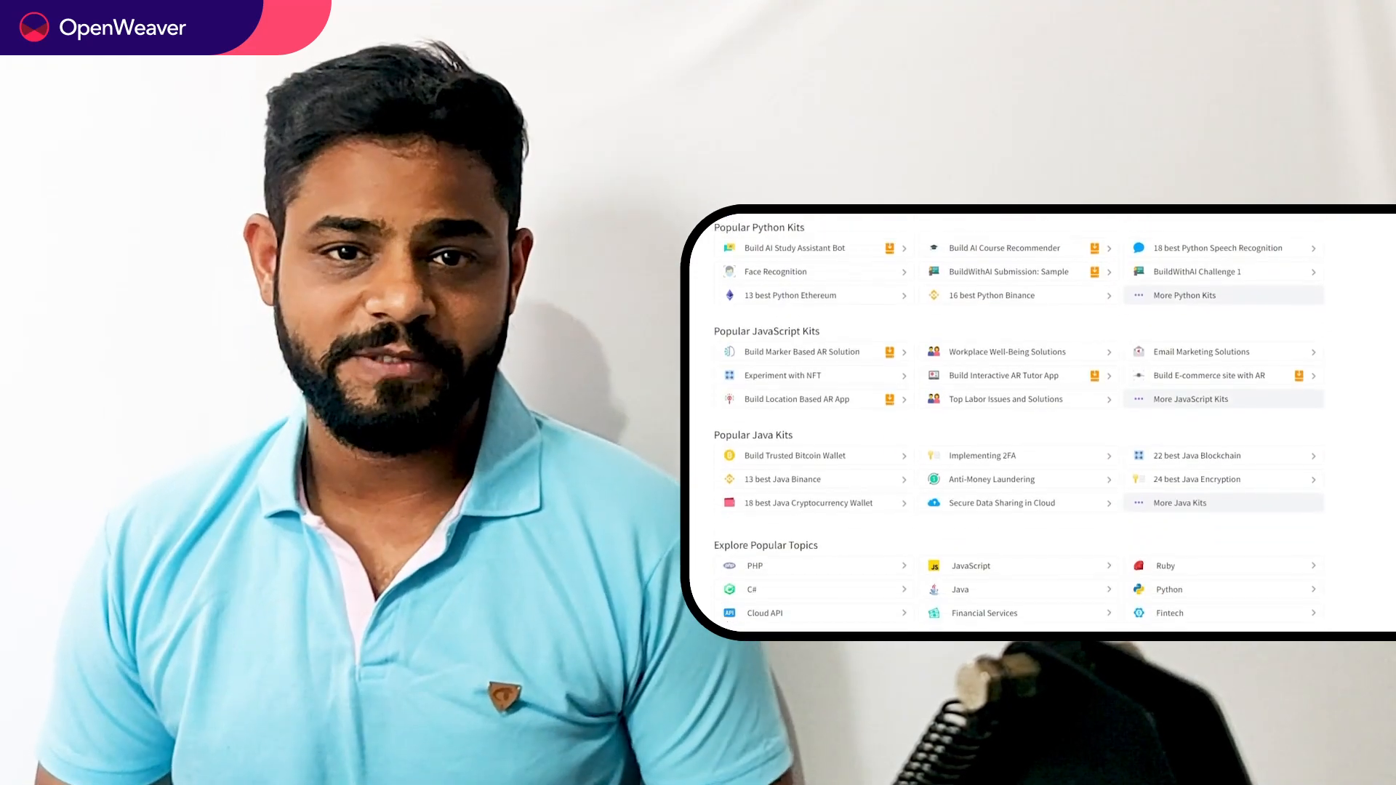
{"action": "scroll", "scroll_direction": "down", "scroll_amount": 3}
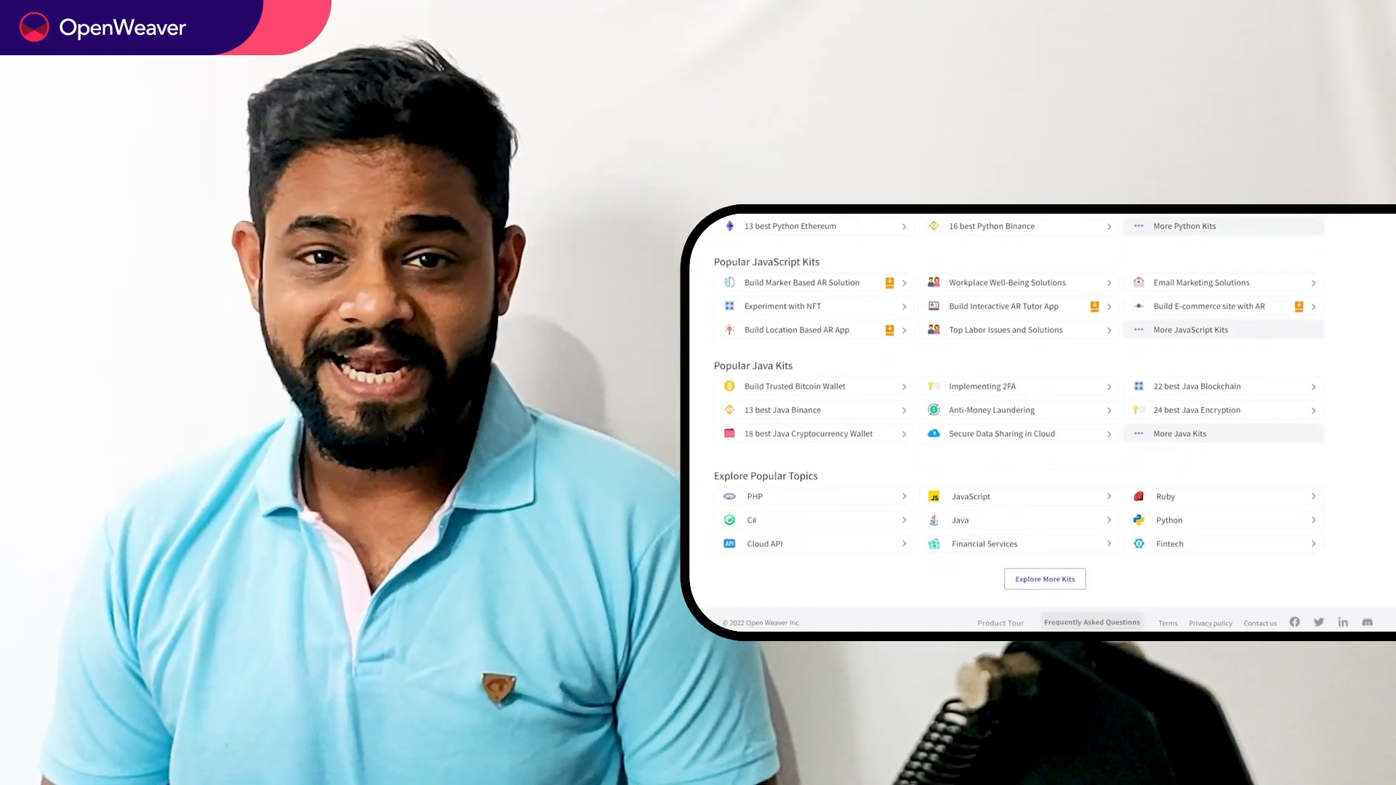